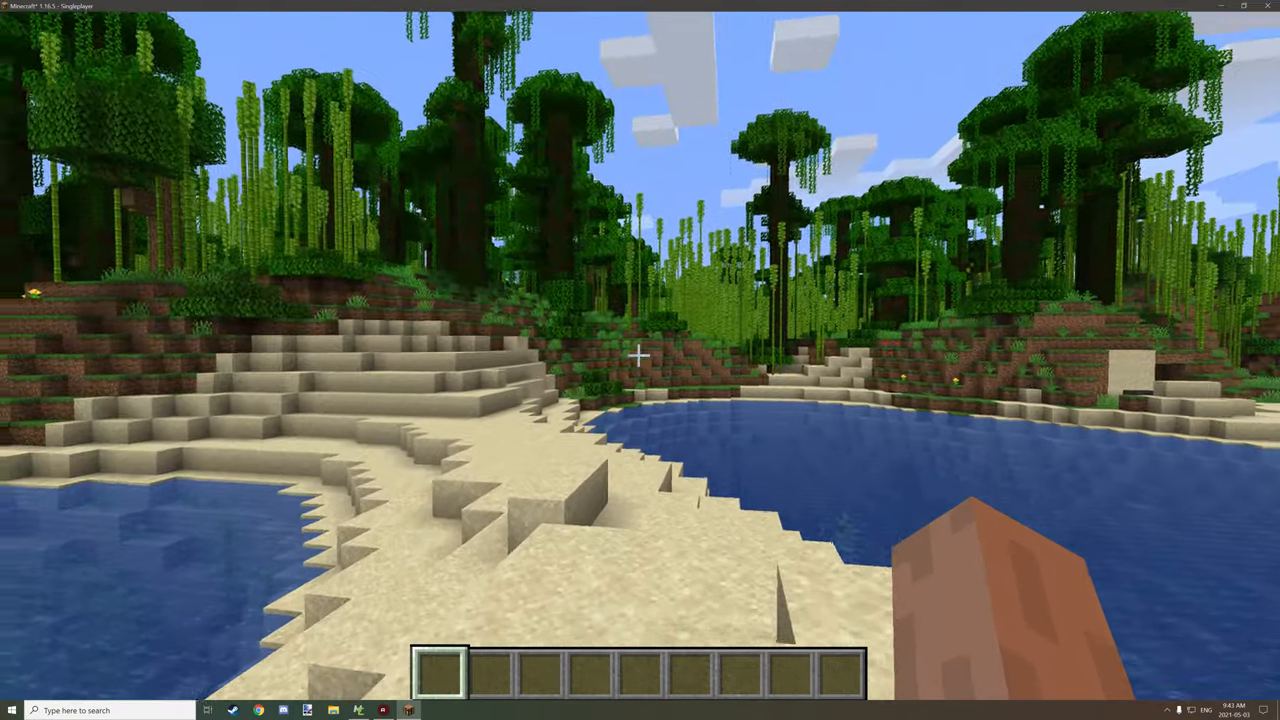
Put a 64-stack of honeycomb from the creative inventory's Miscellaneous tab into the hotbar.
{"action": "key", "text": "e"}
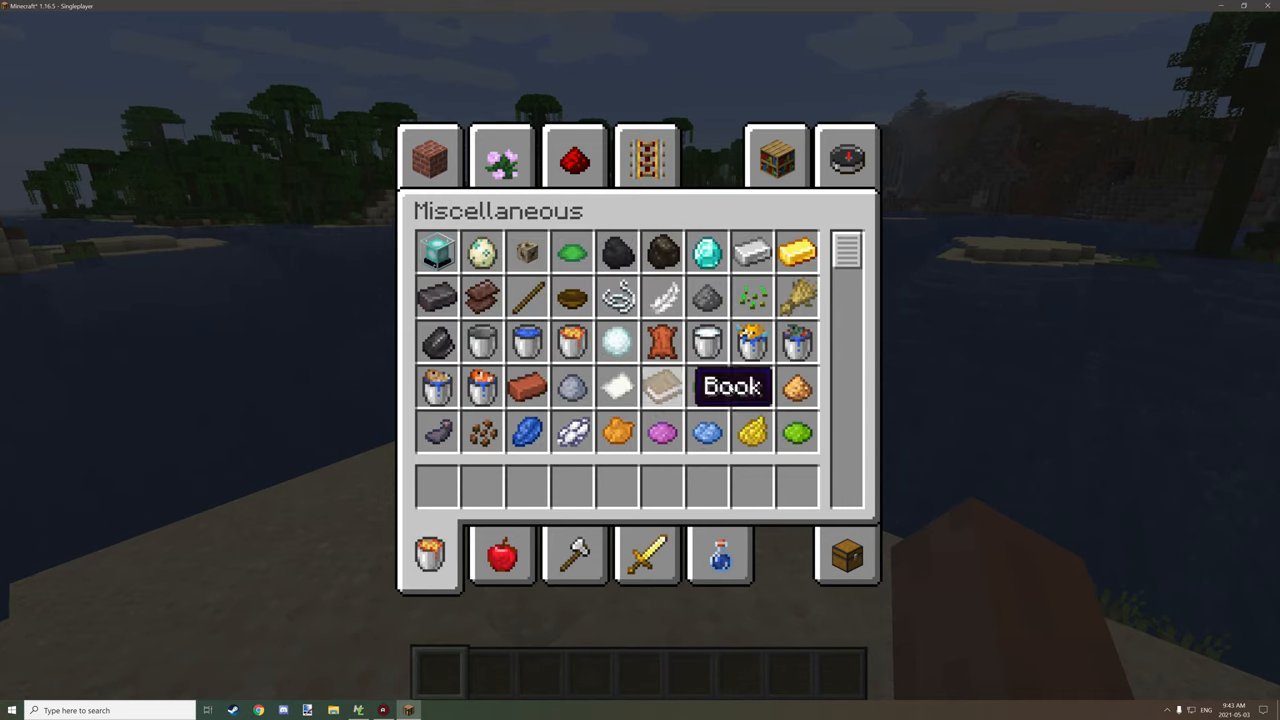
{"action": "scroll", "scroll_direction": "down", "scroll_amount": 3}
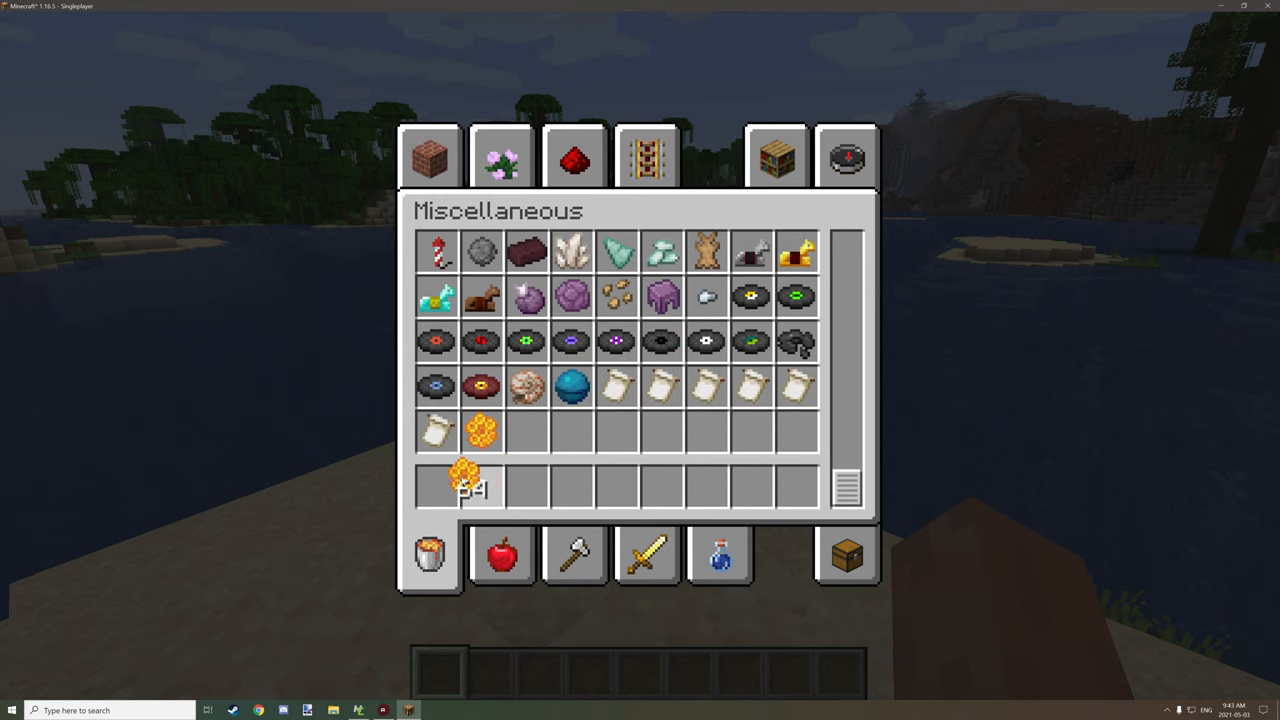
{"action": "left_click", "coordinate": [501, 158]}
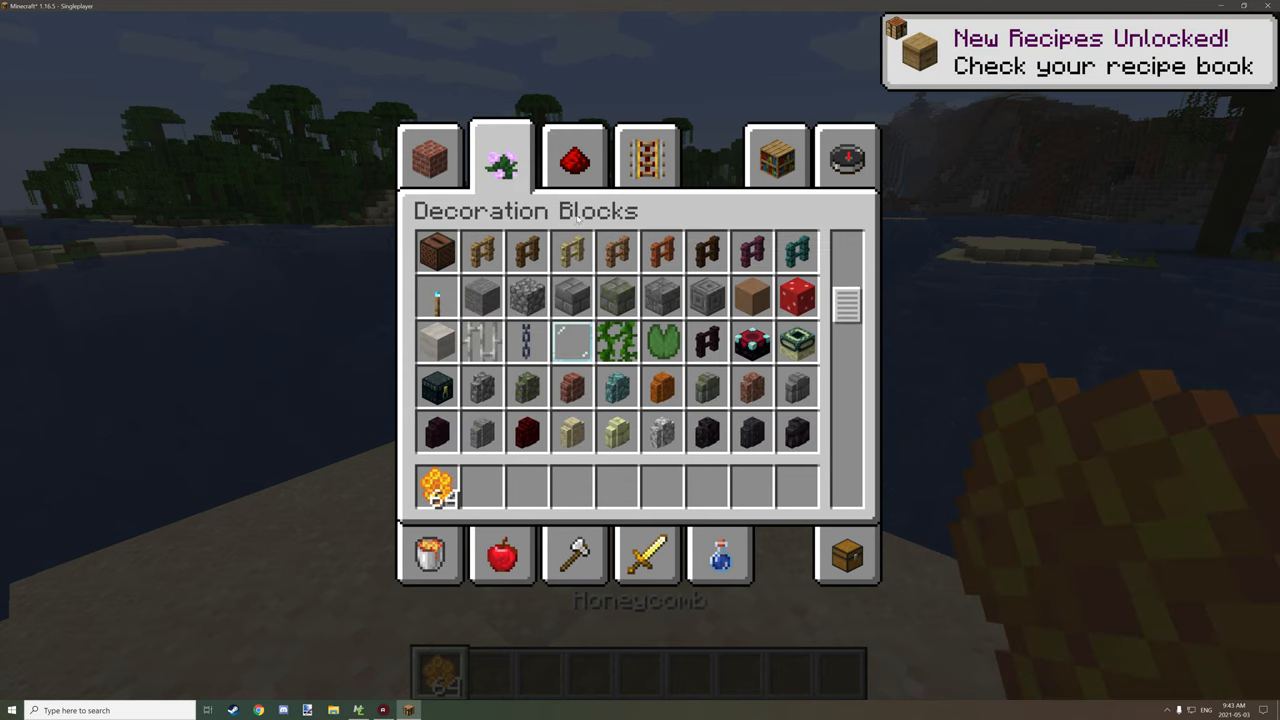
{"action": "scroll", "scroll_direction": "down", "scroll_amount": 3}
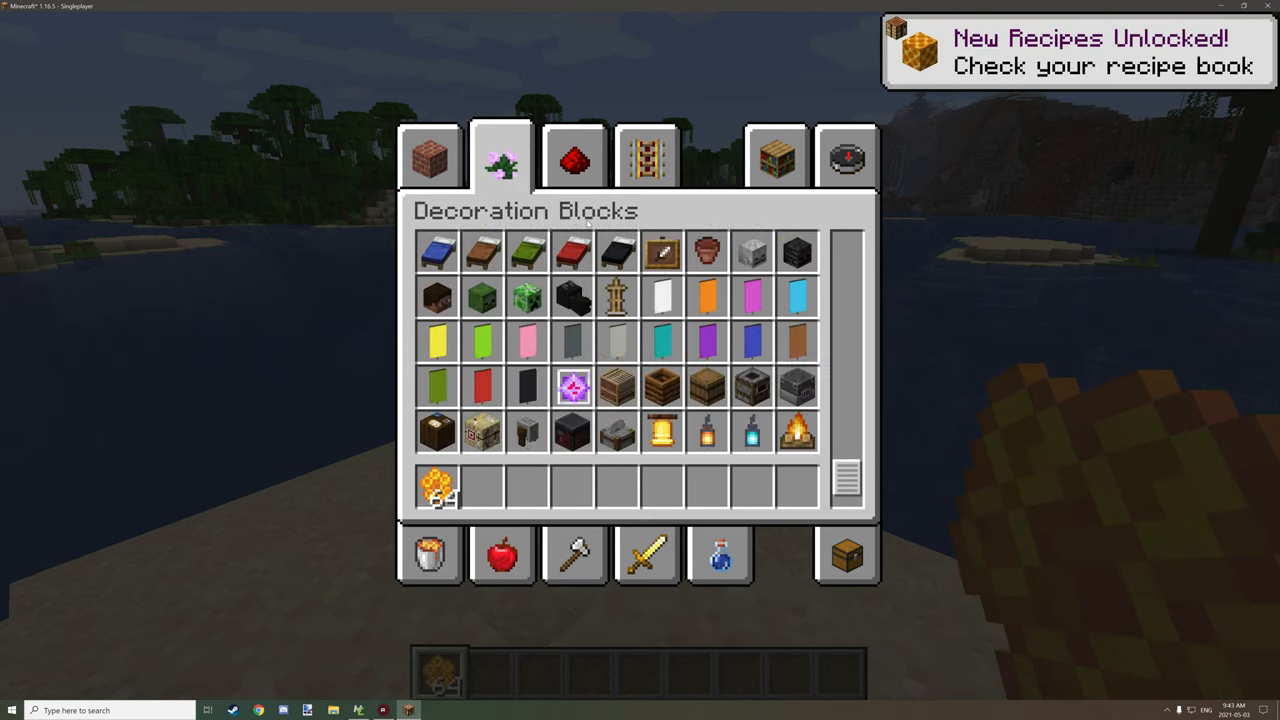
{"action": "scroll", "scroll_direction": "down", "scroll_amount": 3}
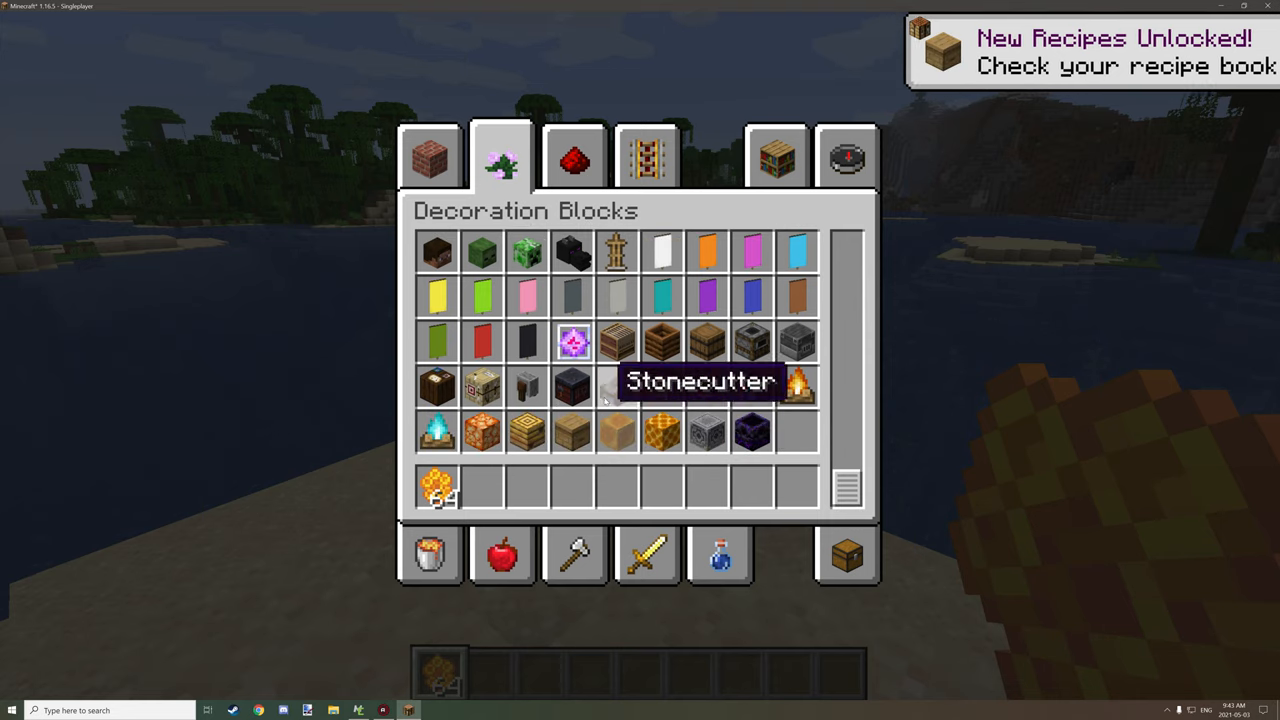
{"action": "scroll", "scroll_direction": "down", "scroll_amount": 3}
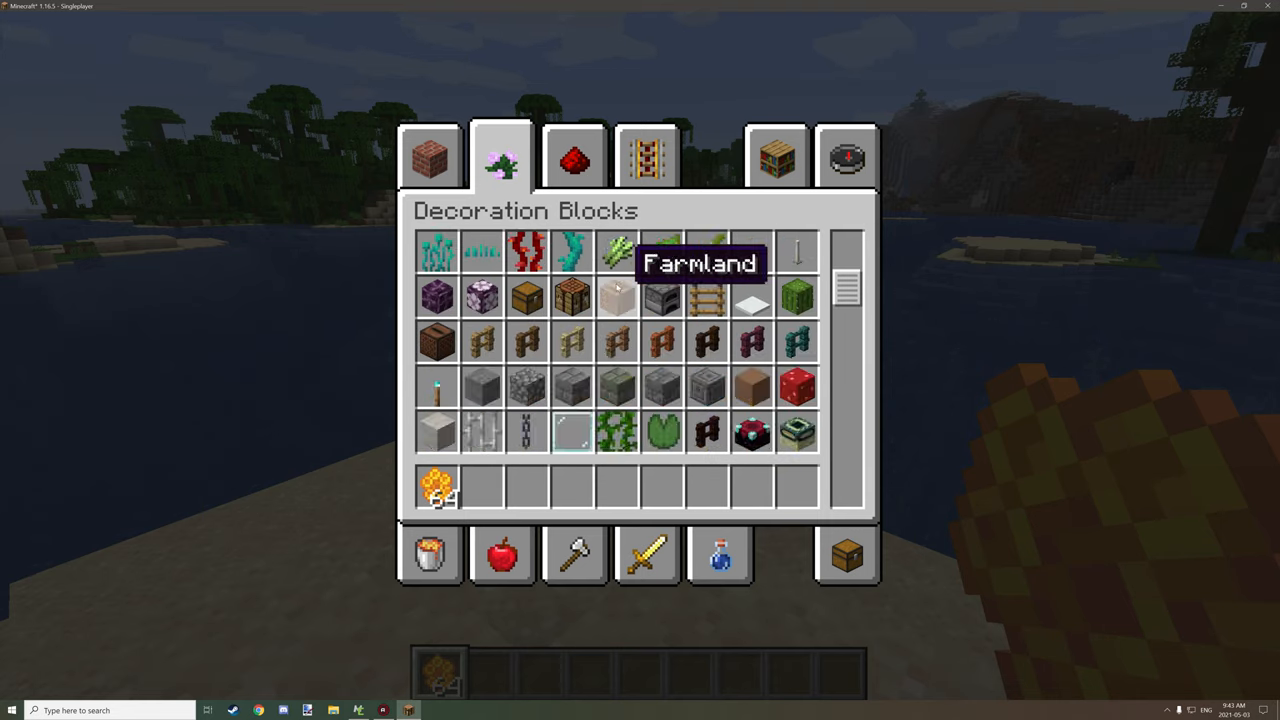
{"action": "key", "text": "Escape"}
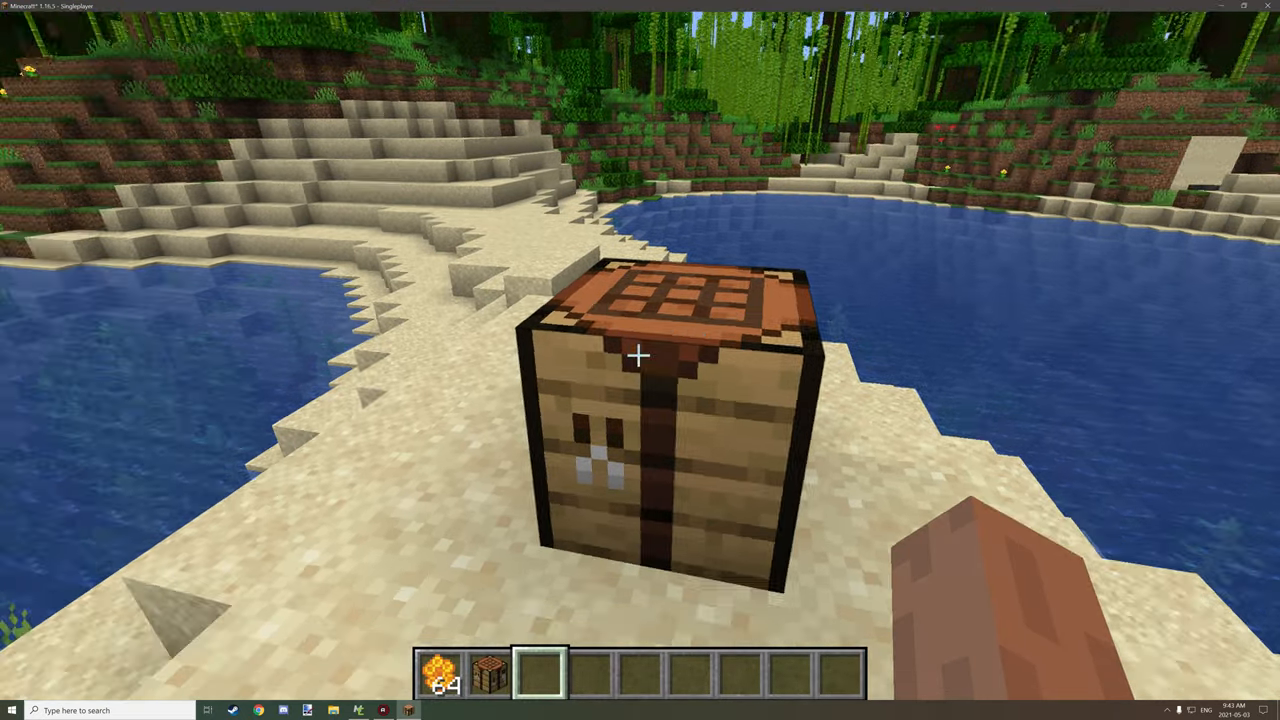
Craft a honeycomb block from four honeycomb at the crafting table and open the recipe book.
{"action": "left_click", "coordinate": [637, 355]}
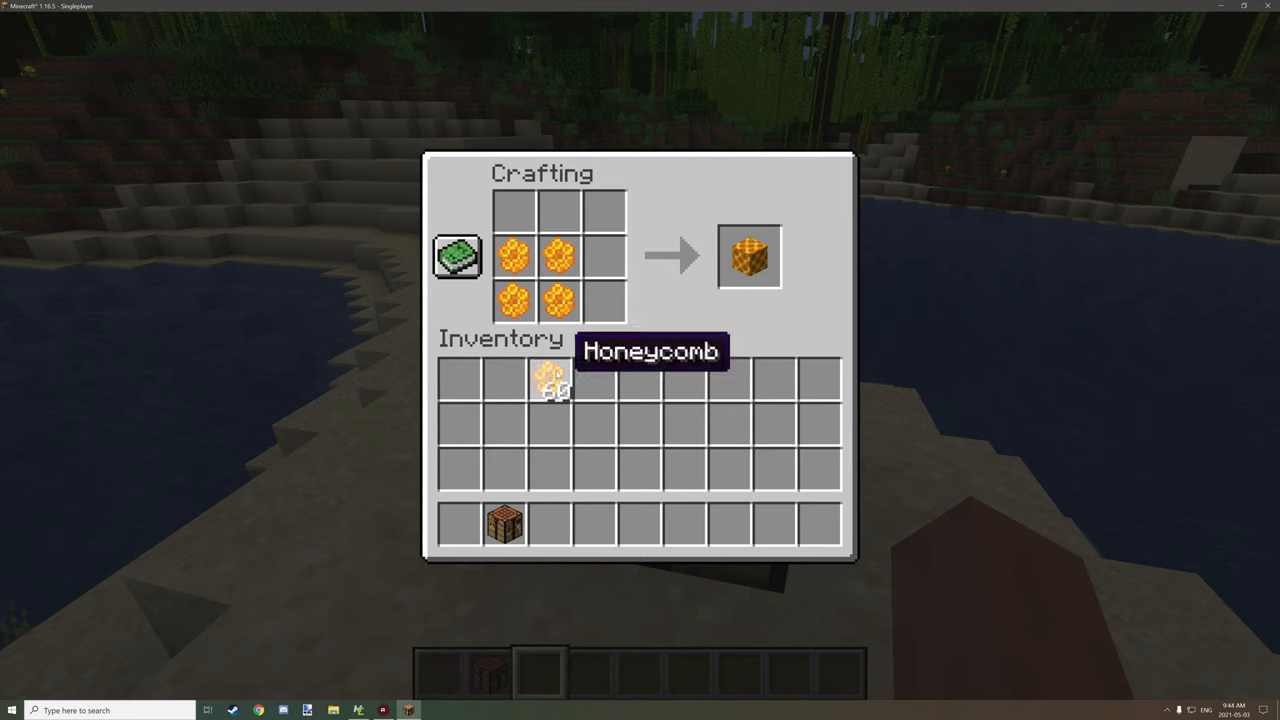
{"action": "left_click", "coordinate": [748, 256]}
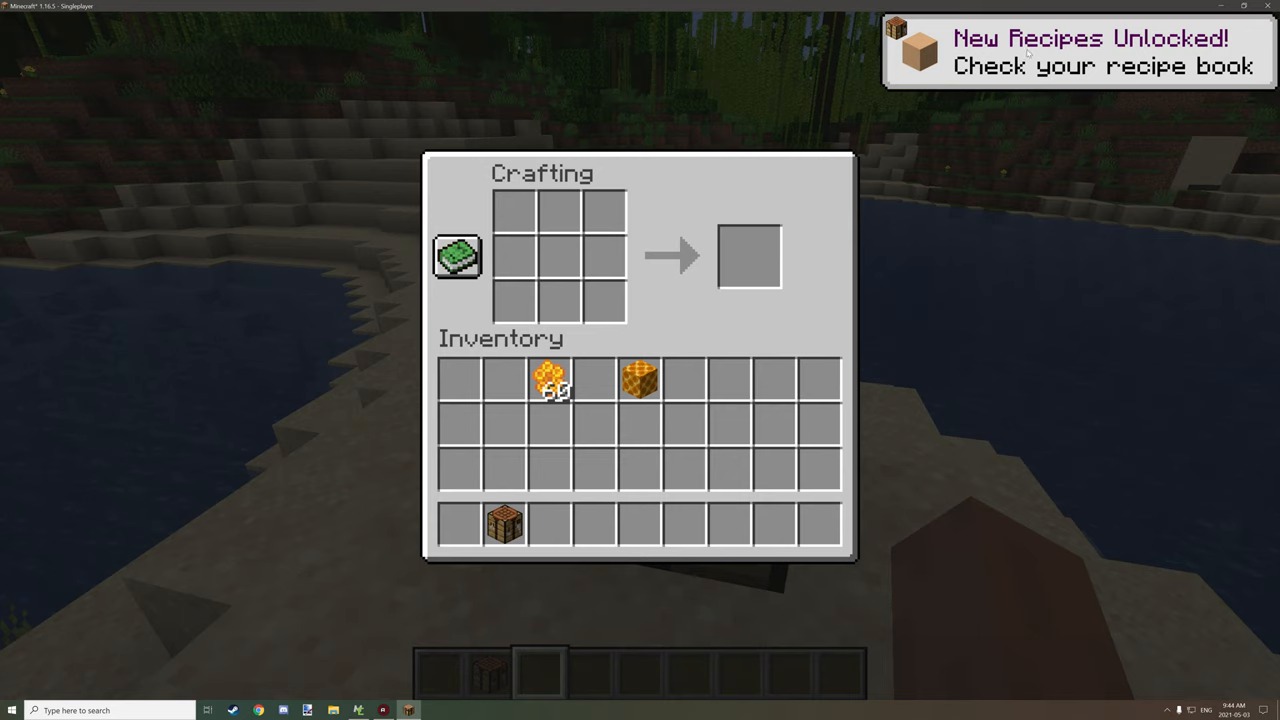
{"action": "left_click", "coordinate": [457, 256]}
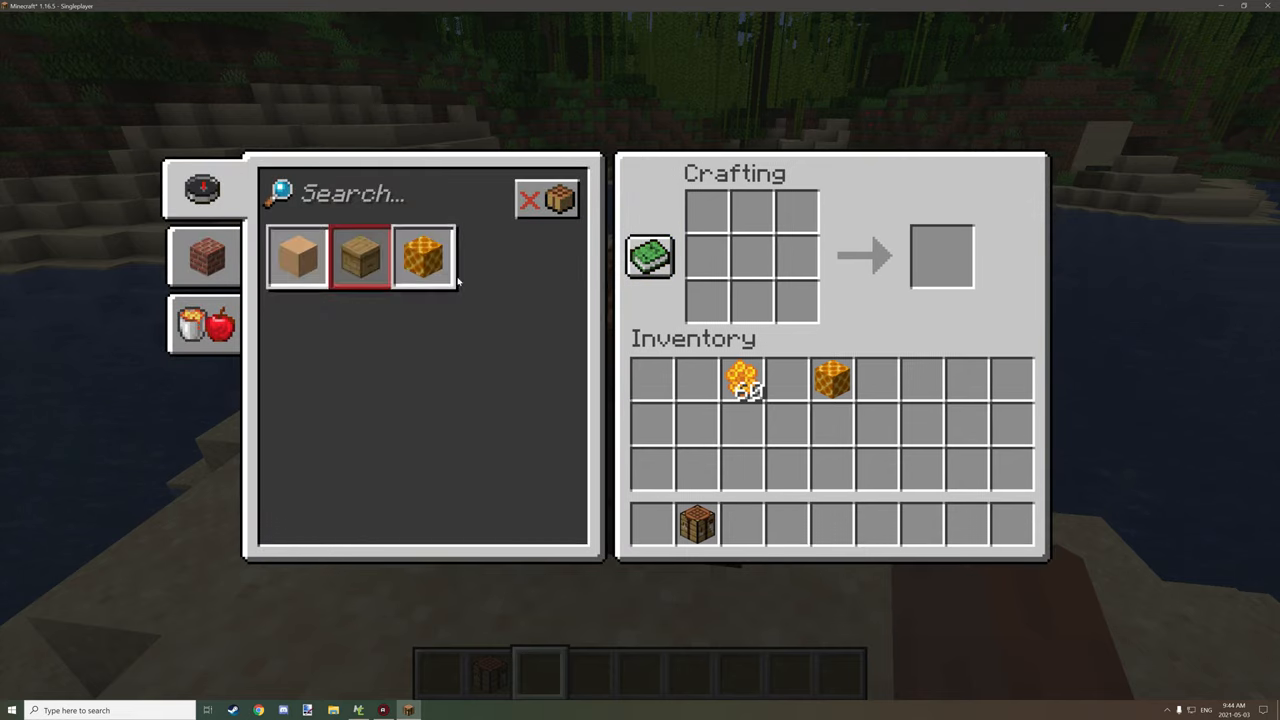
{"action": "mouse_move", "coordinate": [297, 258]}
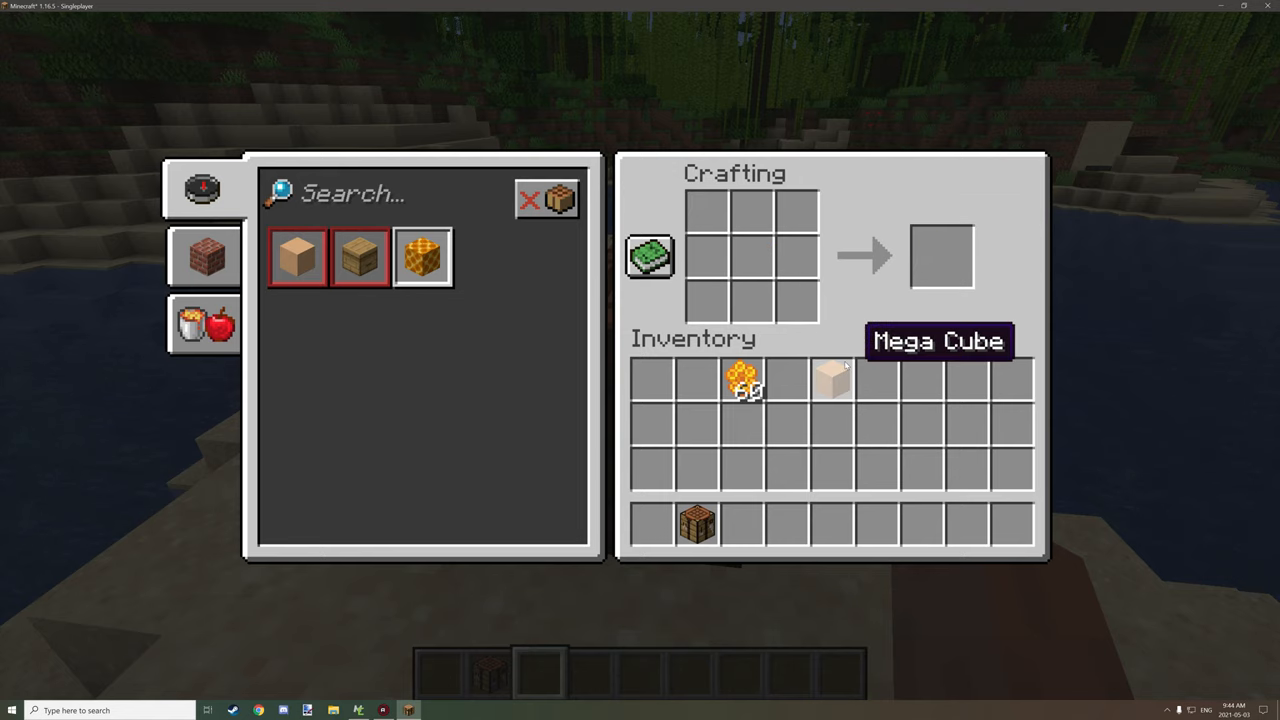
{"action": "mouse_move", "coordinate": [832, 383]}
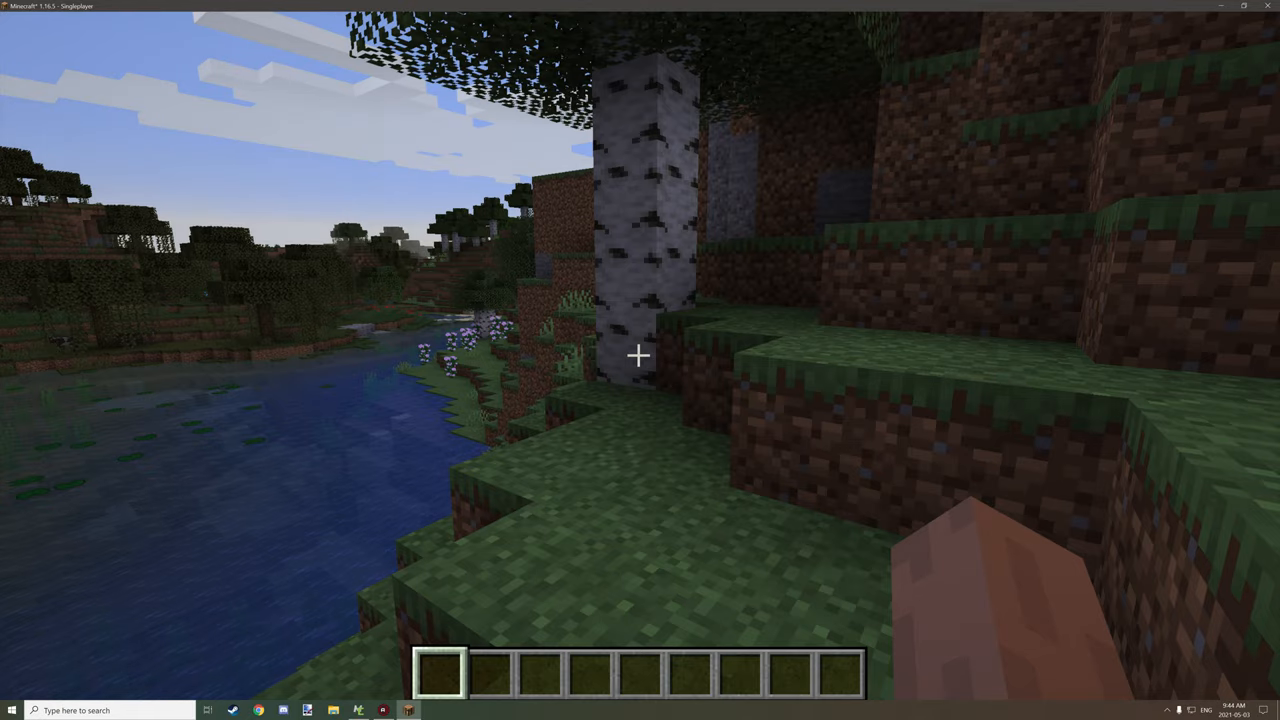
Craft another honeycomb block from four honeycombs, close the crafting screen, and switch to MCreator.
{"action": "key", "text": "e"}
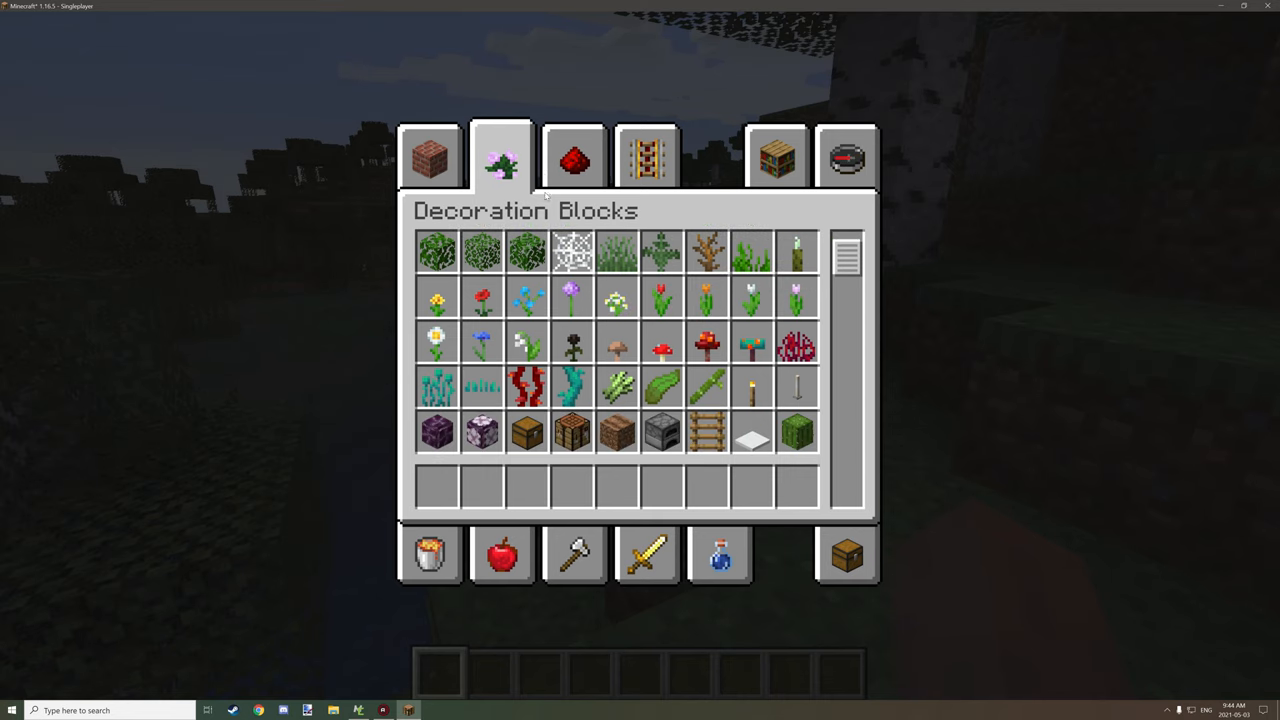
{"action": "scroll", "scroll_direction": "down", "scroll_amount": 3}
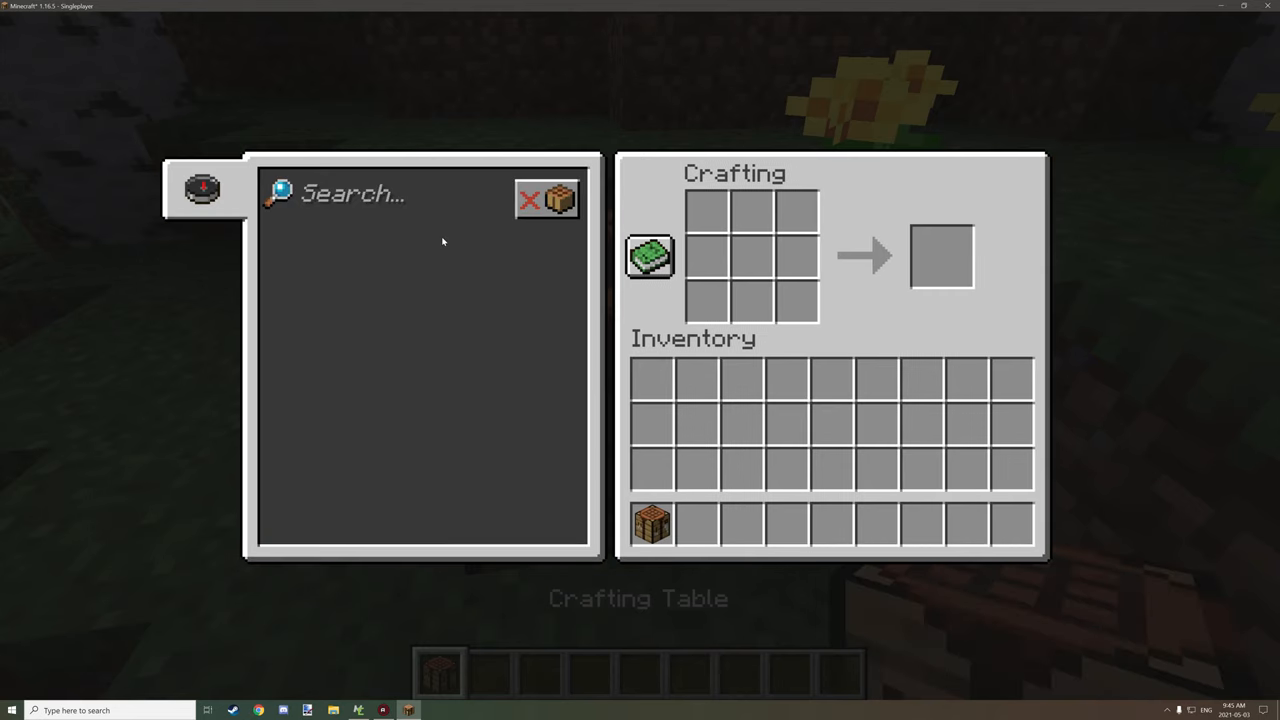
{"action": "mouse_move", "coordinate": [495, 209]}
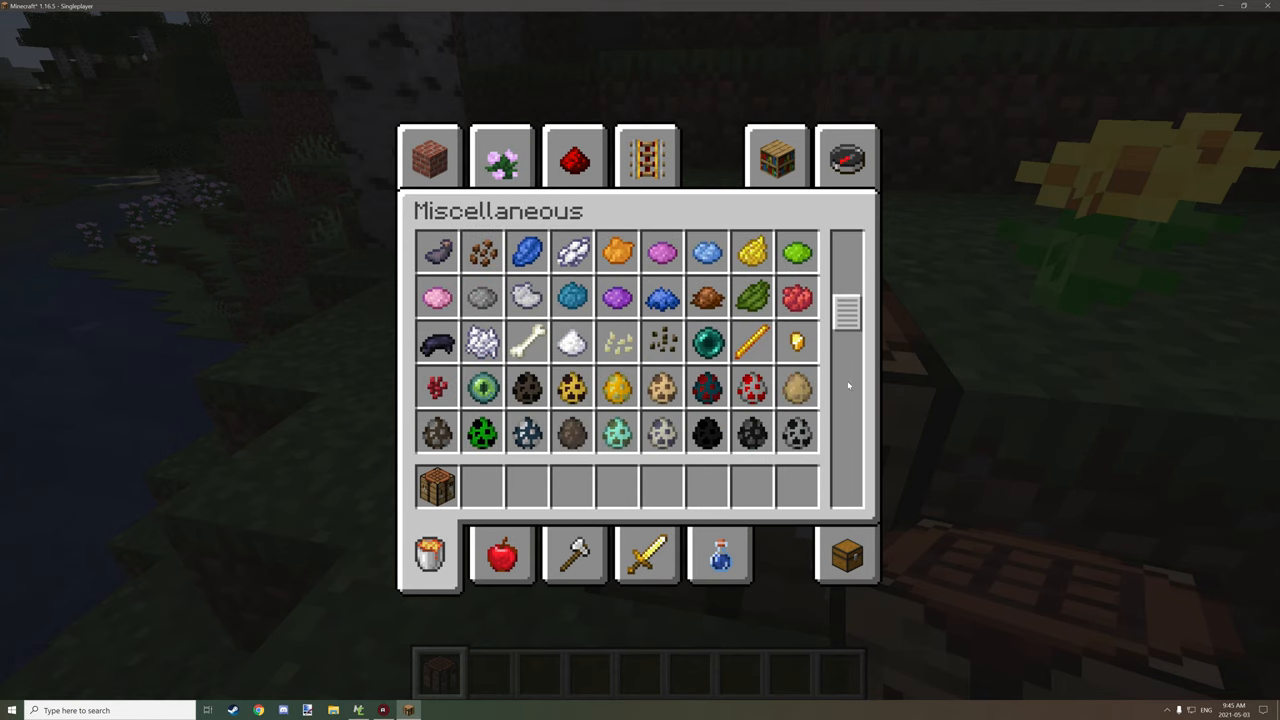
{"action": "scroll", "scroll_direction": "down", "scroll_amount": 3}
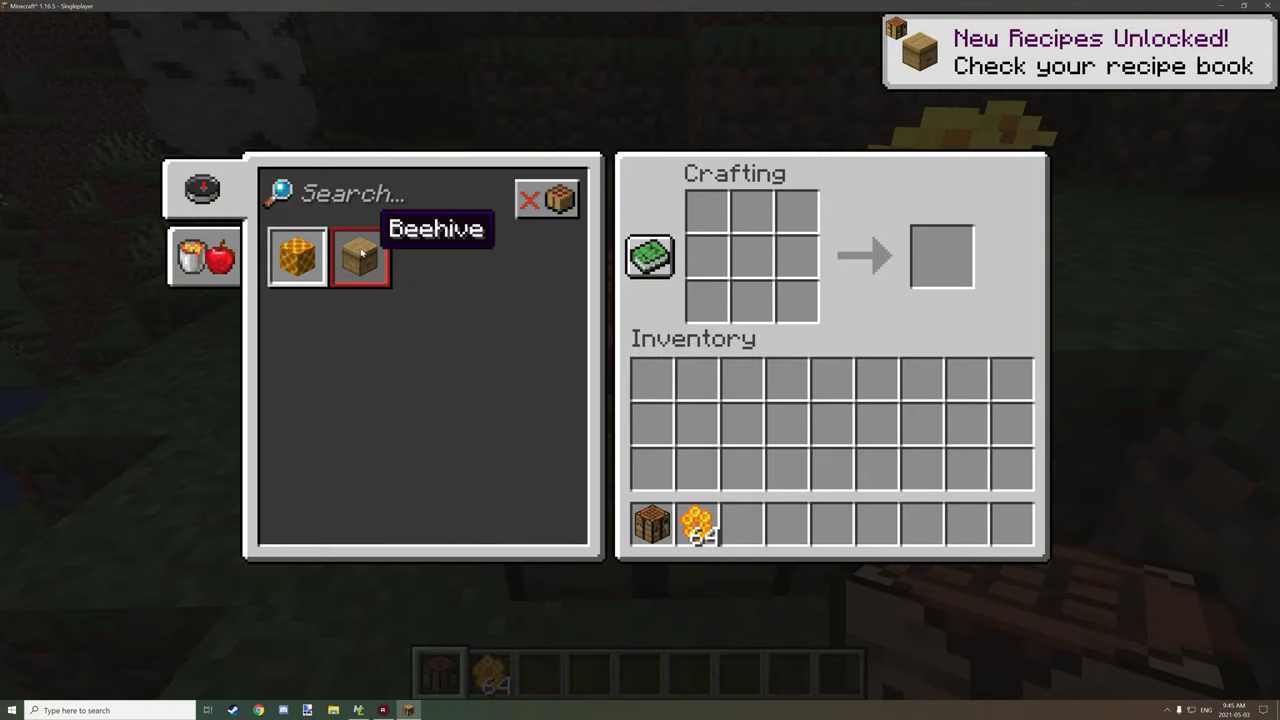
{"action": "mouse_move", "coordinate": [503, 335]}
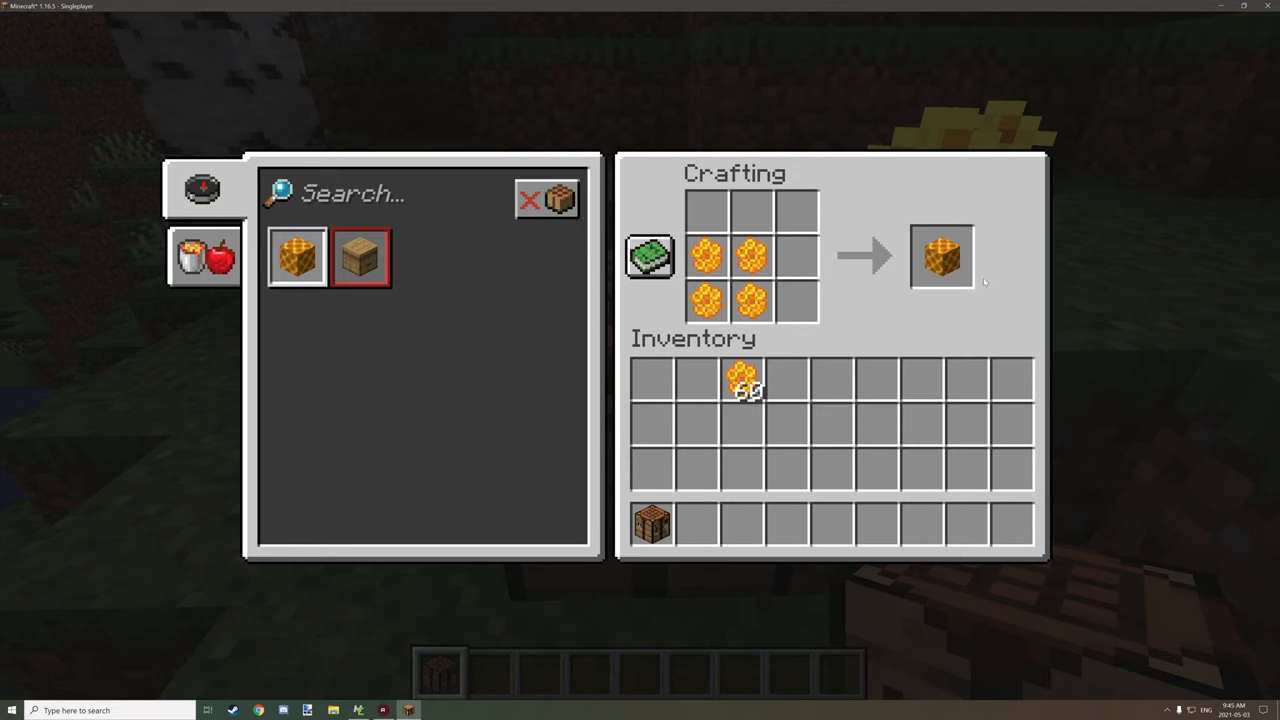
{"action": "left_click", "coordinate": [940, 256]}
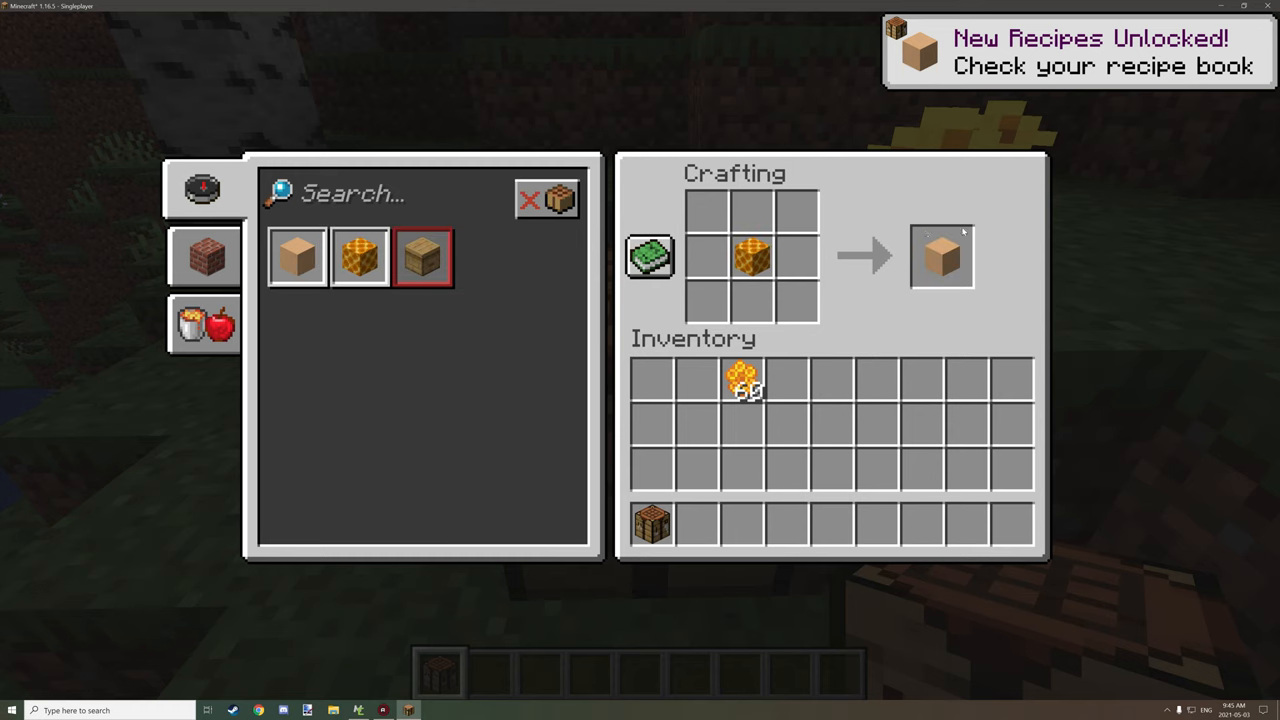
{"action": "key", "text": "Escape"}
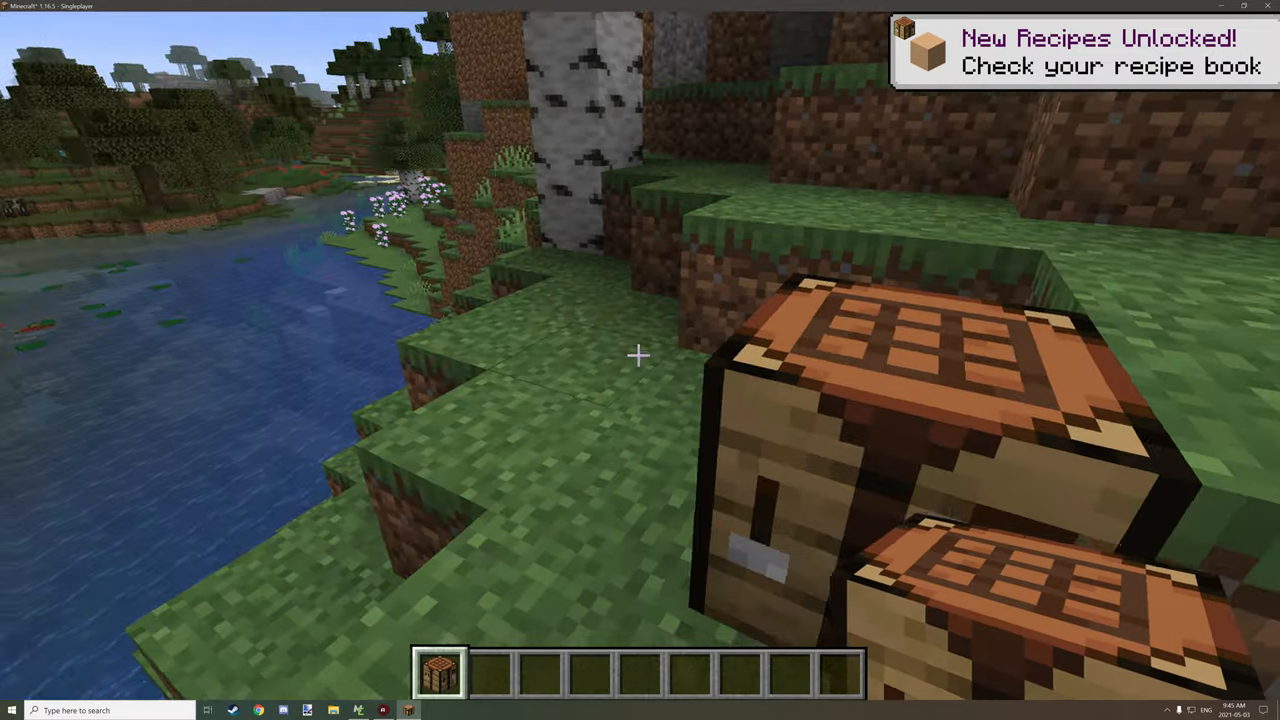
{"action": "mouse_move", "coordinate": [640, 360]}
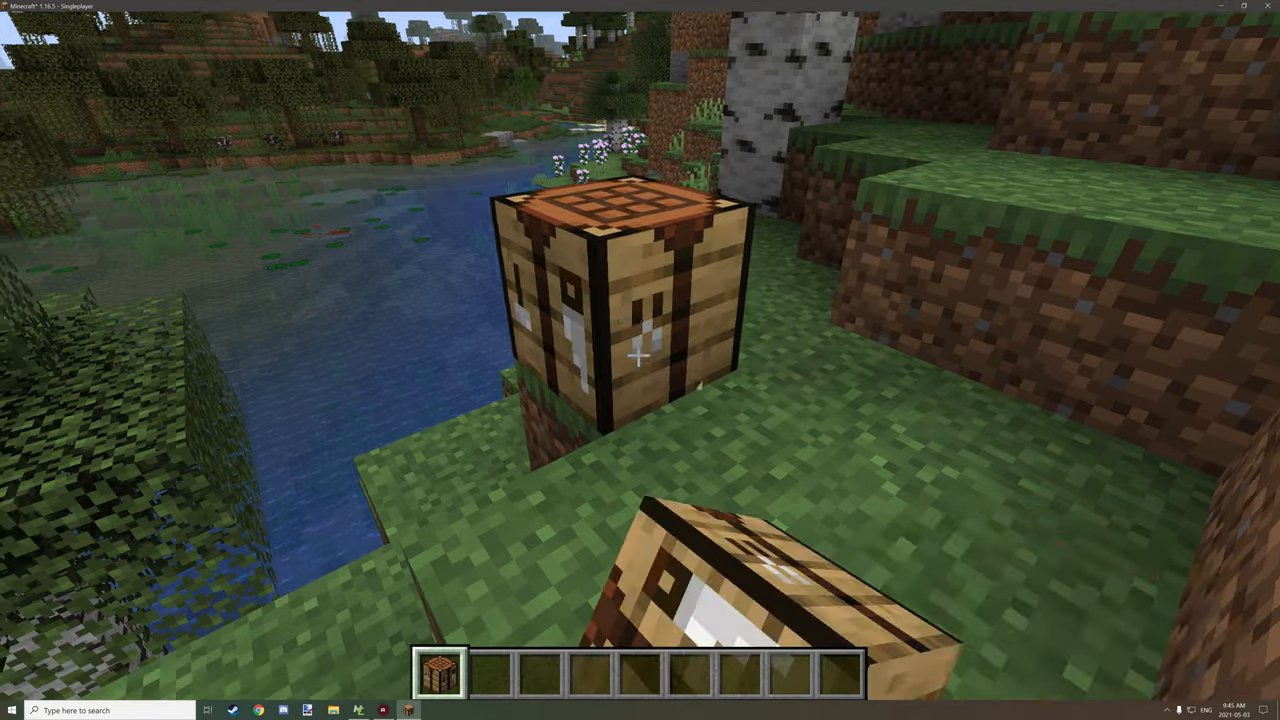
{"action": "mouse_move", "coordinate": [640, 355]}
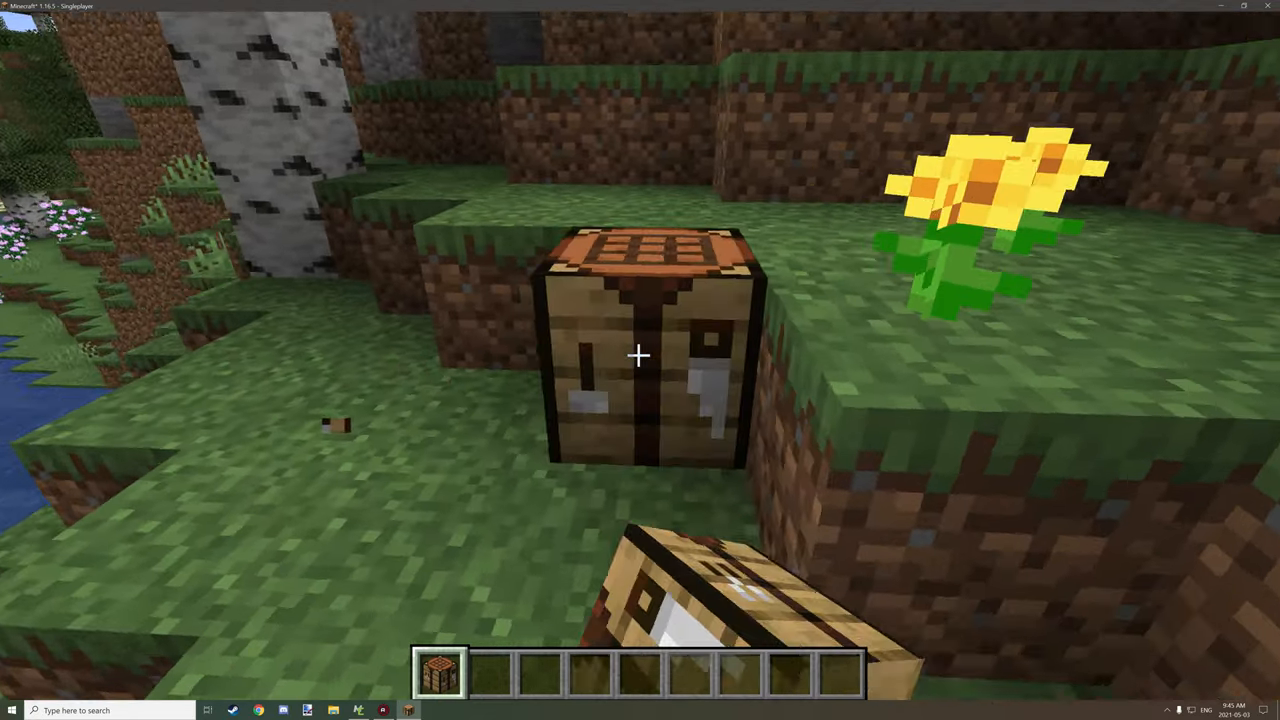
{"action": "mouse_move", "coordinate": [640, 360]}
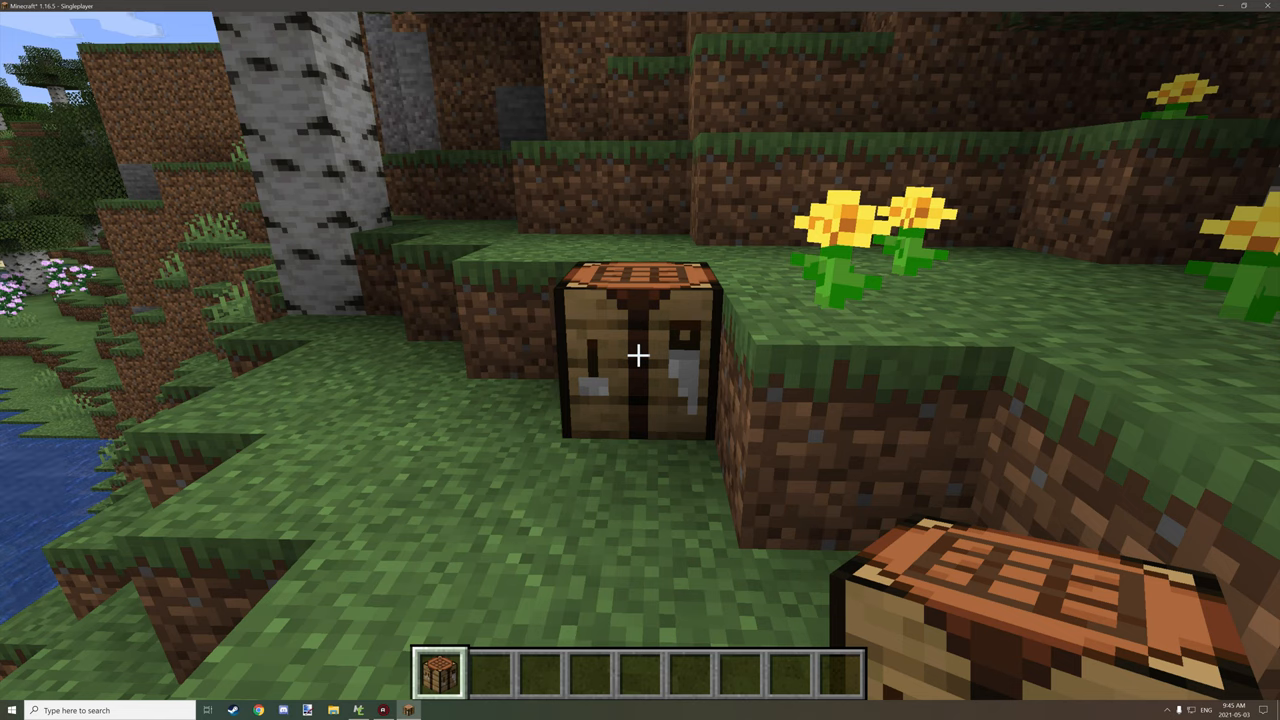
{"action": "left_click", "coordinate": [358, 710]}
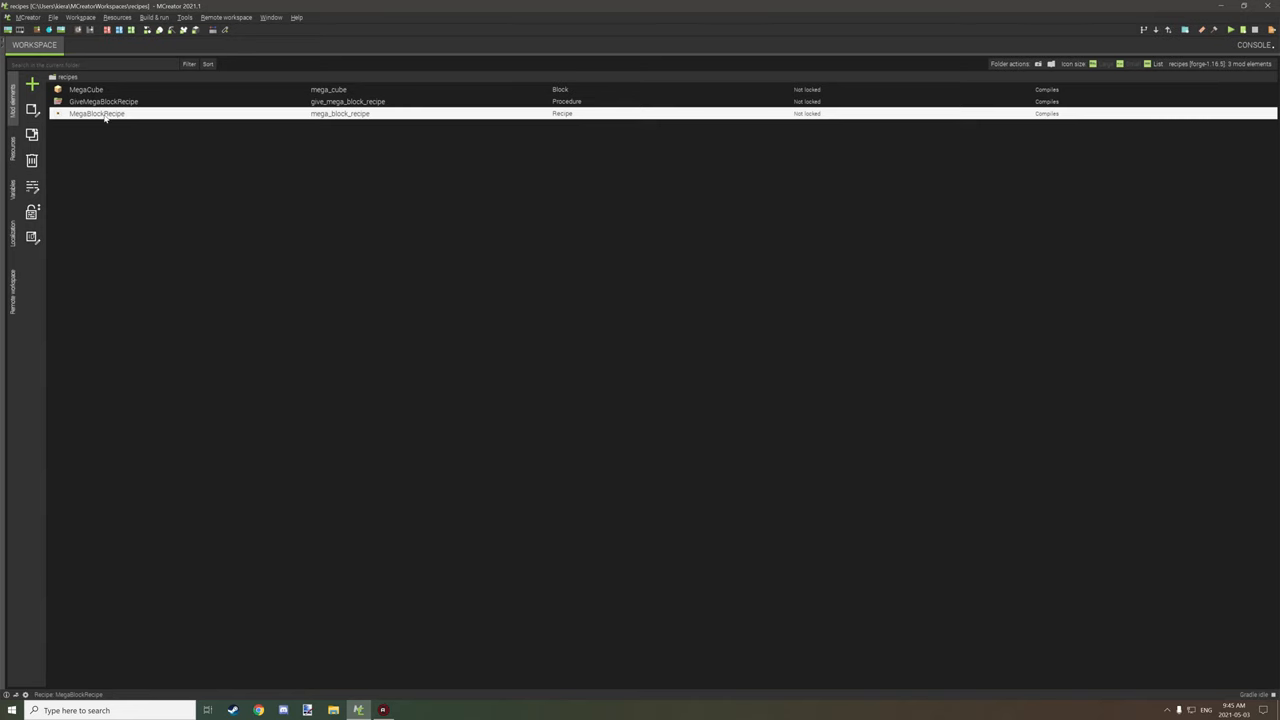
Review the MegaBlockRecipe element, then go back to the workspace's mod element list.
{"action": "double_click", "coordinate": [97, 113]}
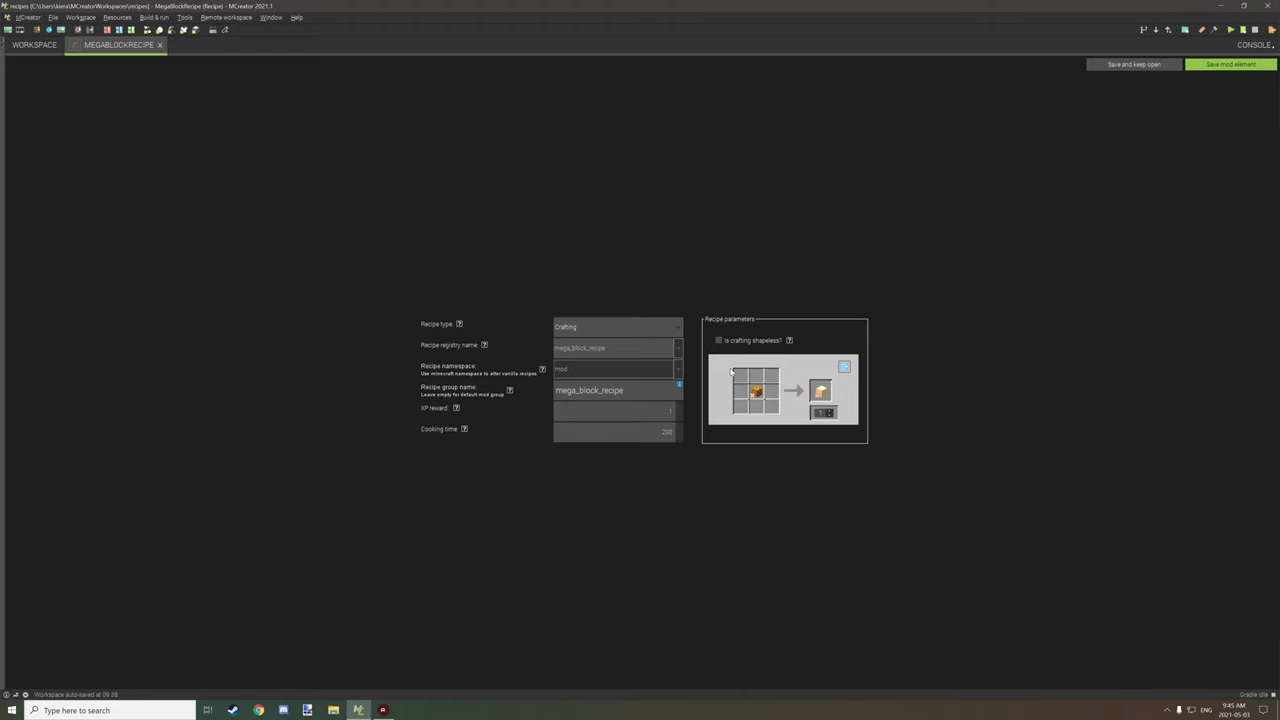
{"action": "mouse_move", "coordinate": [588, 348]}
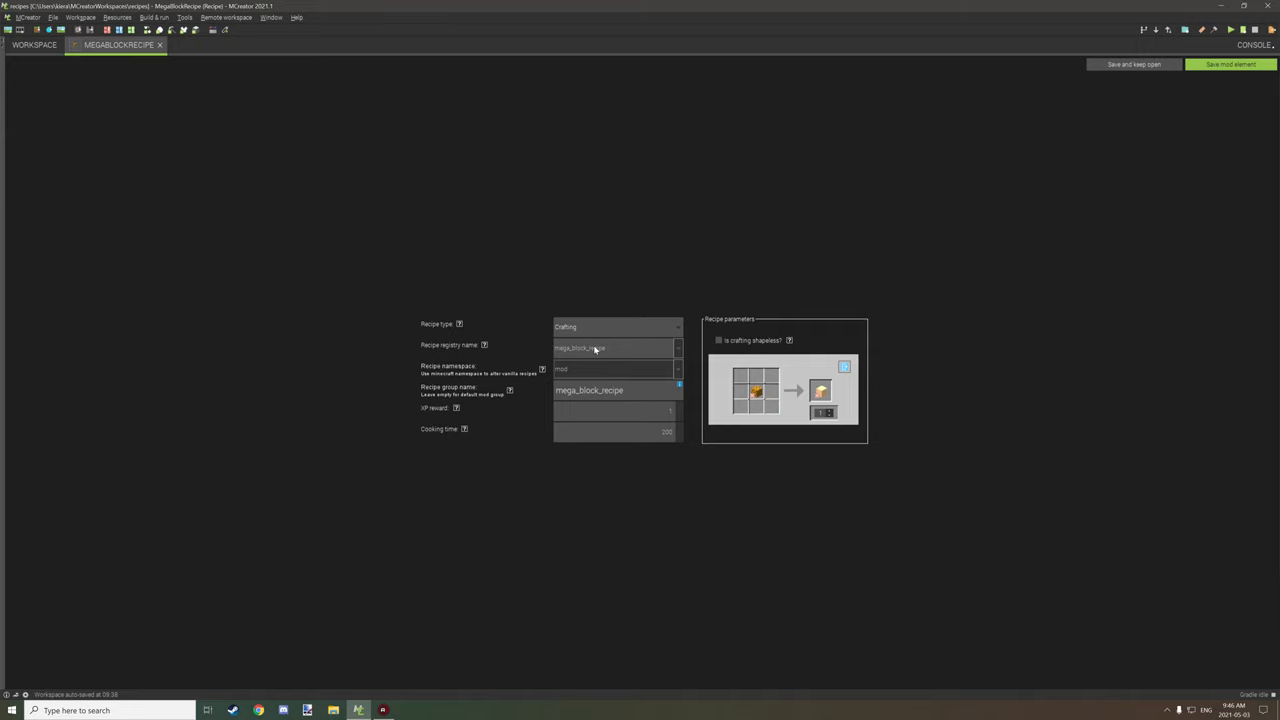
{"action": "mouse_move", "coordinate": [618, 356]}
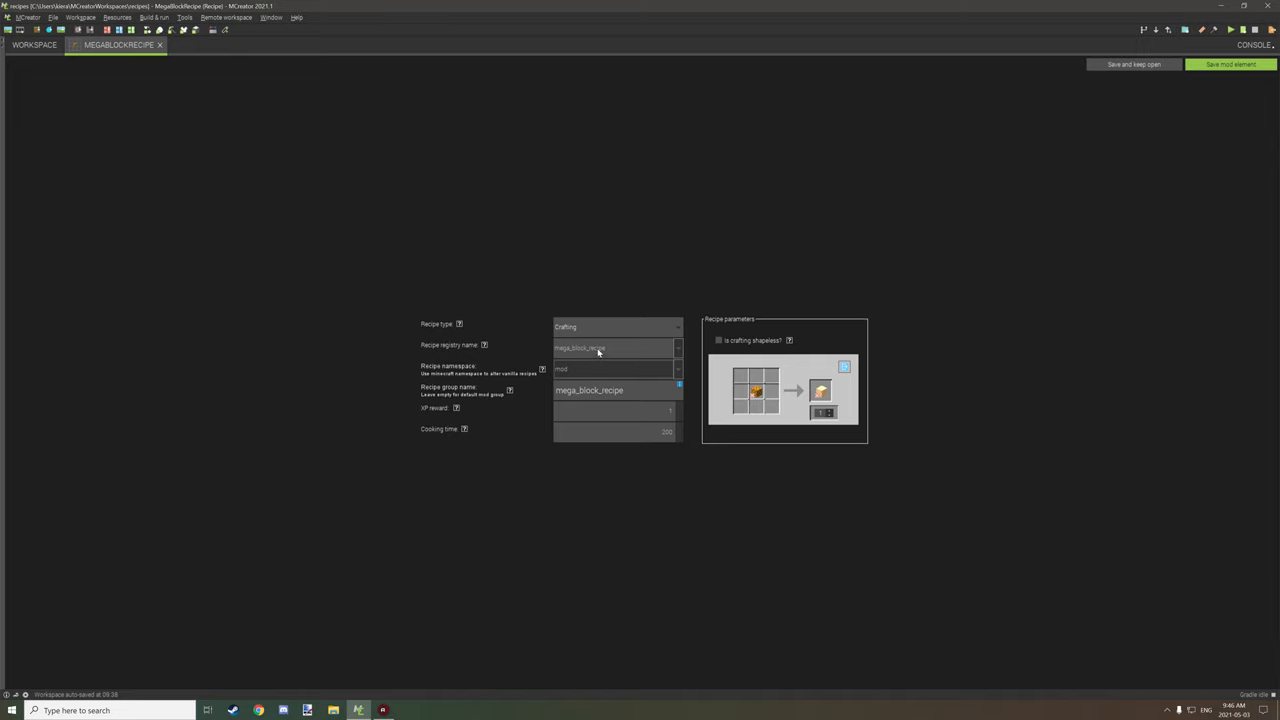
{"action": "mouse_move", "coordinate": [585, 348]}
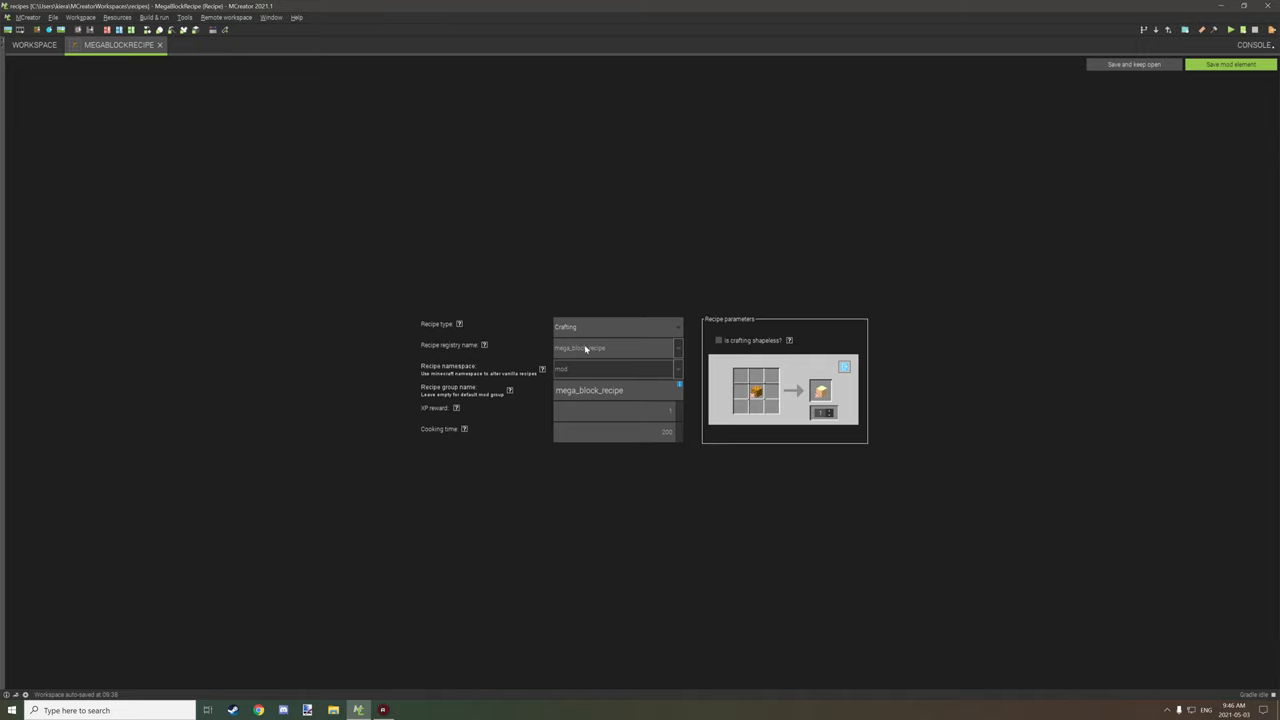
{"action": "mouse_move", "coordinate": [216, 105]}
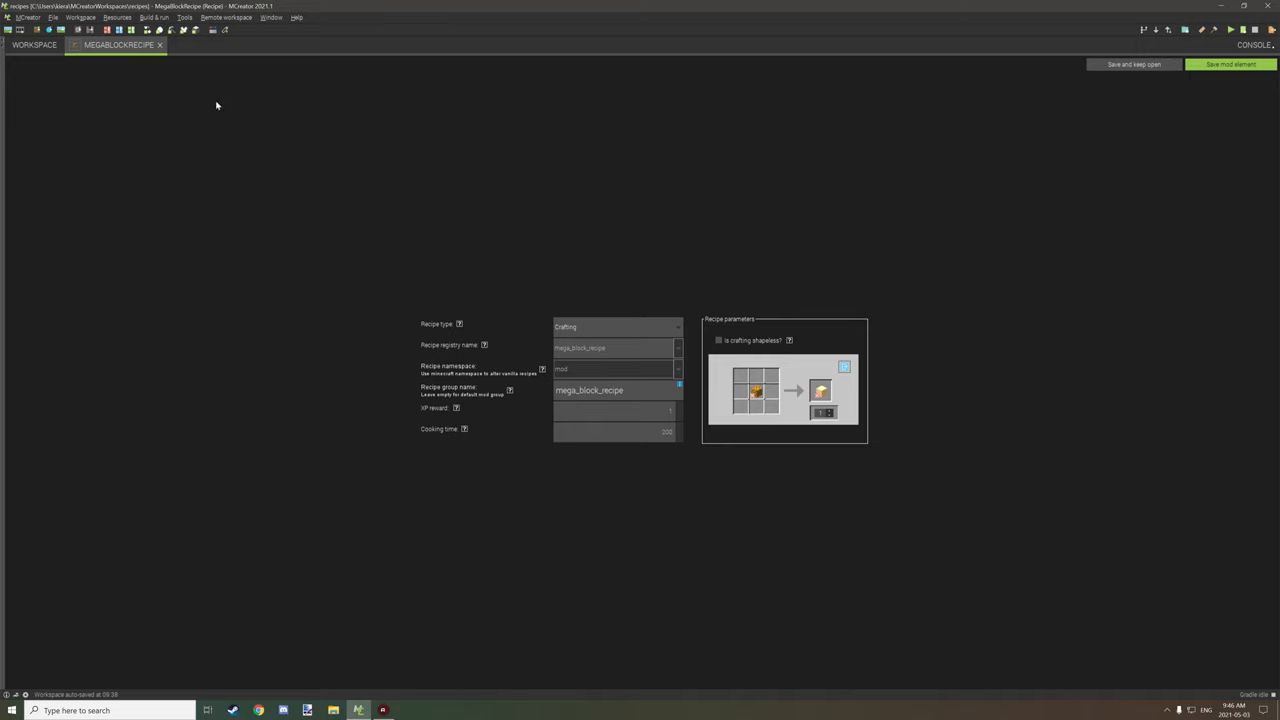
{"action": "mouse_move", "coordinate": [163, 51]}
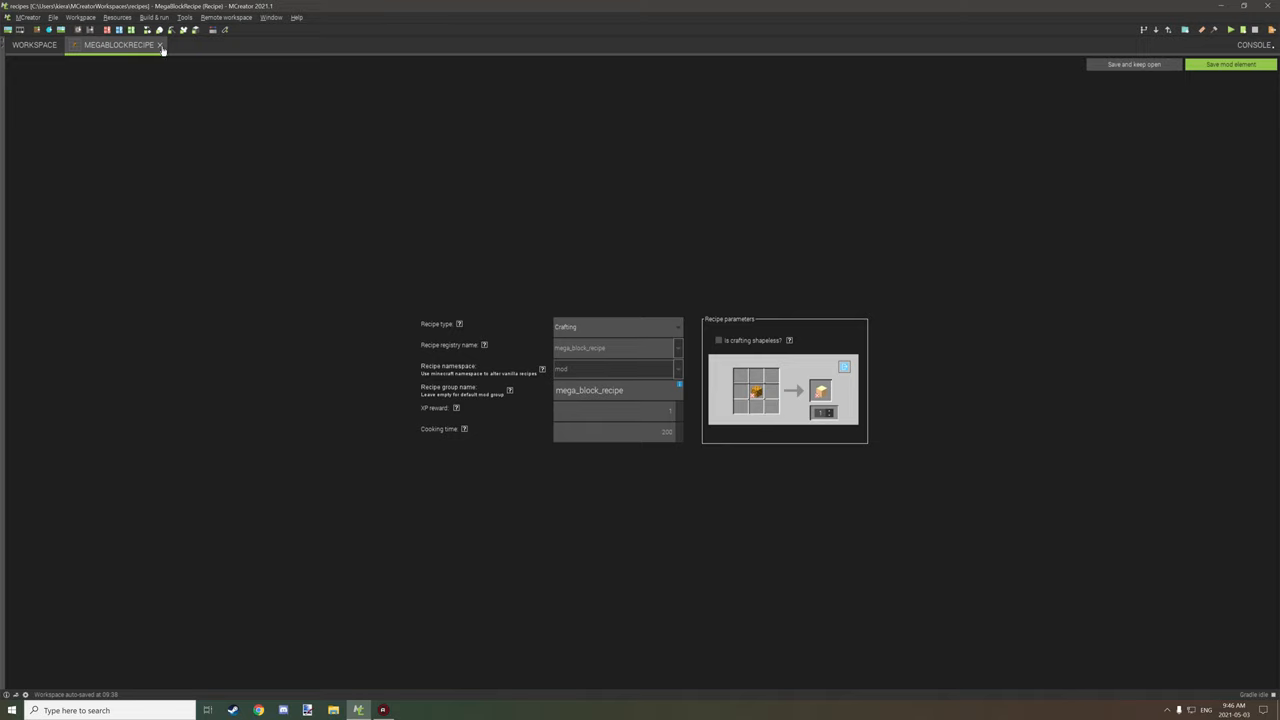
{"action": "mouse_move", "coordinate": [550, 357]}
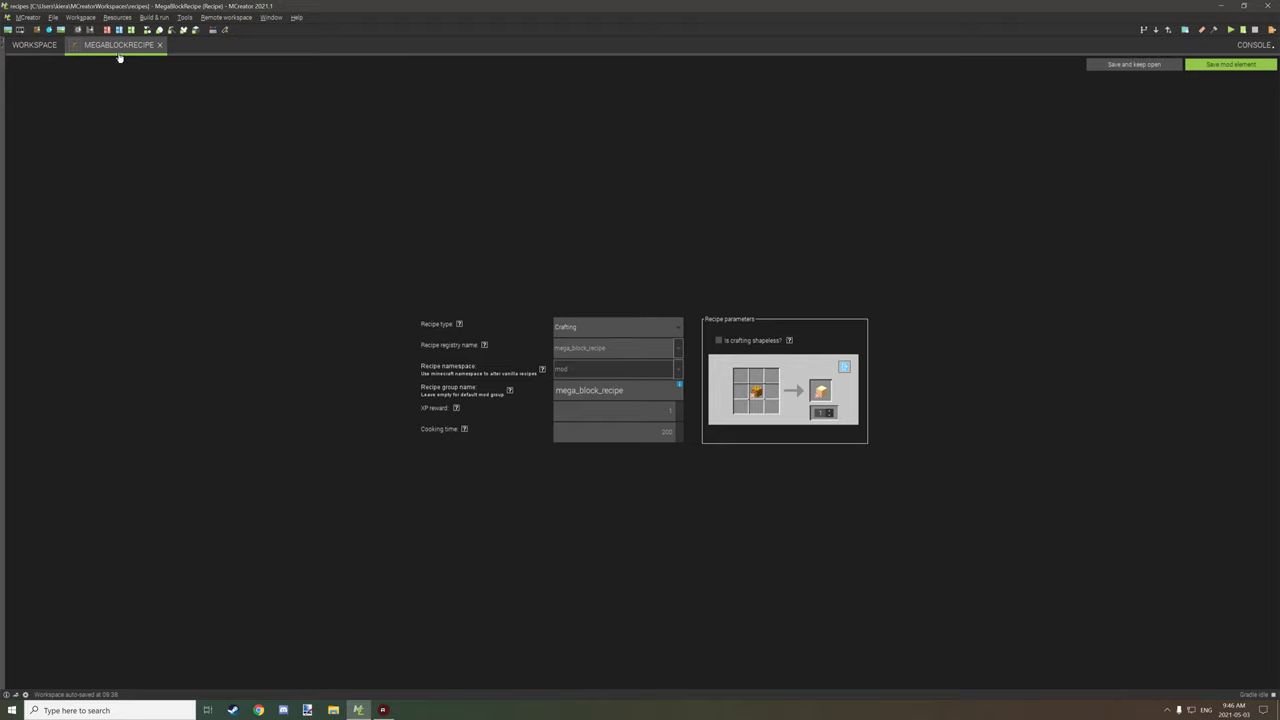
{"action": "left_click", "coordinate": [33, 45]}
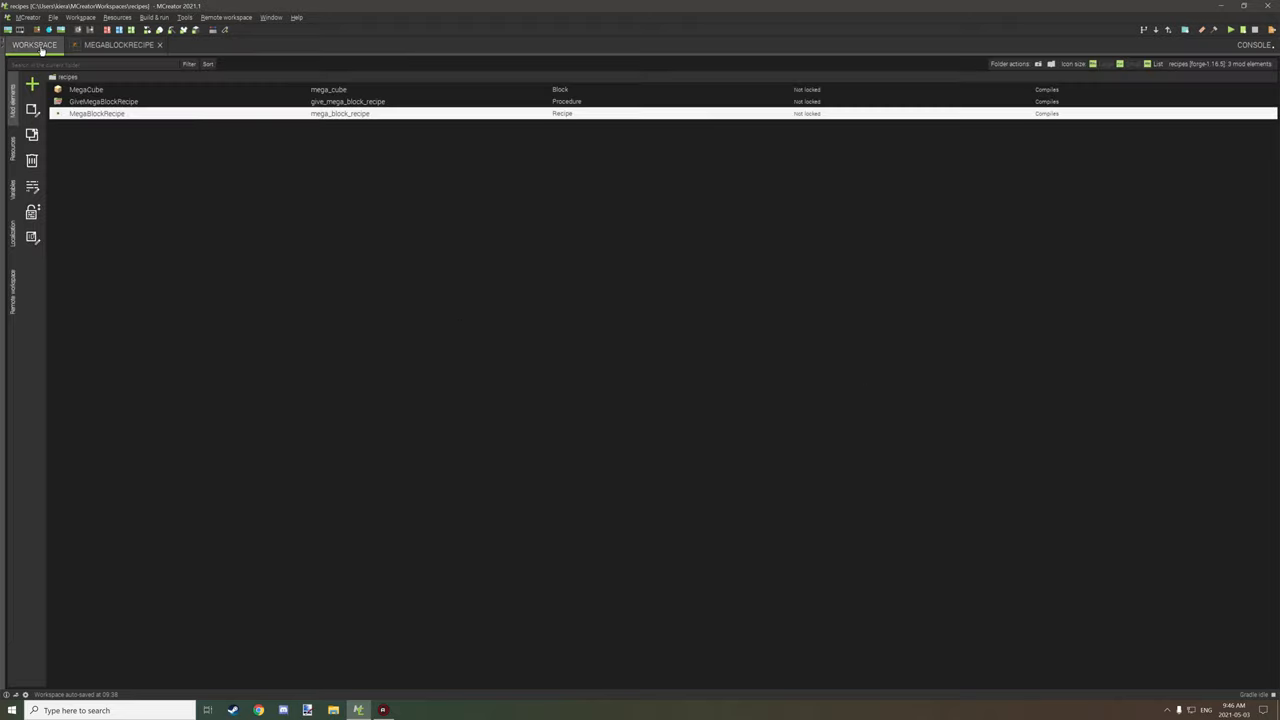
Open the GiveMegaBlockRecipe procedure from the workspace list.
{"action": "left_click", "coordinate": [97, 113]}
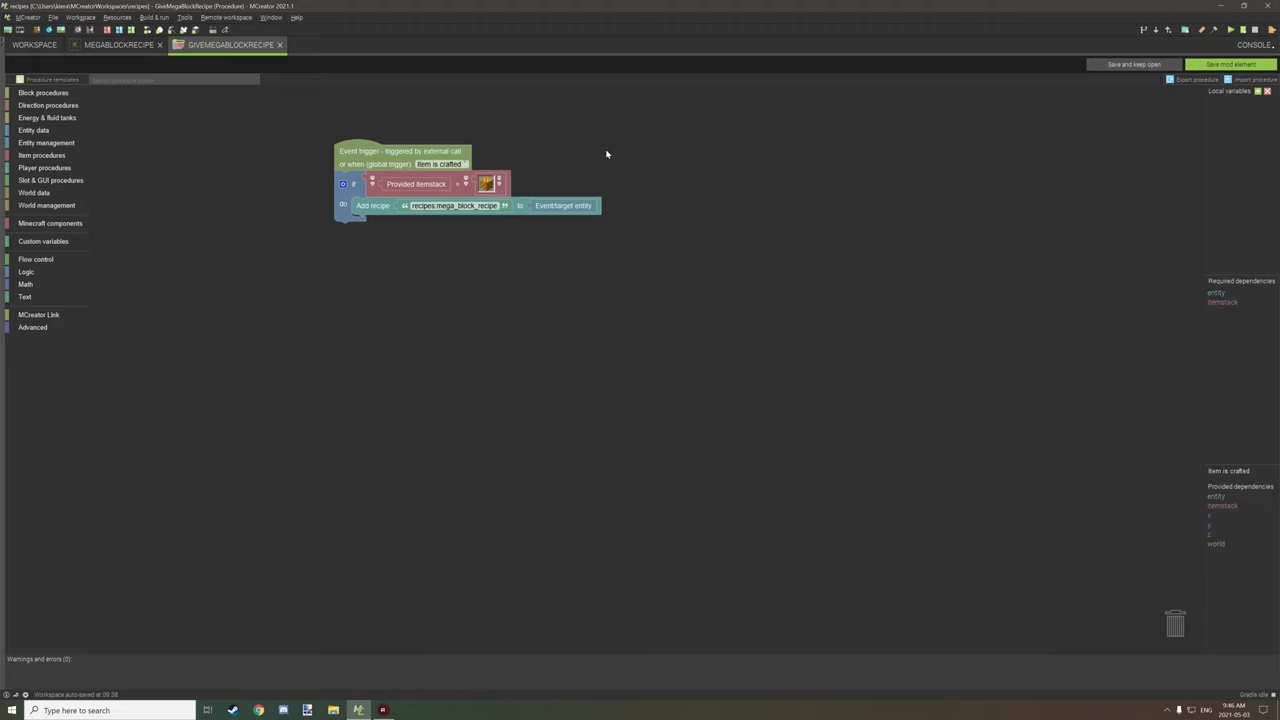
{"action": "mouse_move", "coordinate": [591, 162]}
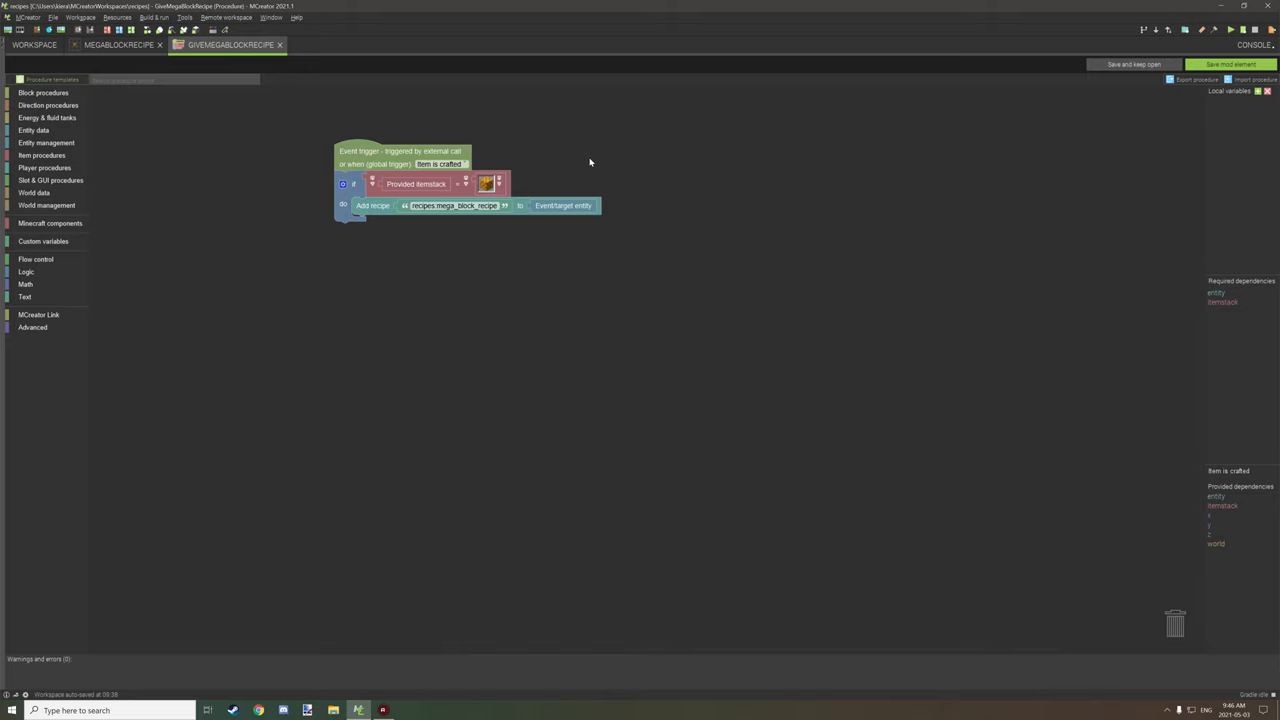
{"action": "mouse_move", "coordinate": [541, 172]}
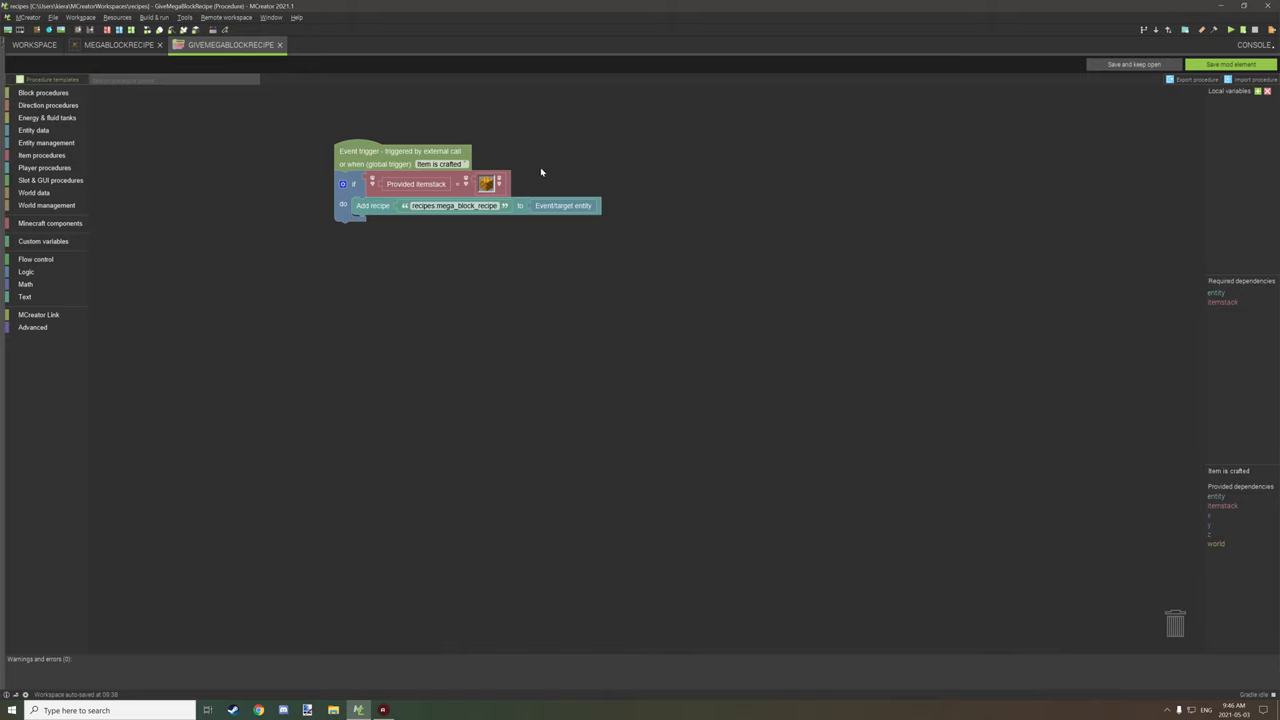
{"action": "mouse_move", "coordinate": [543, 166]}
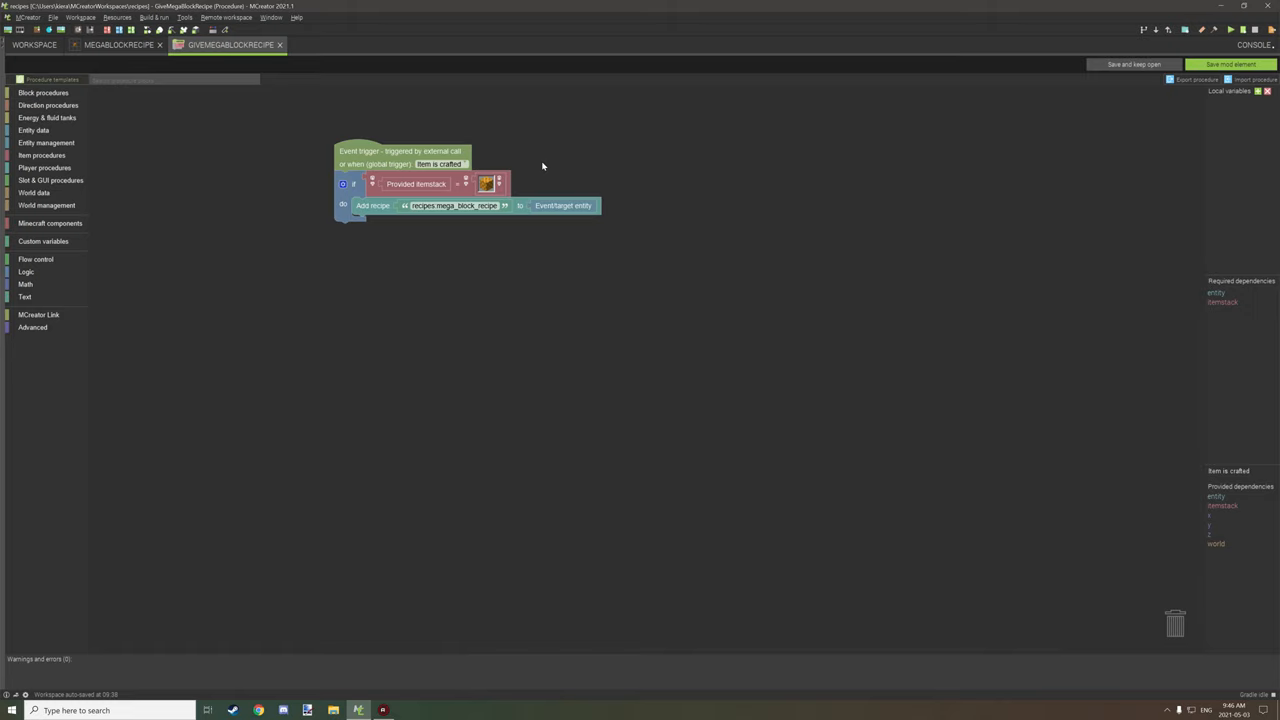
{"action": "mouse_move", "coordinate": [543, 144]}
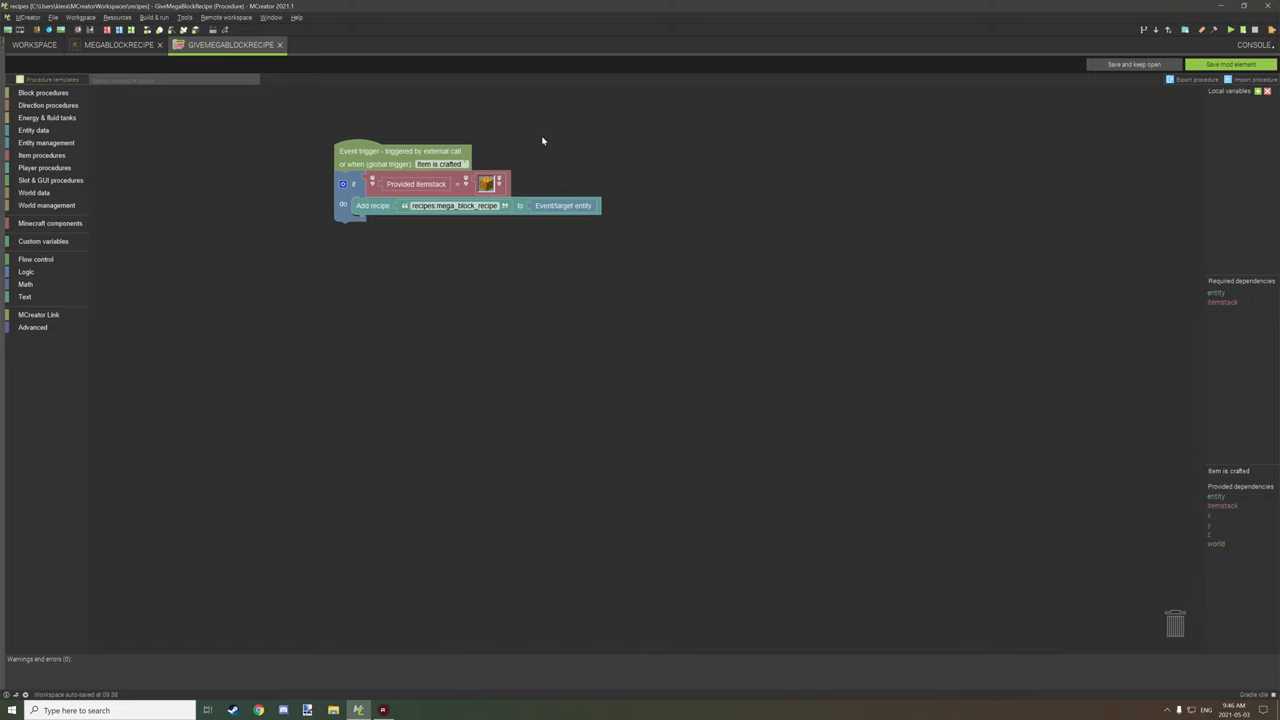
{"action": "mouse_move", "coordinate": [500, 156]}
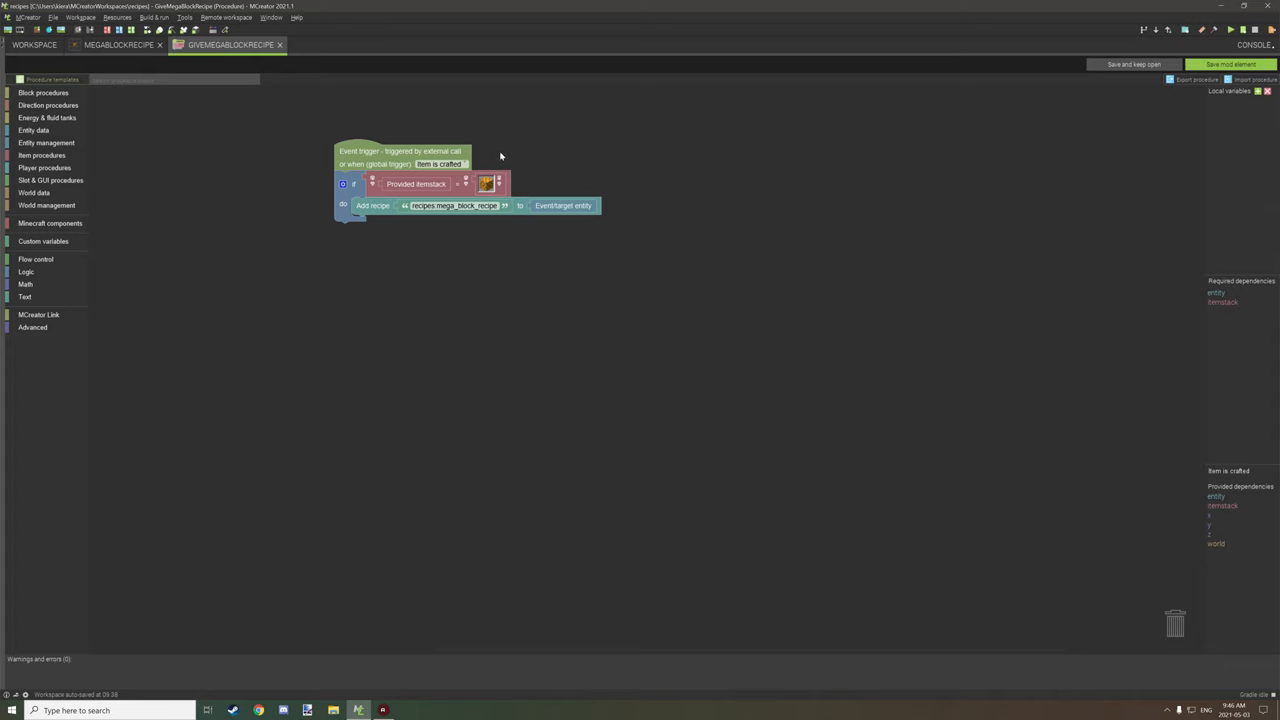
{"action": "mouse_move", "coordinate": [371, 213]}
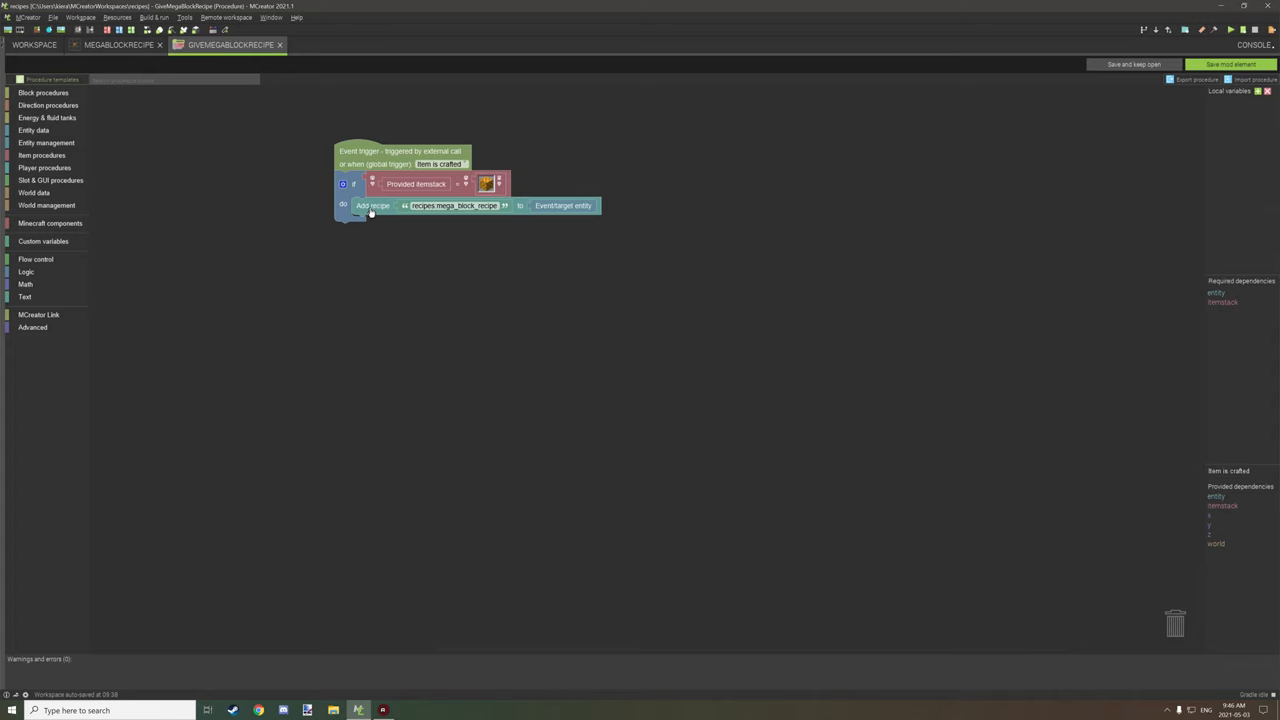
{"action": "mouse_move", "coordinate": [425, 218]}
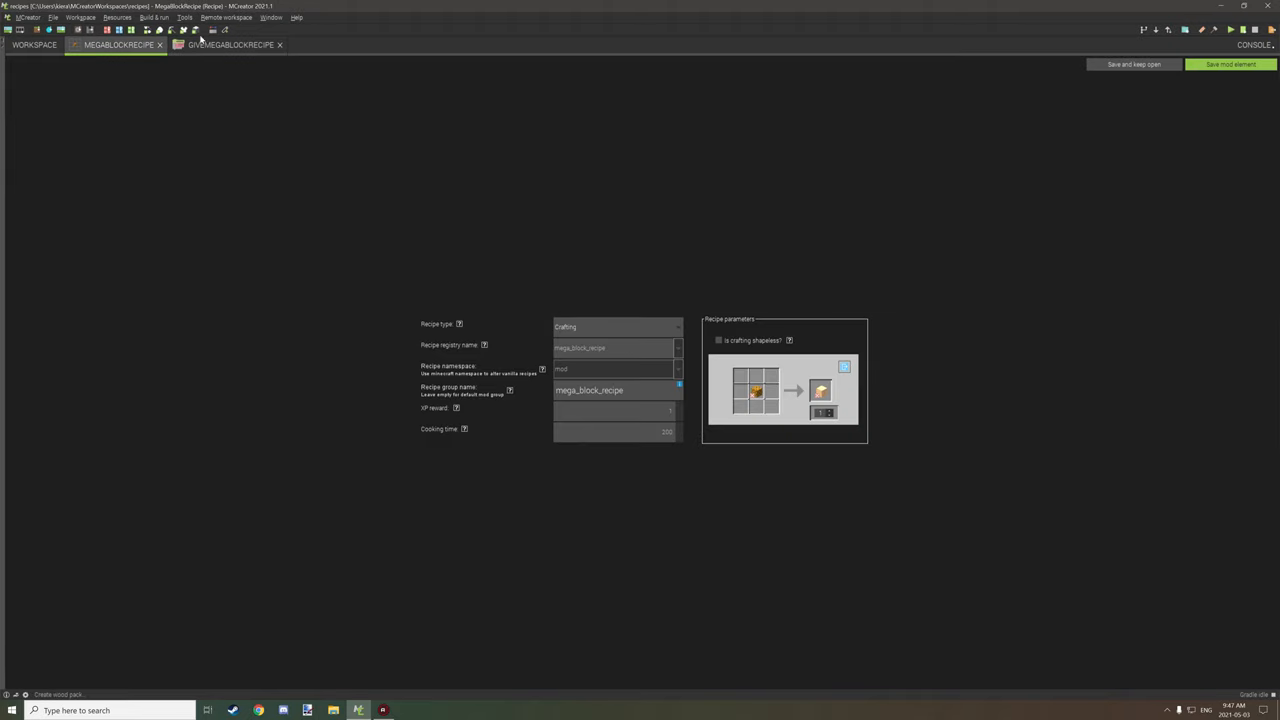
Return to GiveMegaBlockRecipe and open Workspace settings to confirm the 'recipes' mod ID.
{"action": "left_click", "coordinate": [231, 44]}
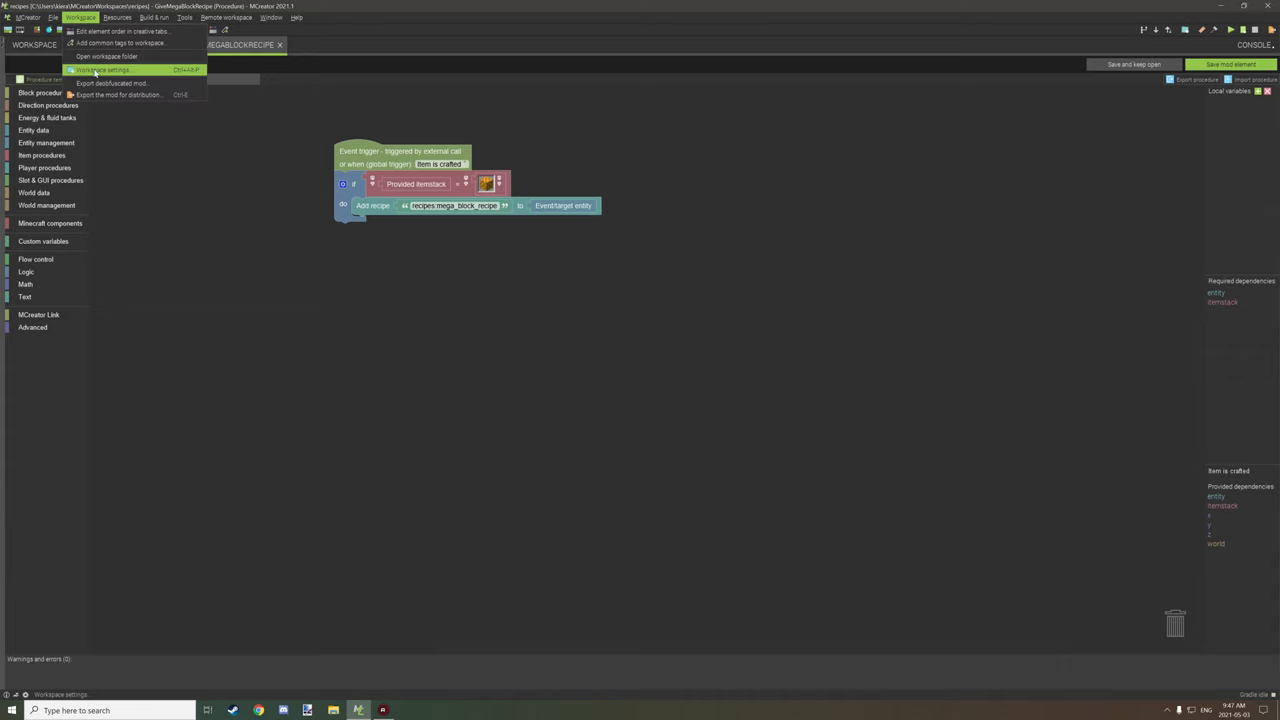
{"action": "left_click", "coordinate": [103, 69]}
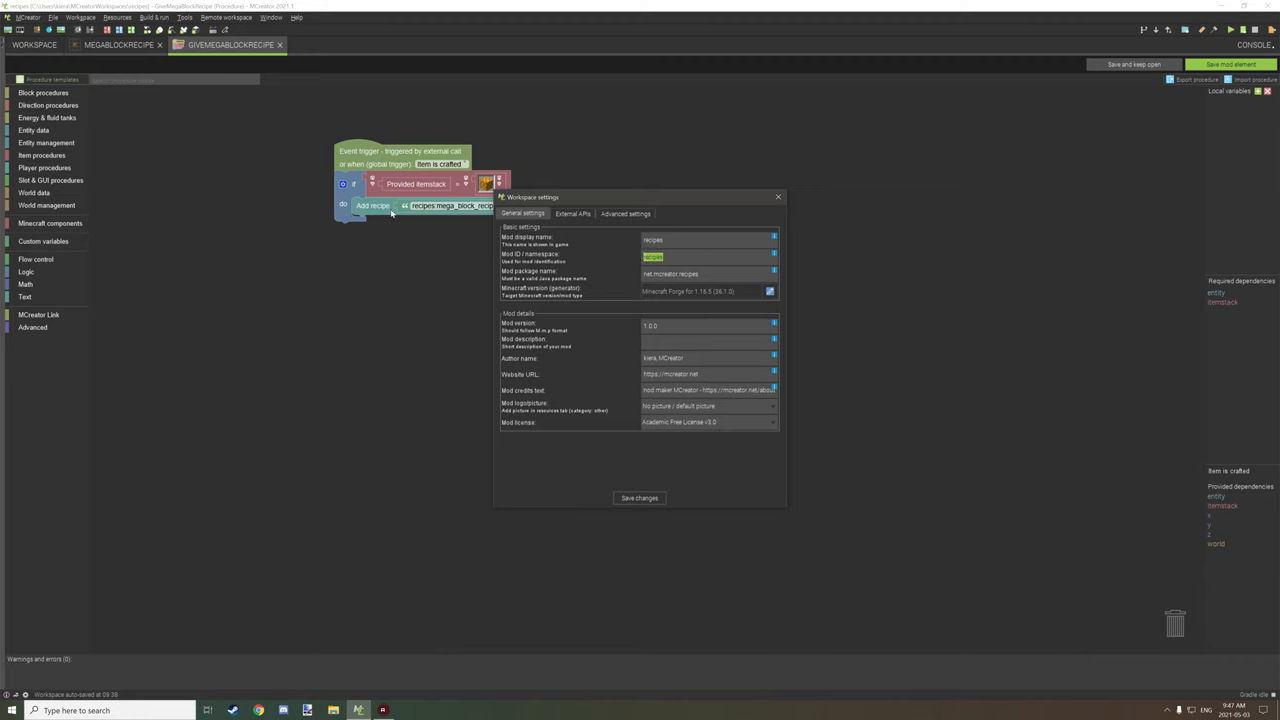
{"action": "mouse_move", "coordinate": [503, 215]}
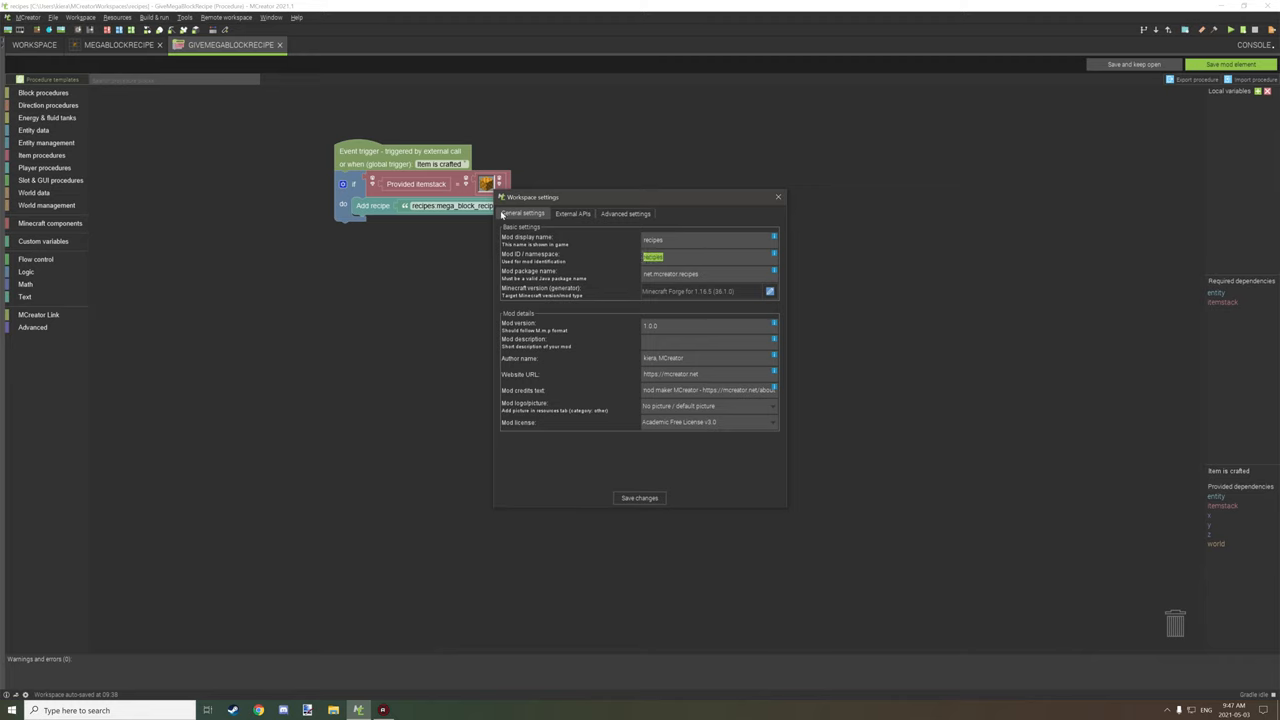
{"action": "mouse_move", "coordinate": [564, 226]}
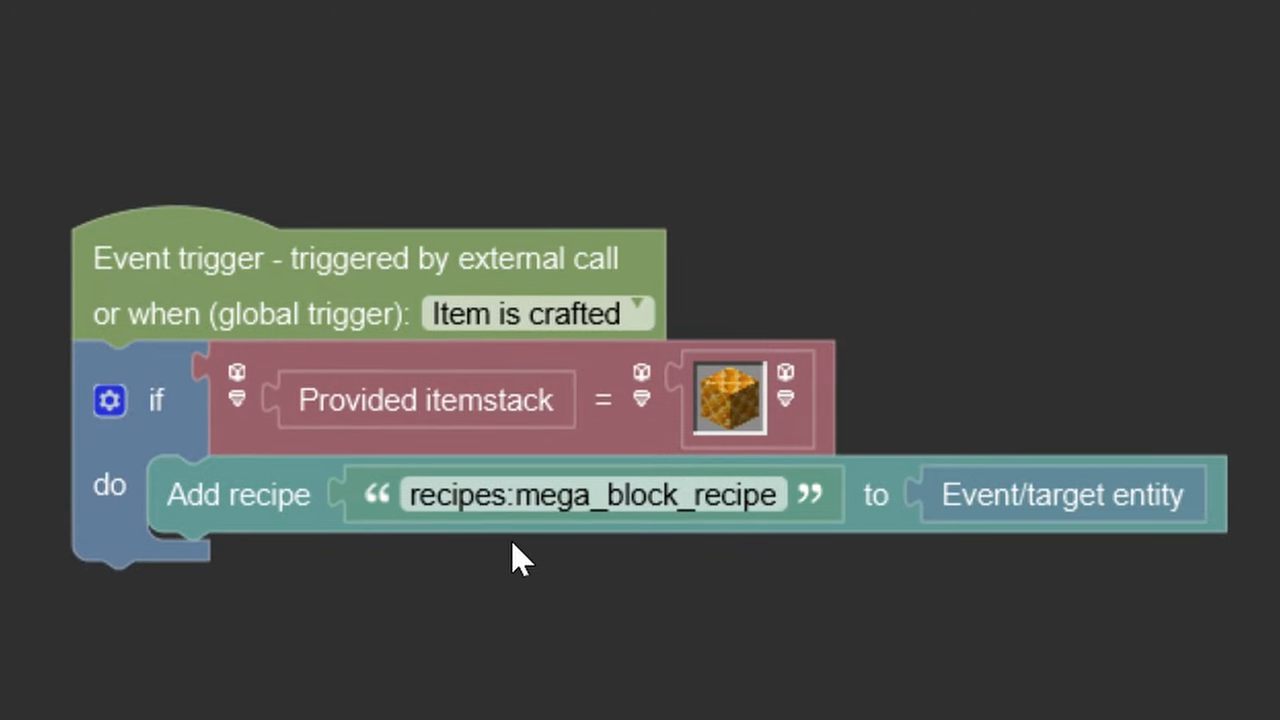
{"action": "left_click", "coordinate": [590, 494]}
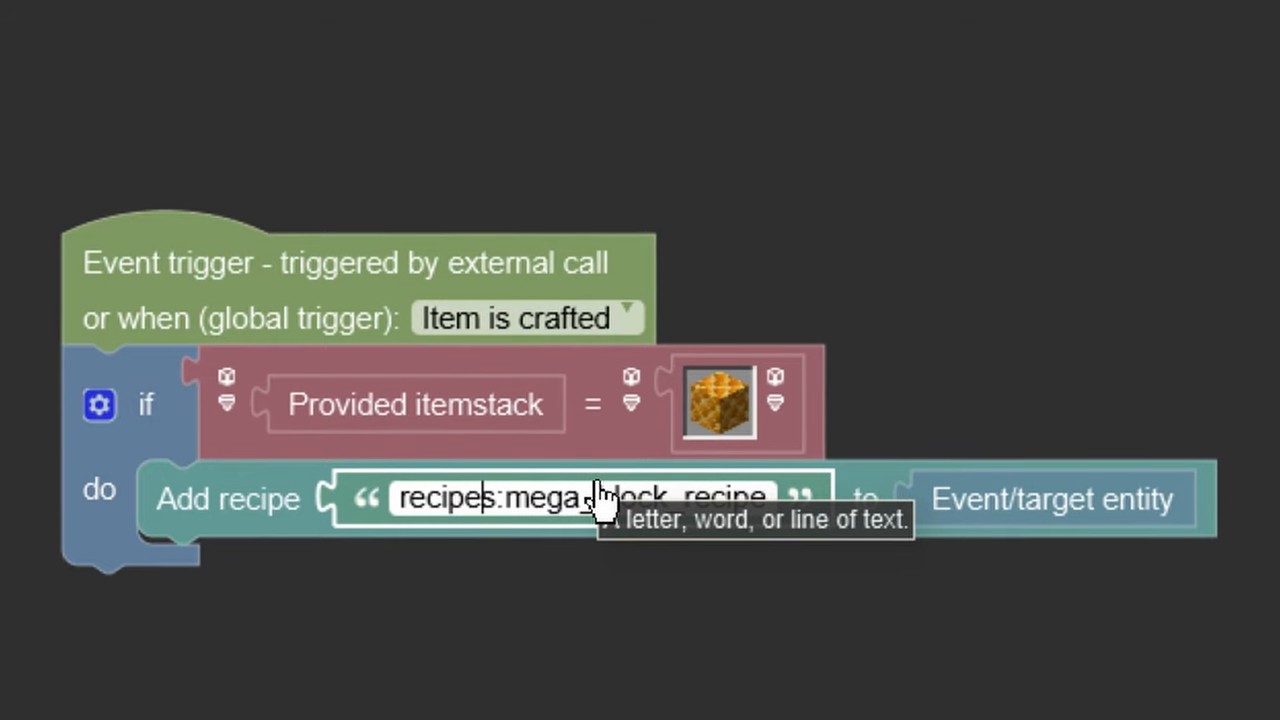
{"action": "double_click", "coordinate": [447, 498]}
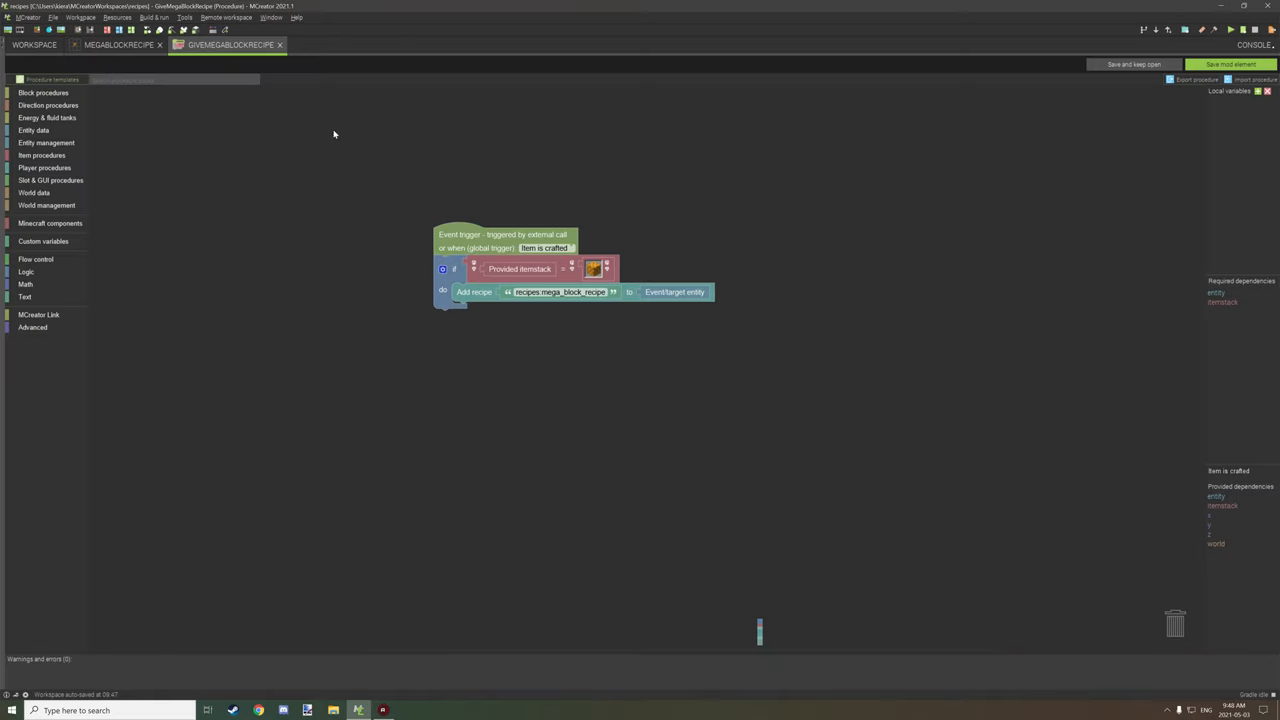
{"action": "left_click", "coordinate": [44, 167]}
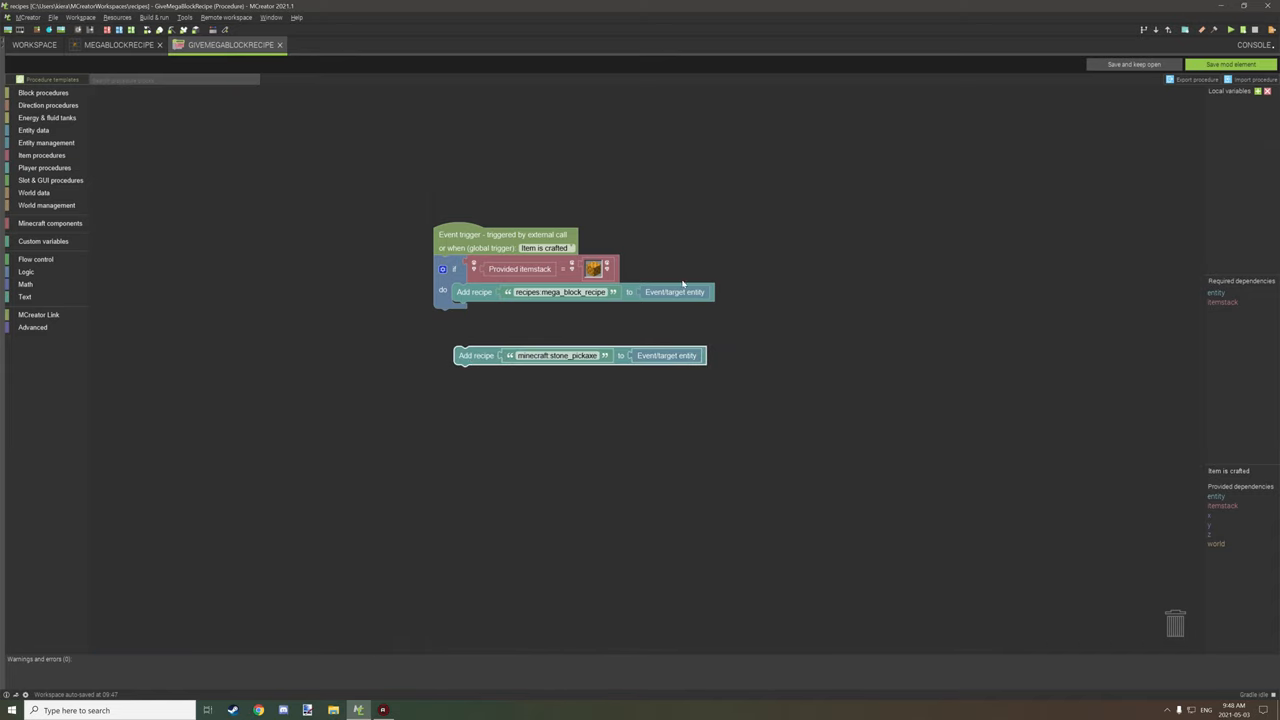
{"action": "double_click", "coordinate": [557, 355]}
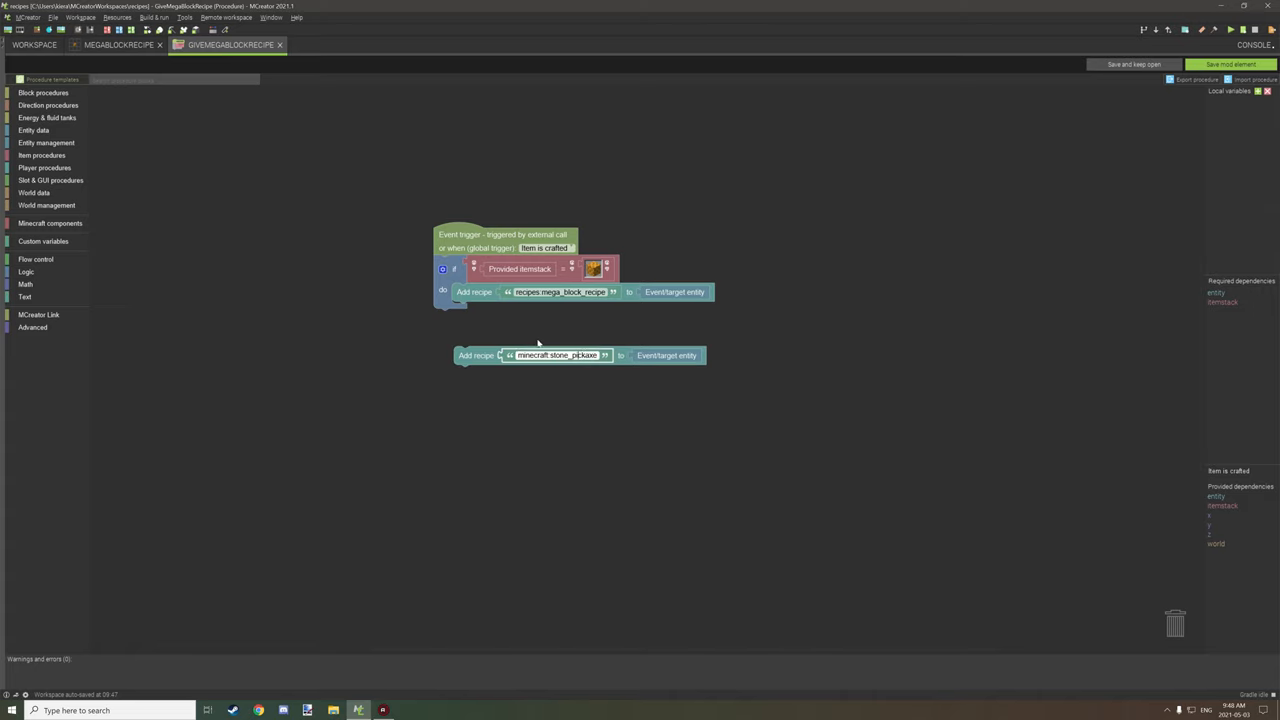
{"action": "mouse_move", "coordinate": [706, 365]}
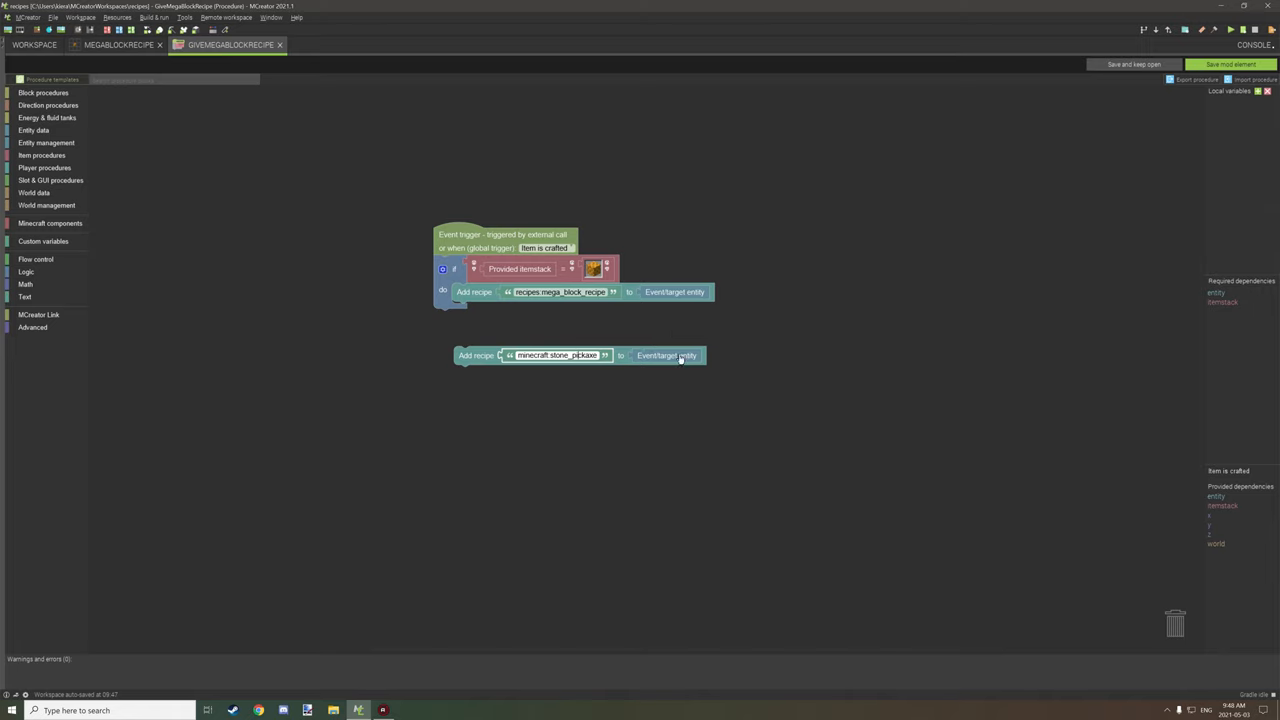
{"action": "mouse_move", "coordinate": [789, 359]}
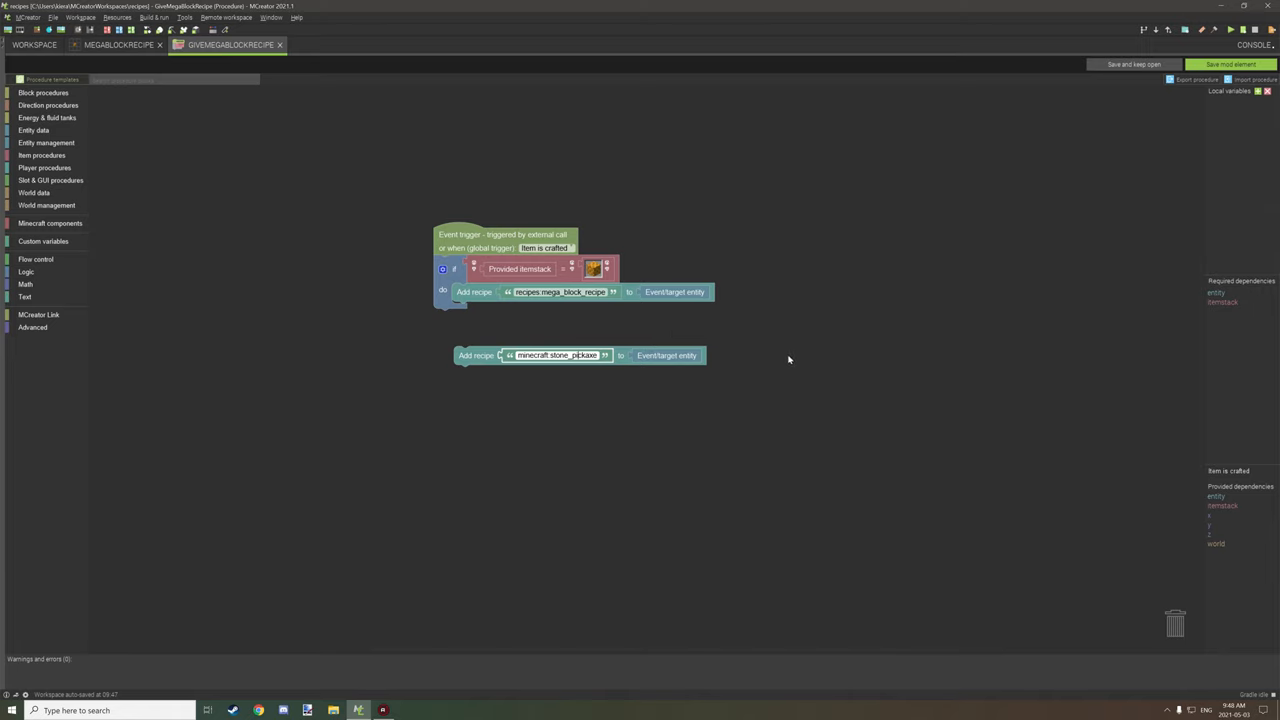
{"action": "mouse_move", "coordinate": [579, 208]}
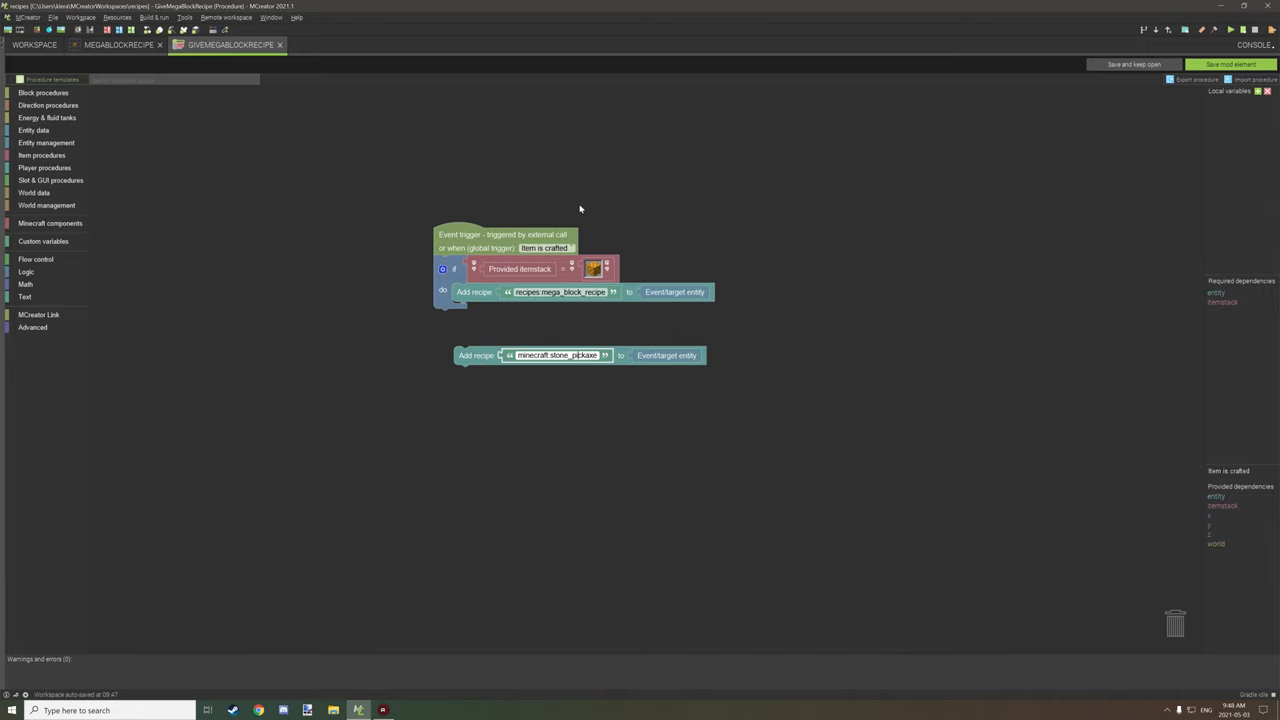
{"action": "mouse_move", "coordinate": [1217, 500]}
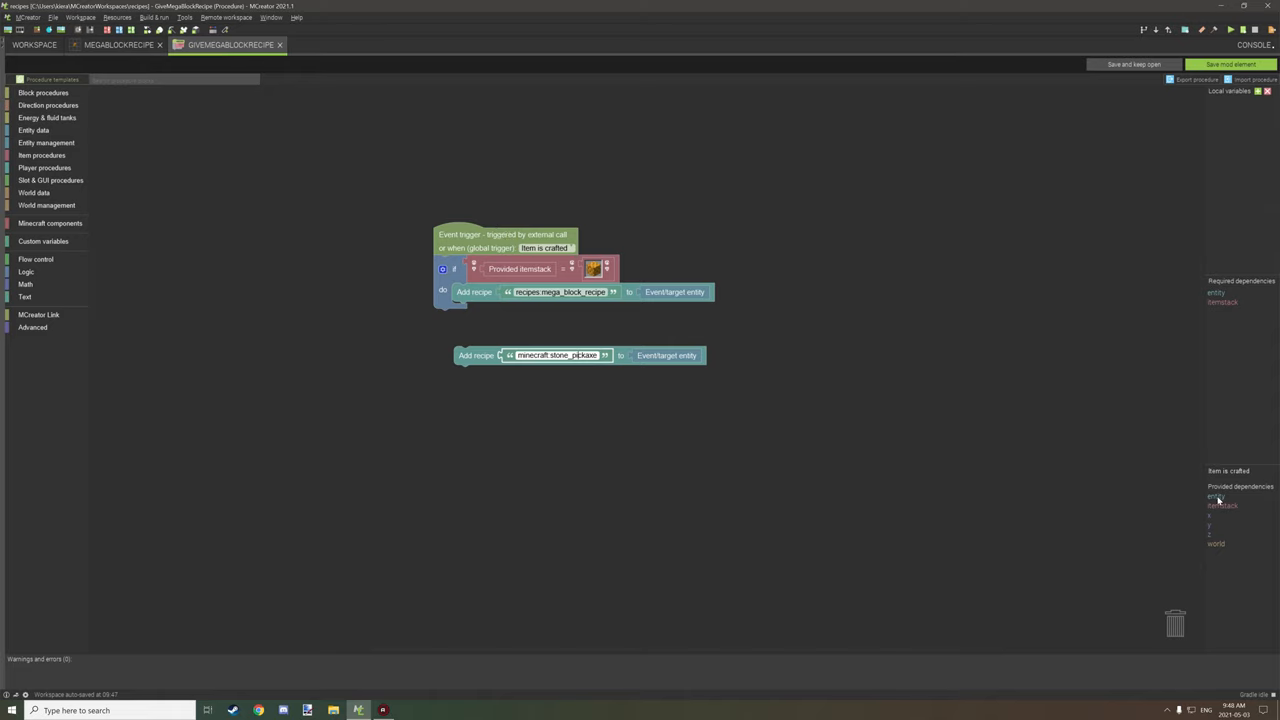
{"action": "mouse_move", "coordinate": [1211, 508]}
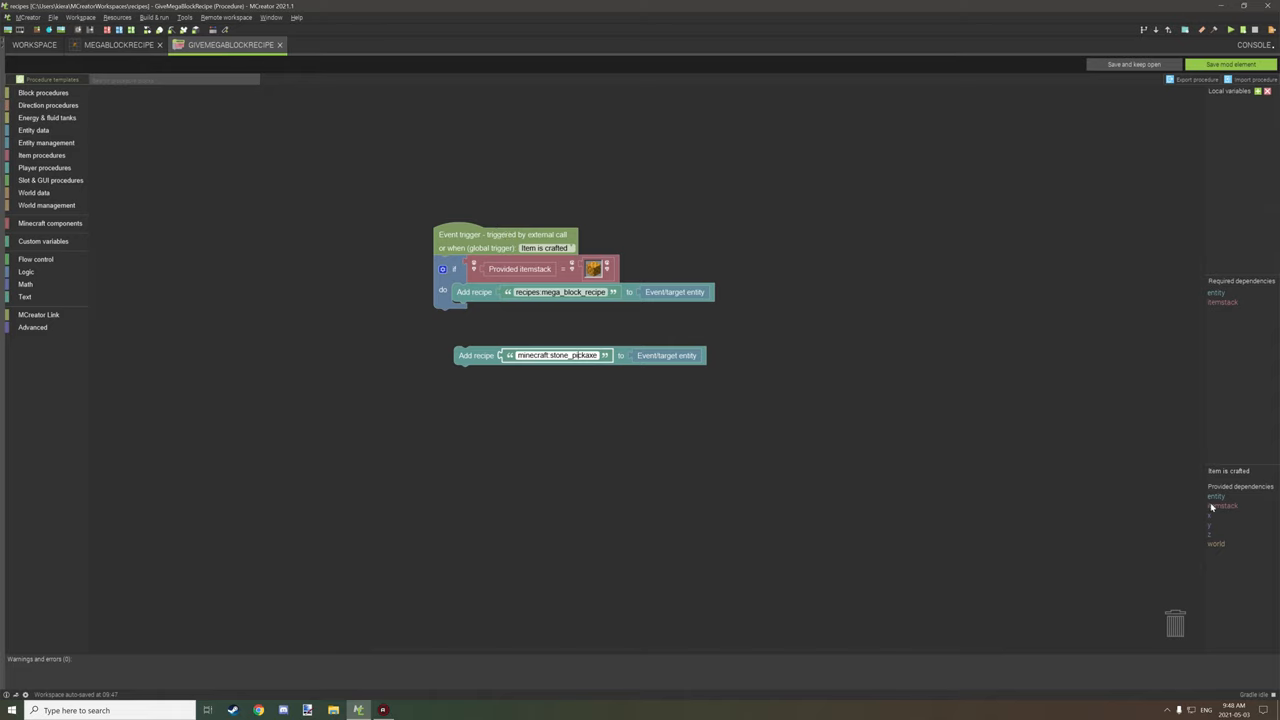
{"action": "mouse_move", "coordinate": [1222, 524]}
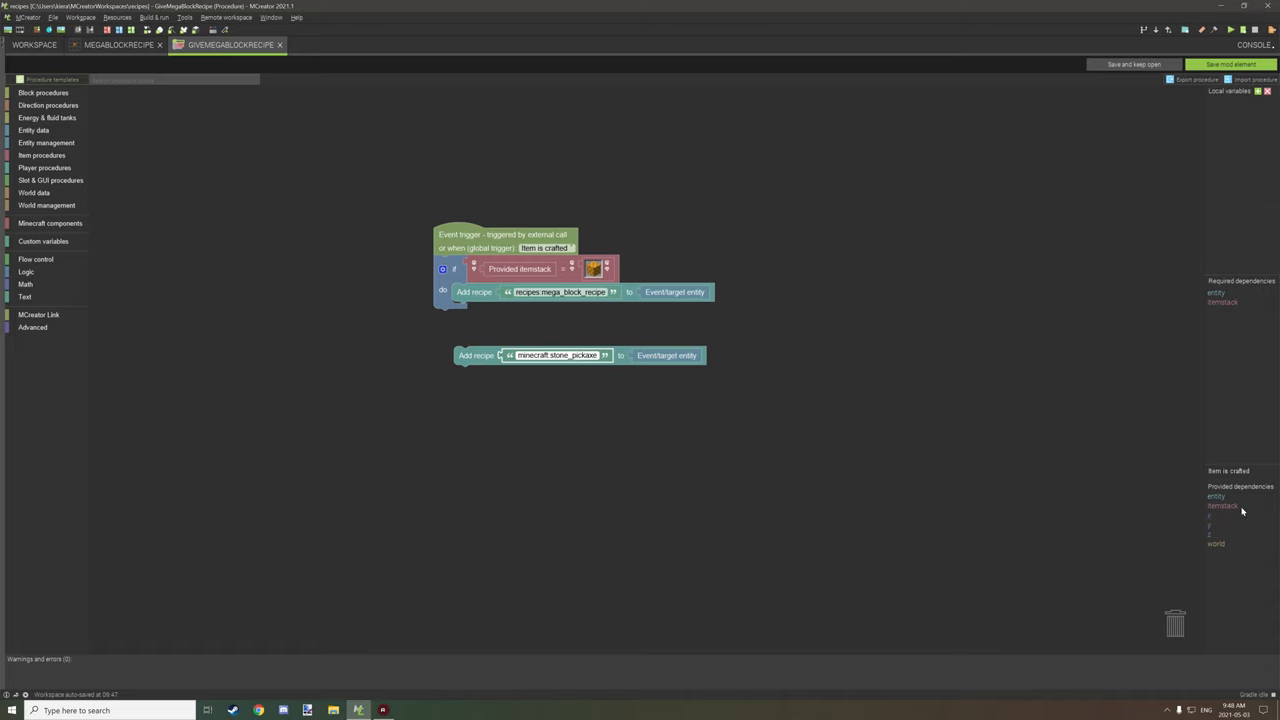
{"action": "mouse_move", "coordinate": [567, 255]}
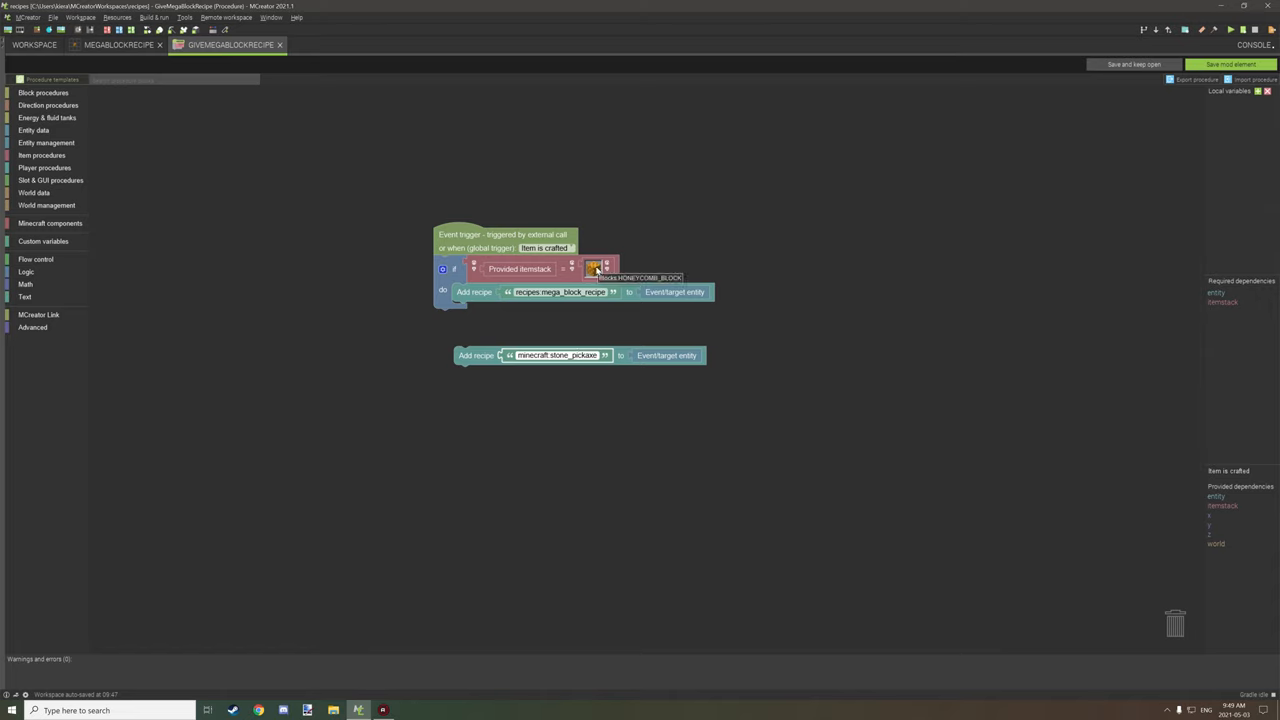
{"action": "mouse_move", "coordinate": [548, 240]}
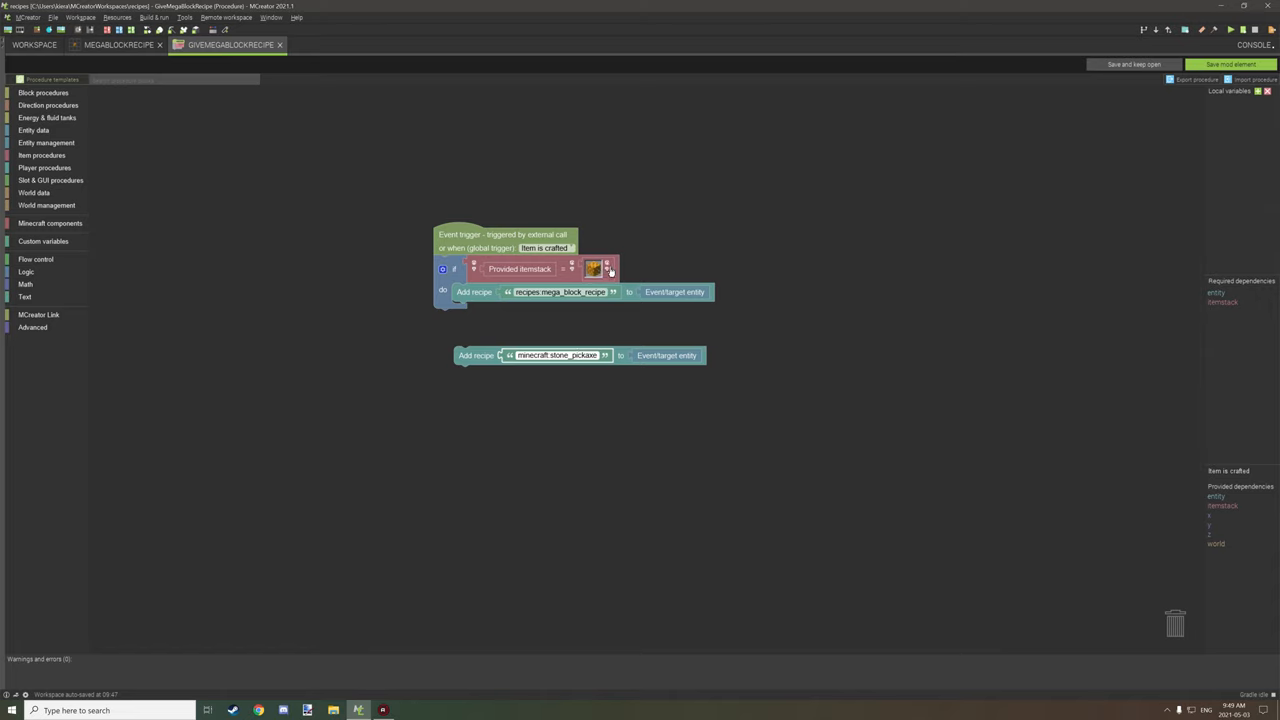
{"action": "mouse_move", "coordinate": [546, 332]}
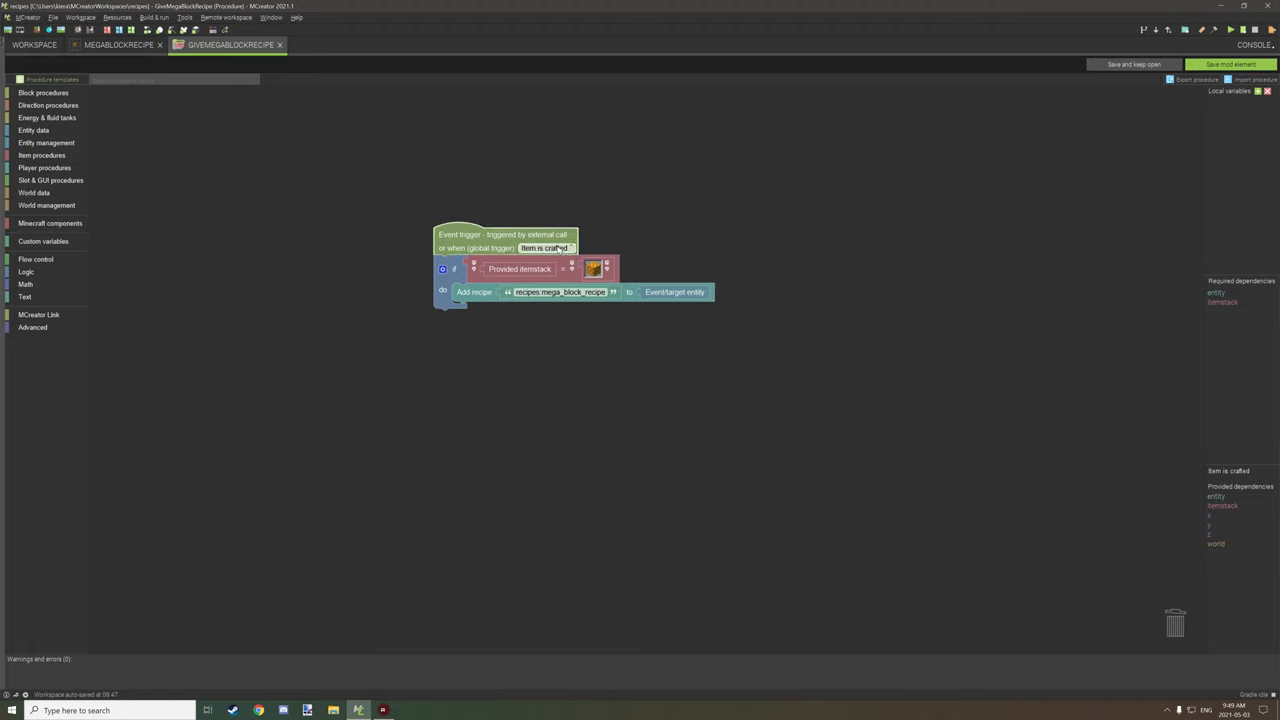
Set the procedure's global trigger to On player tick update, replacing the briefly chosen Item smelted.
{"action": "left_click", "coordinate": [545, 248]}
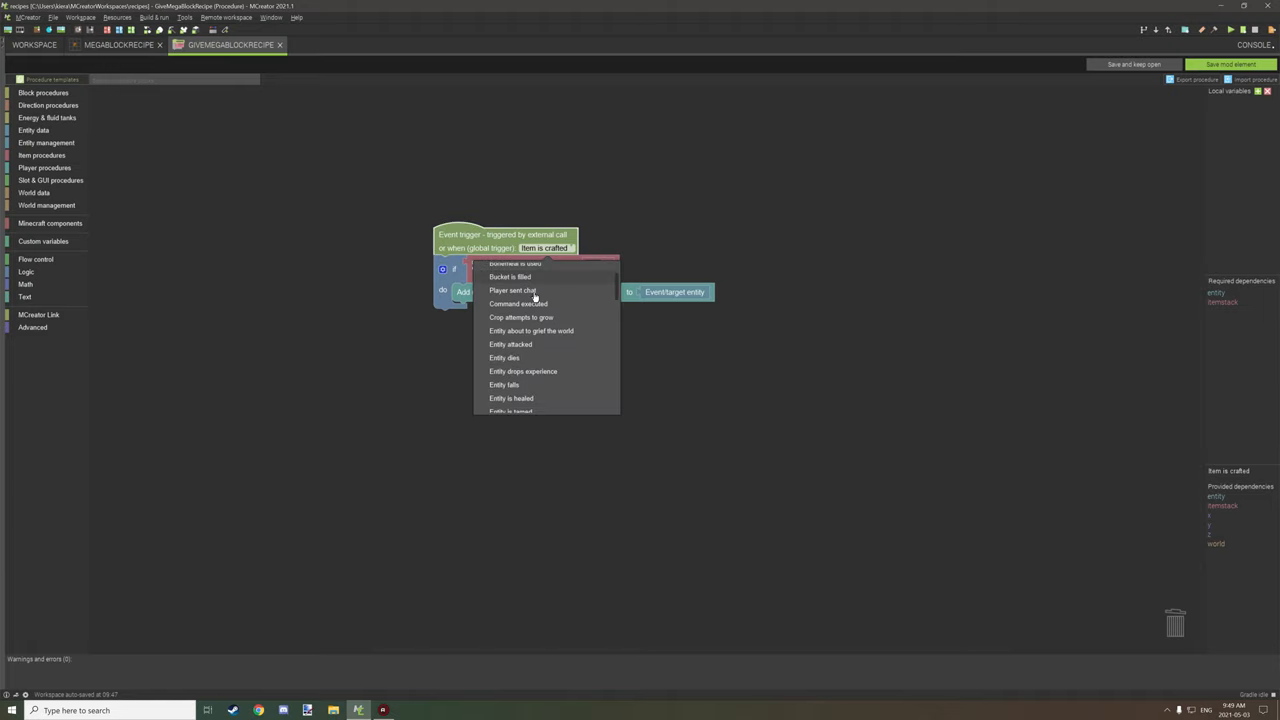
{"action": "scroll", "scroll_direction": "down", "scroll_amount": 3}
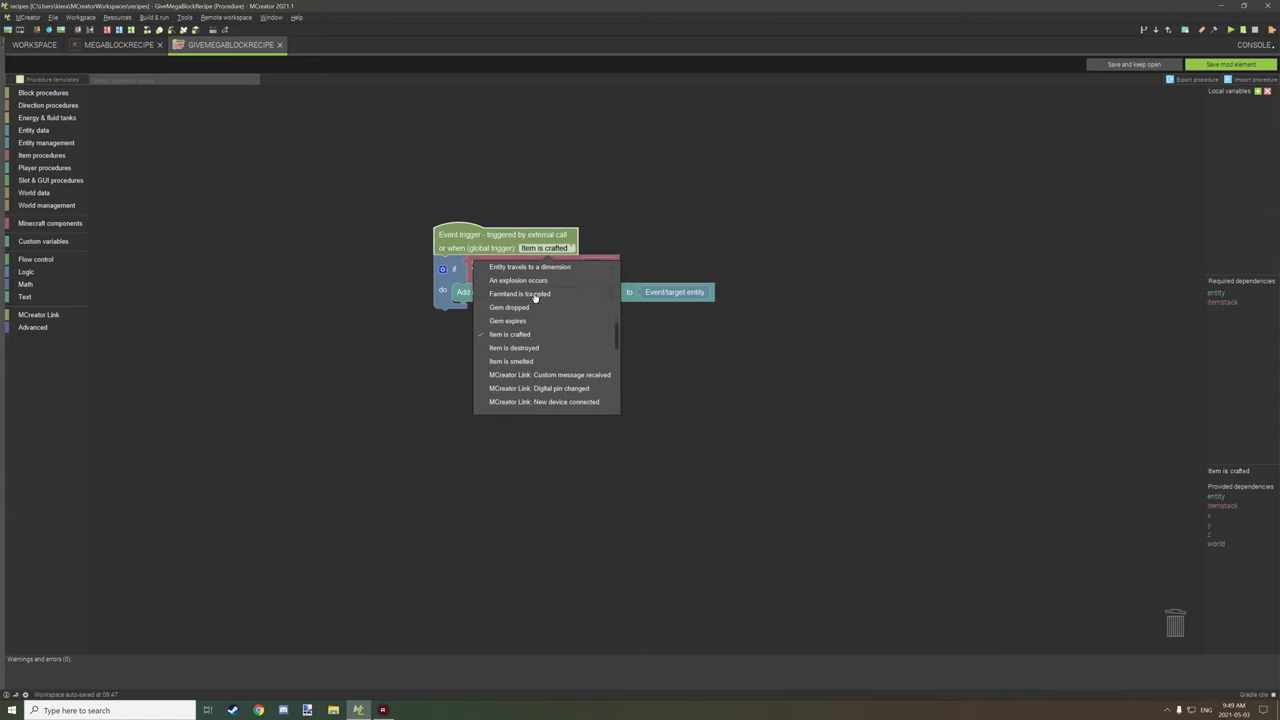
{"action": "mouse_move", "coordinate": [527, 353]}
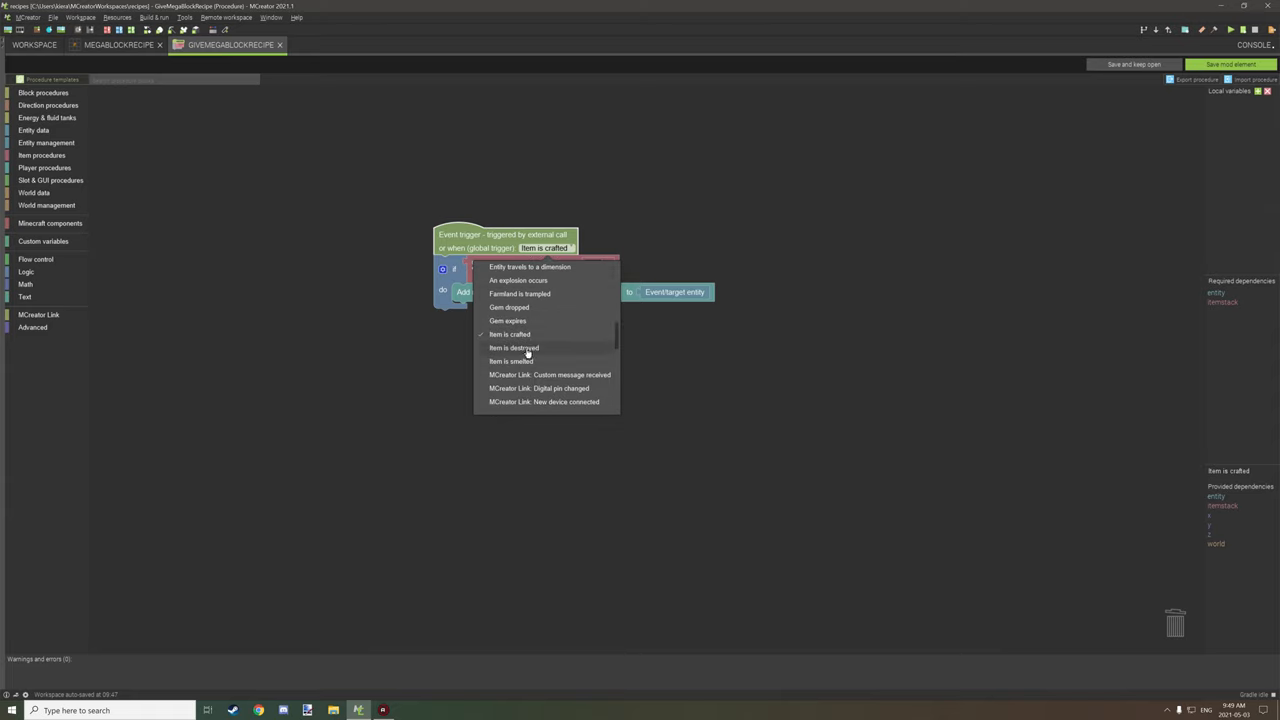
{"action": "left_click", "coordinate": [511, 361]}
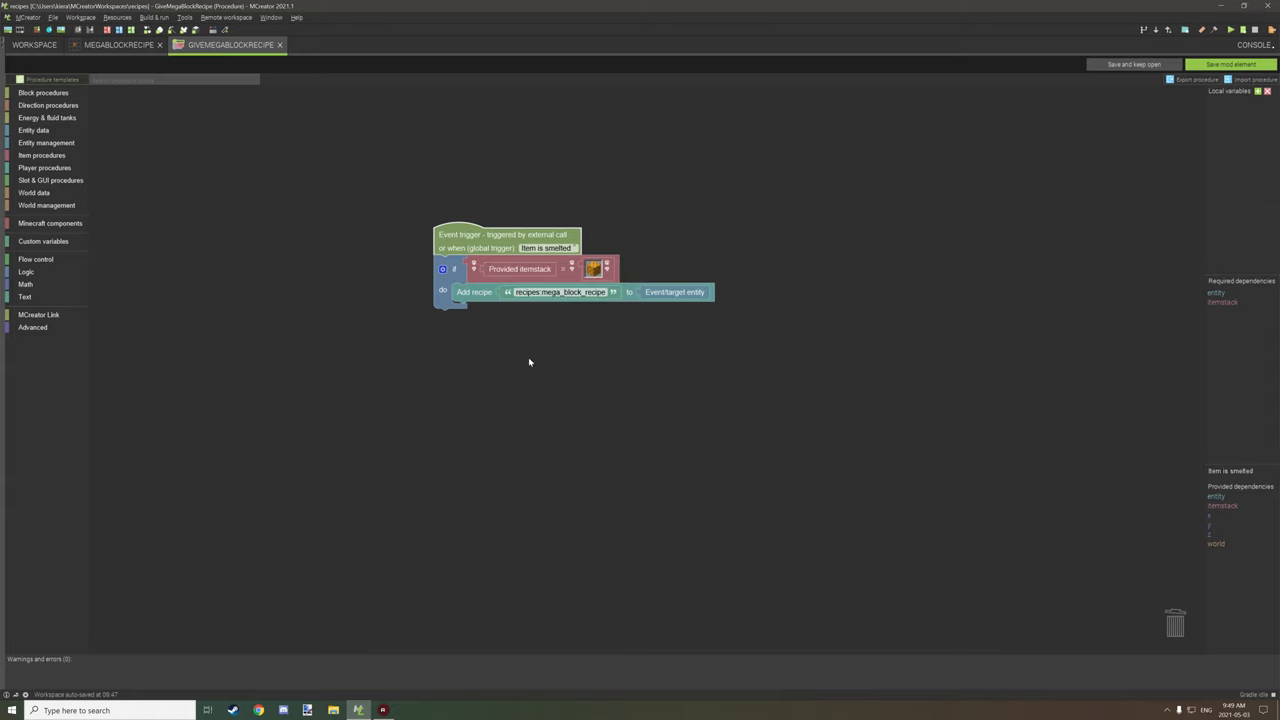
{"action": "left_click", "coordinate": [546, 247]}
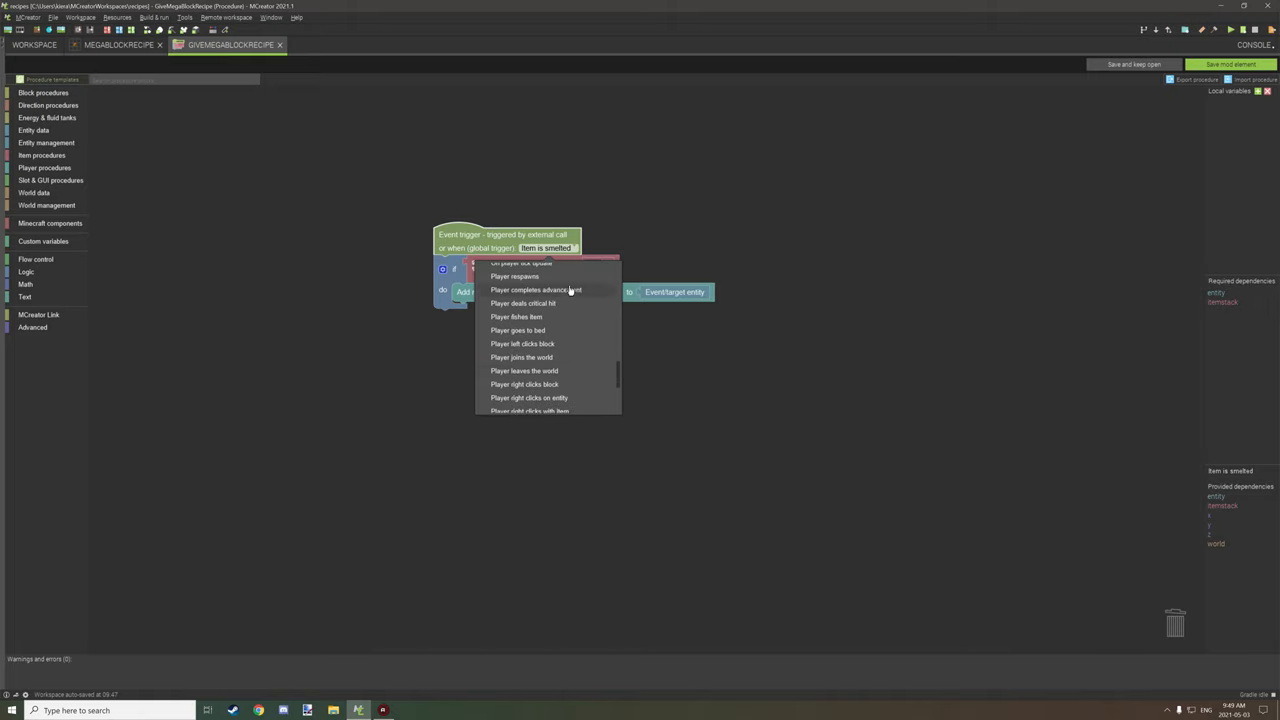
{"action": "scroll", "scroll_direction": "up", "scroll_amount": 3}
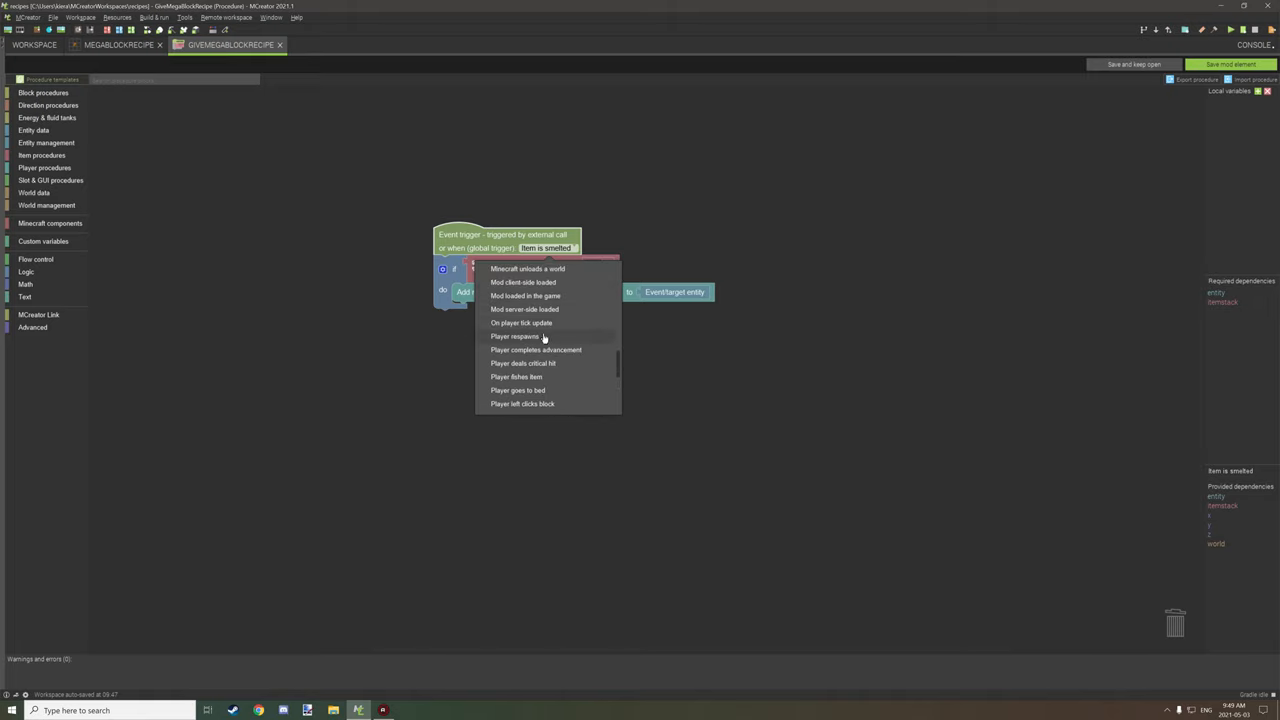
{"action": "mouse_move", "coordinate": [547, 323]}
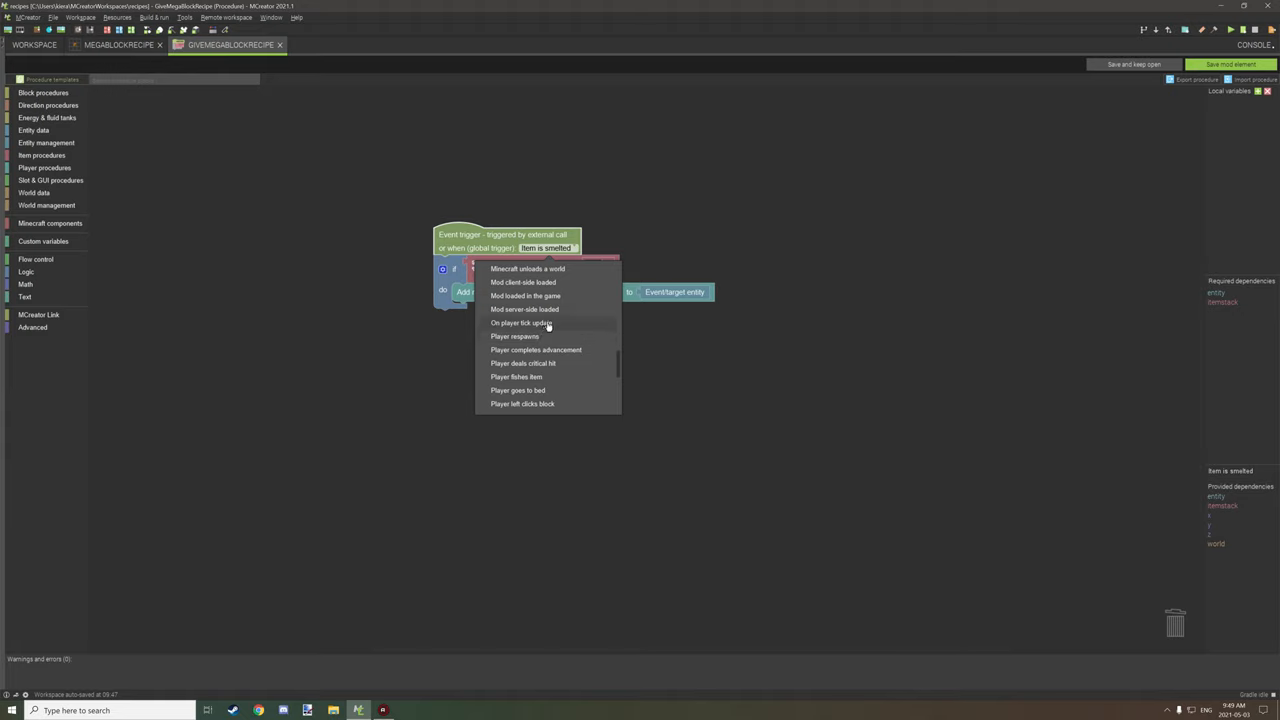
{"action": "left_click", "coordinate": [520, 323]}
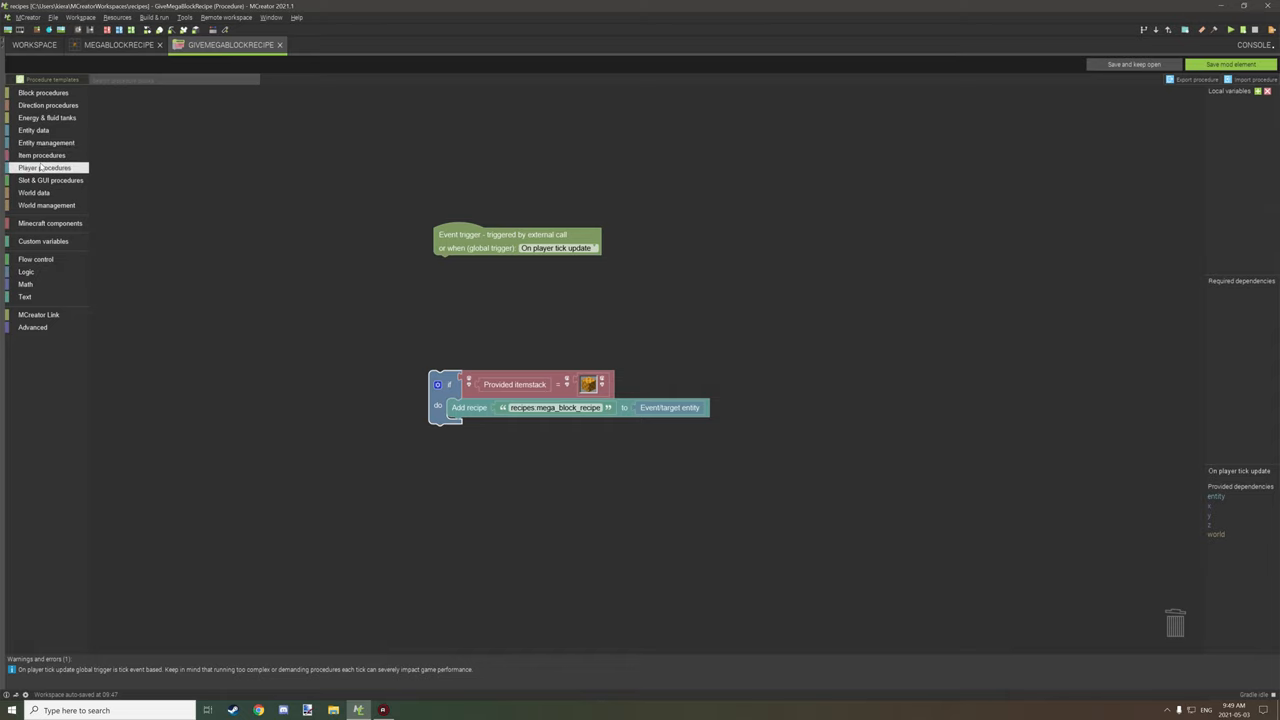
Make 'Has honeycomb block in inventory' the if condition and delete the old itemstack comparison.
{"action": "left_click", "coordinate": [44, 167]}
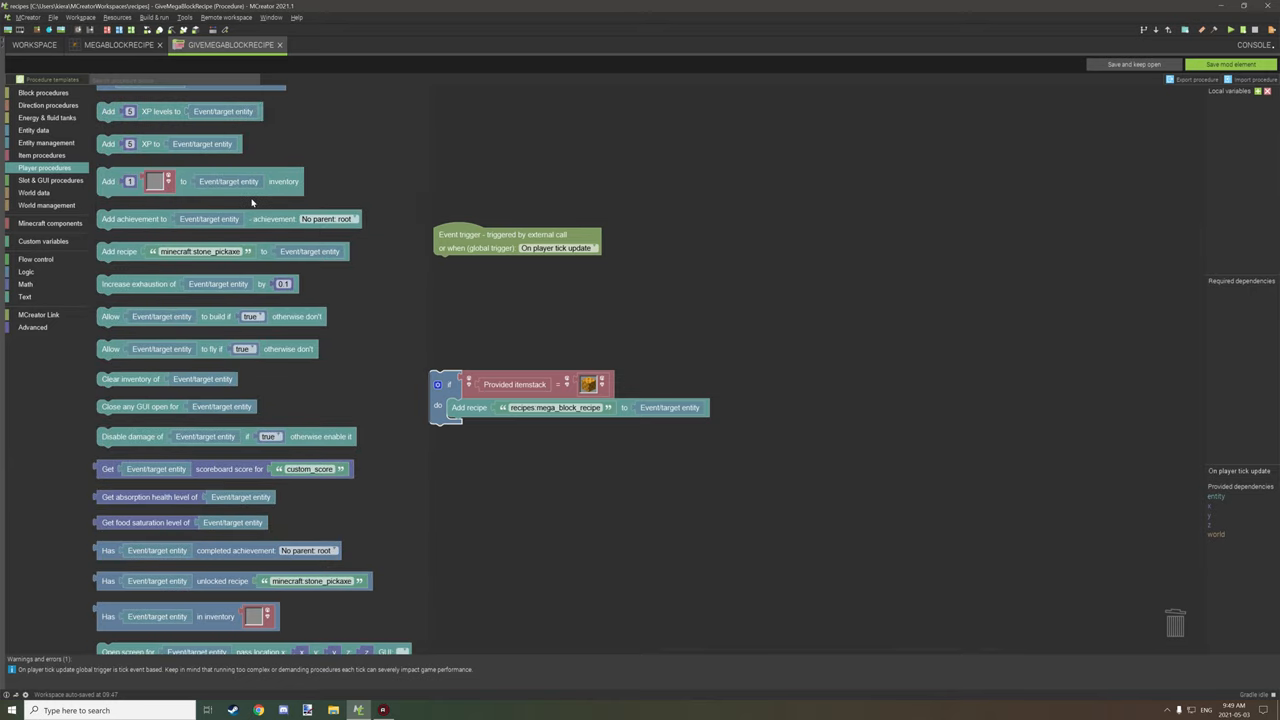
{"action": "scroll", "scroll_direction": "down", "scroll_amount": 3}
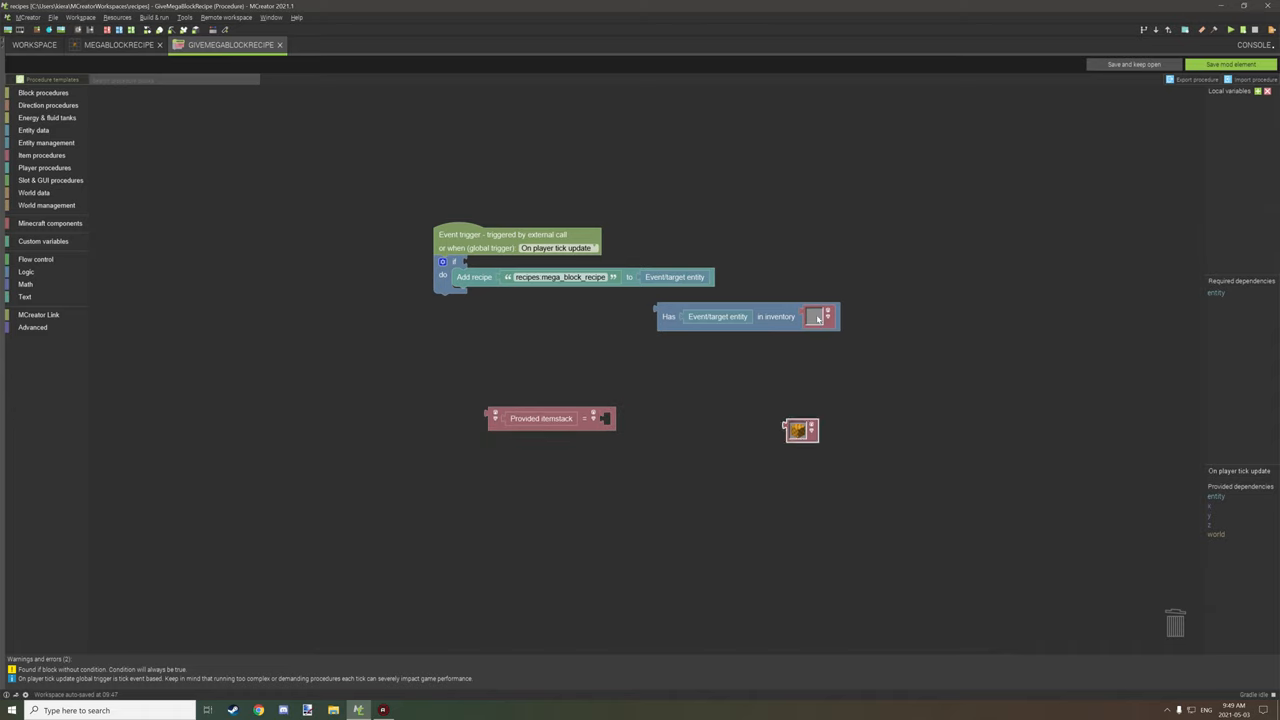
{"action": "left_click_drag", "start_coordinate": [800, 430], "coordinate": [822, 331]}
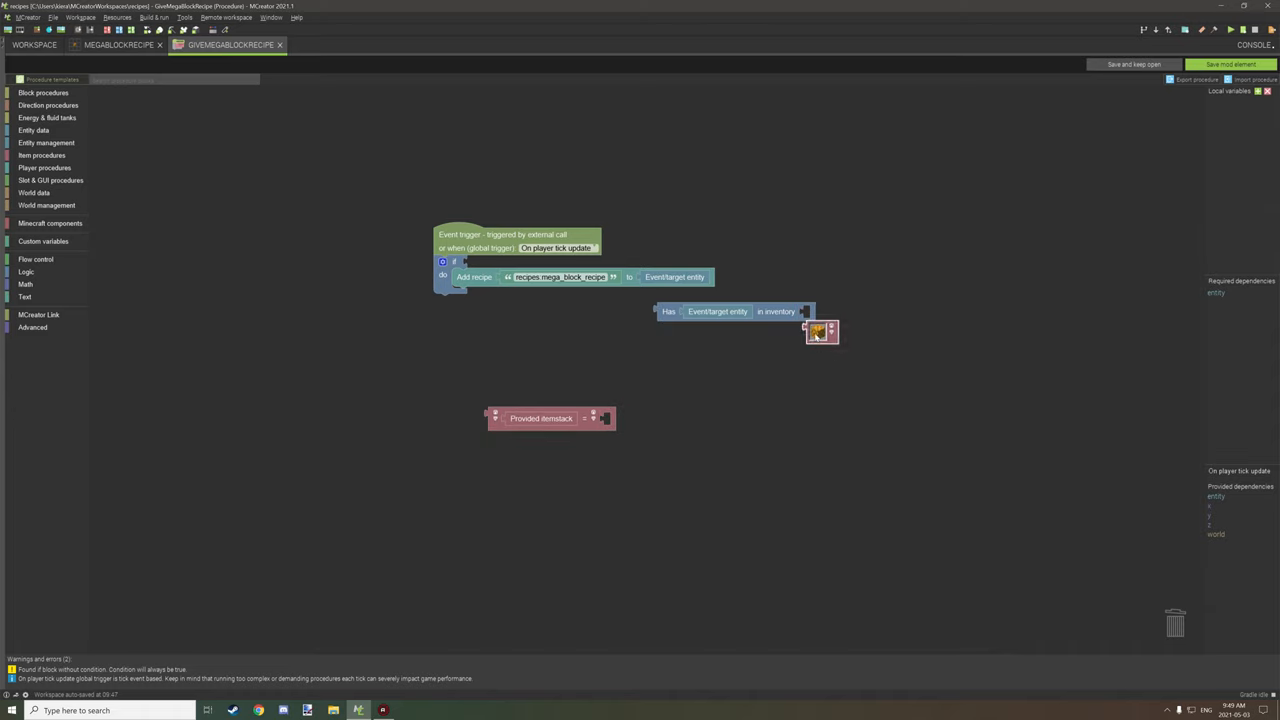
{"action": "left_click_drag", "start_coordinate": [717, 311], "coordinate": [527, 269]}
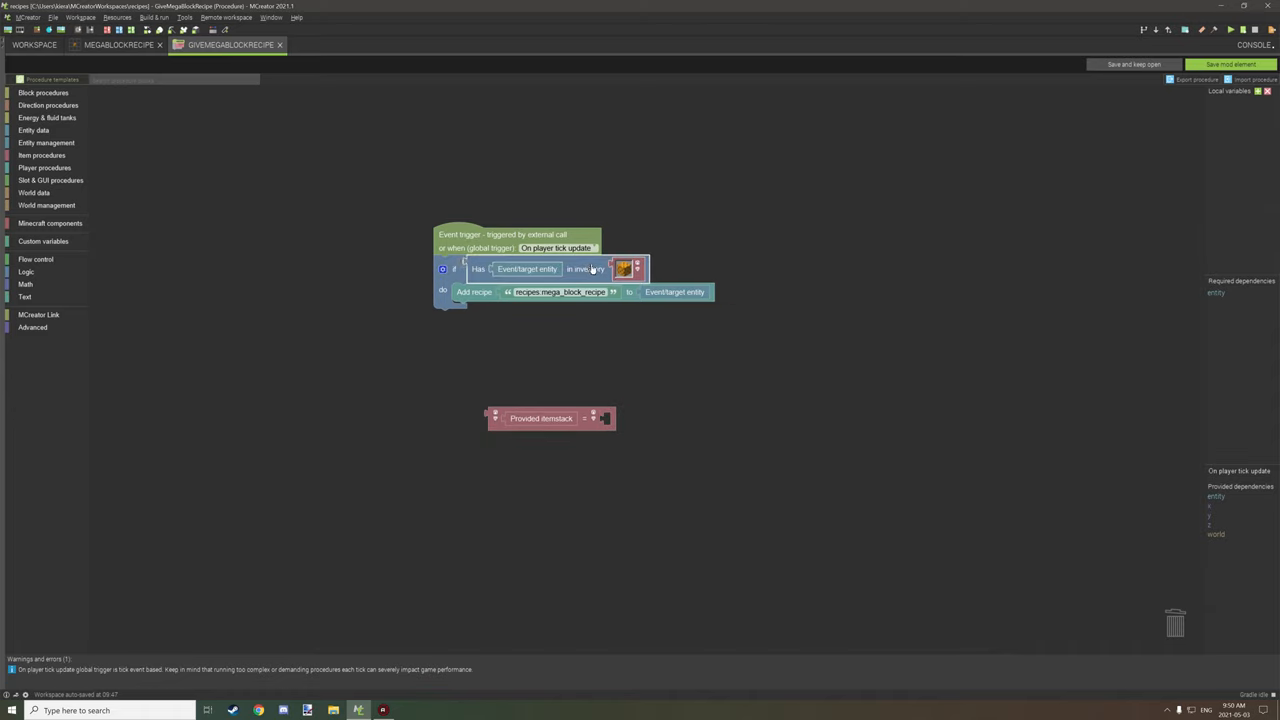
{"action": "right_click", "coordinate": [540, 418]}
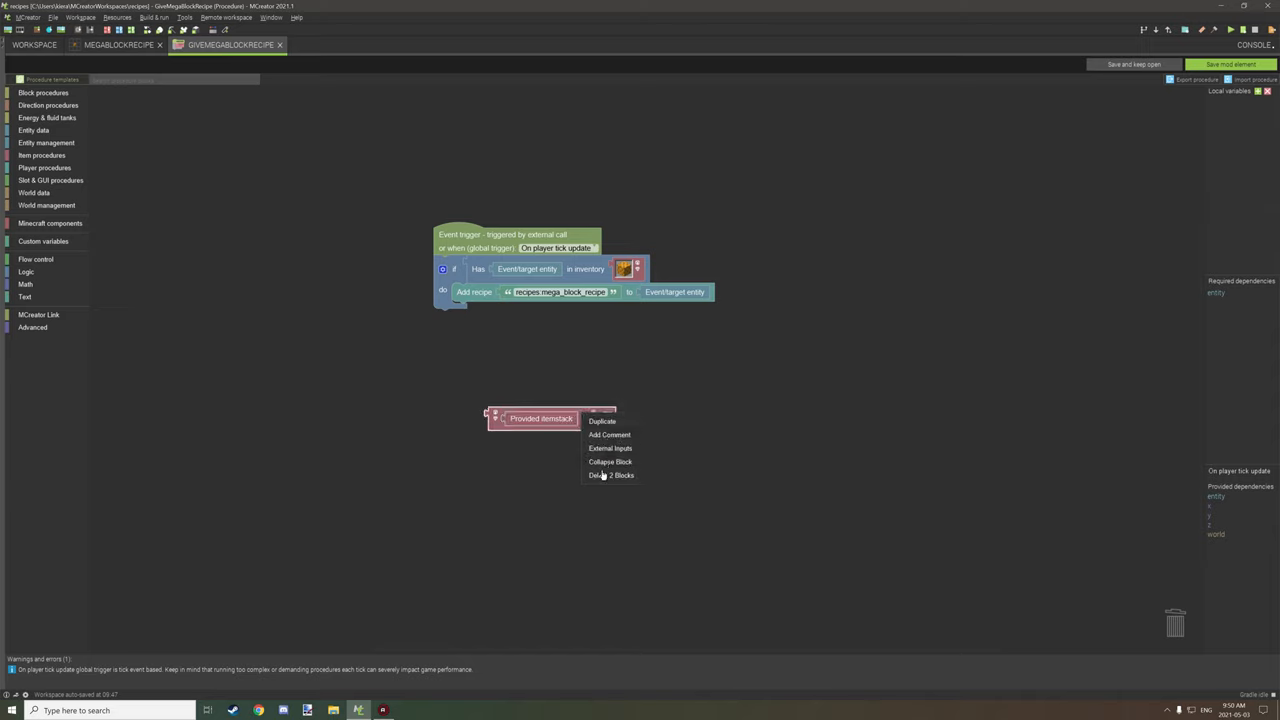
{"action": "left_click", "coordinate": [611, 475]}
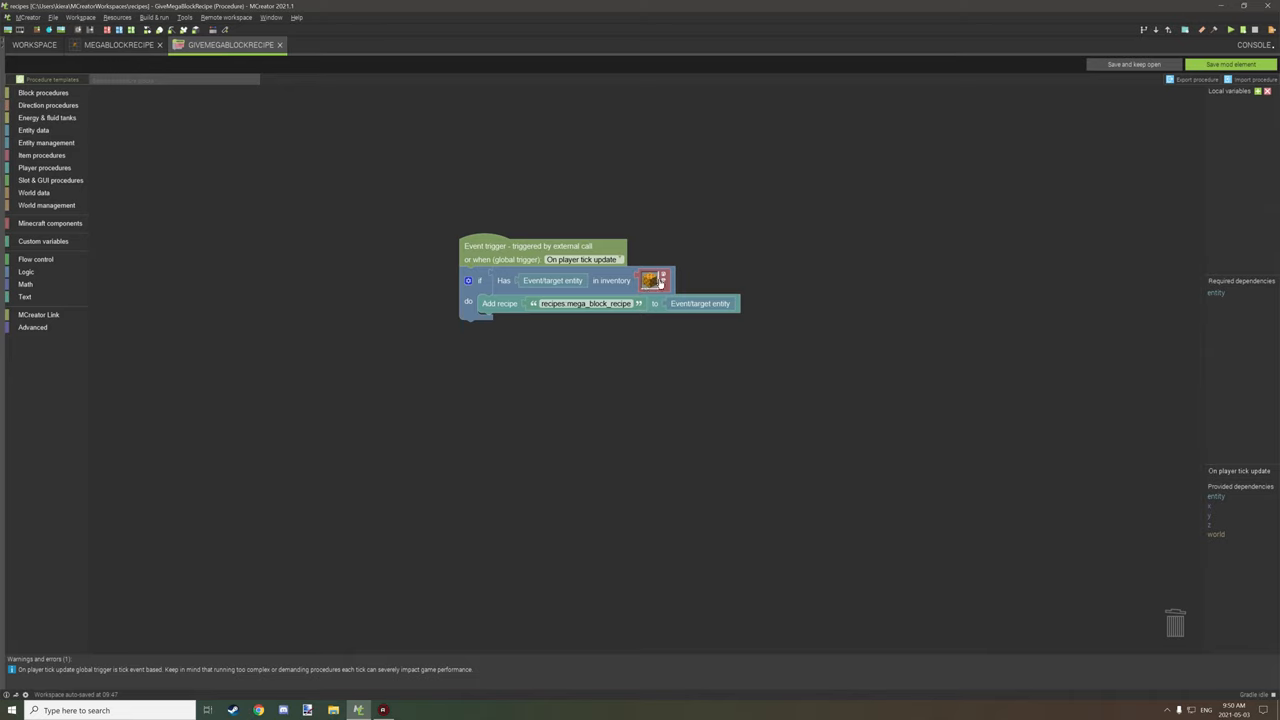
{"action": "mouse_move", "coordinate": [623, 303]}
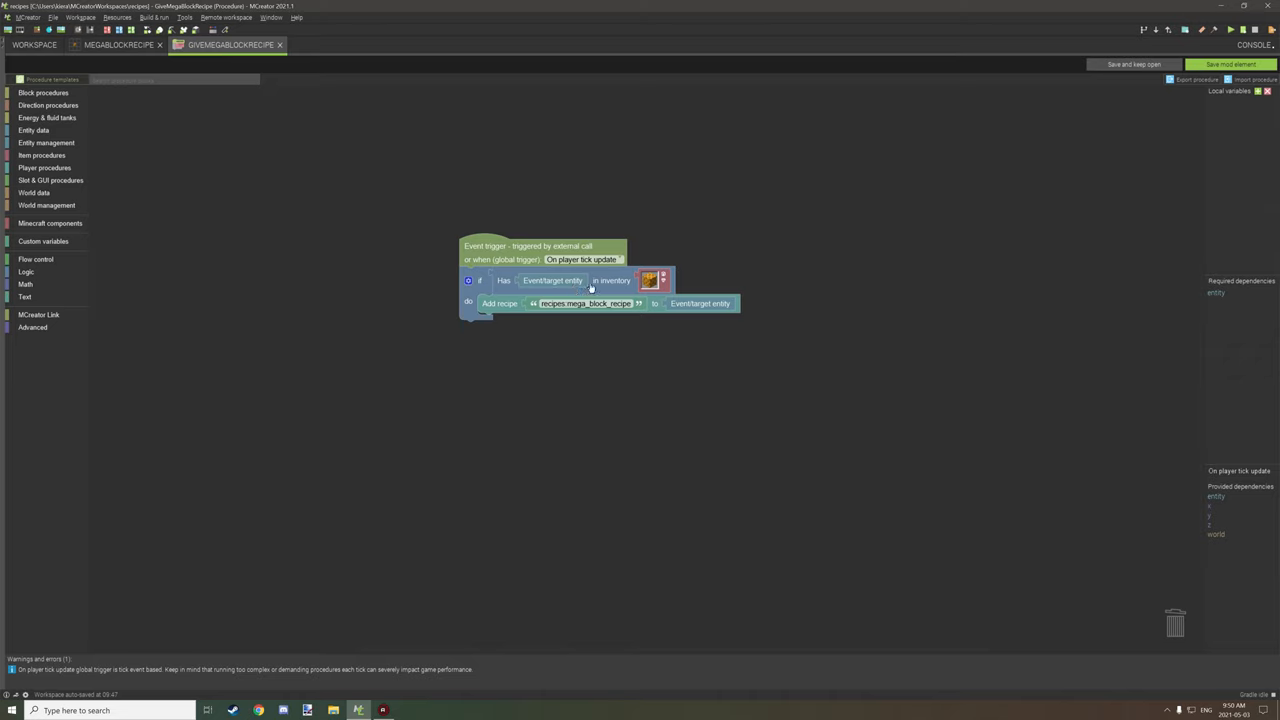
{"action": "mouse_move", "coordinate": [553, 325]}
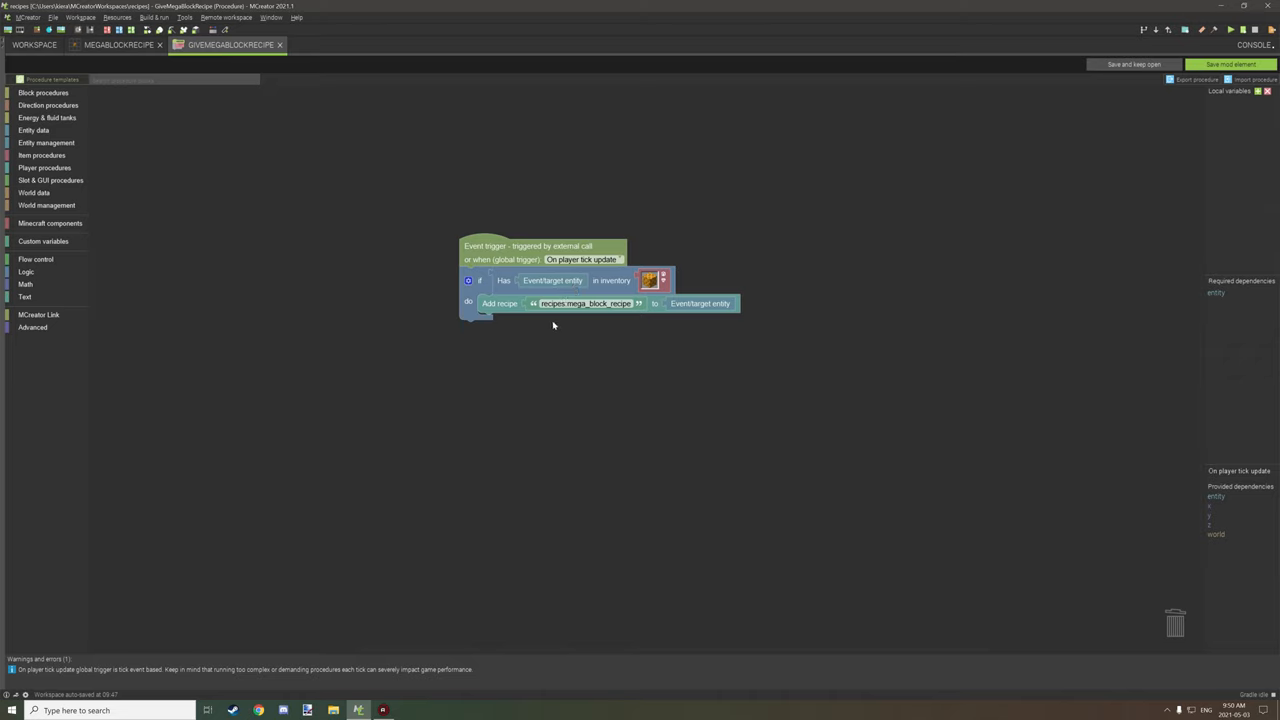
{"action": "mouse_move", "coordinate": [563, 318]}
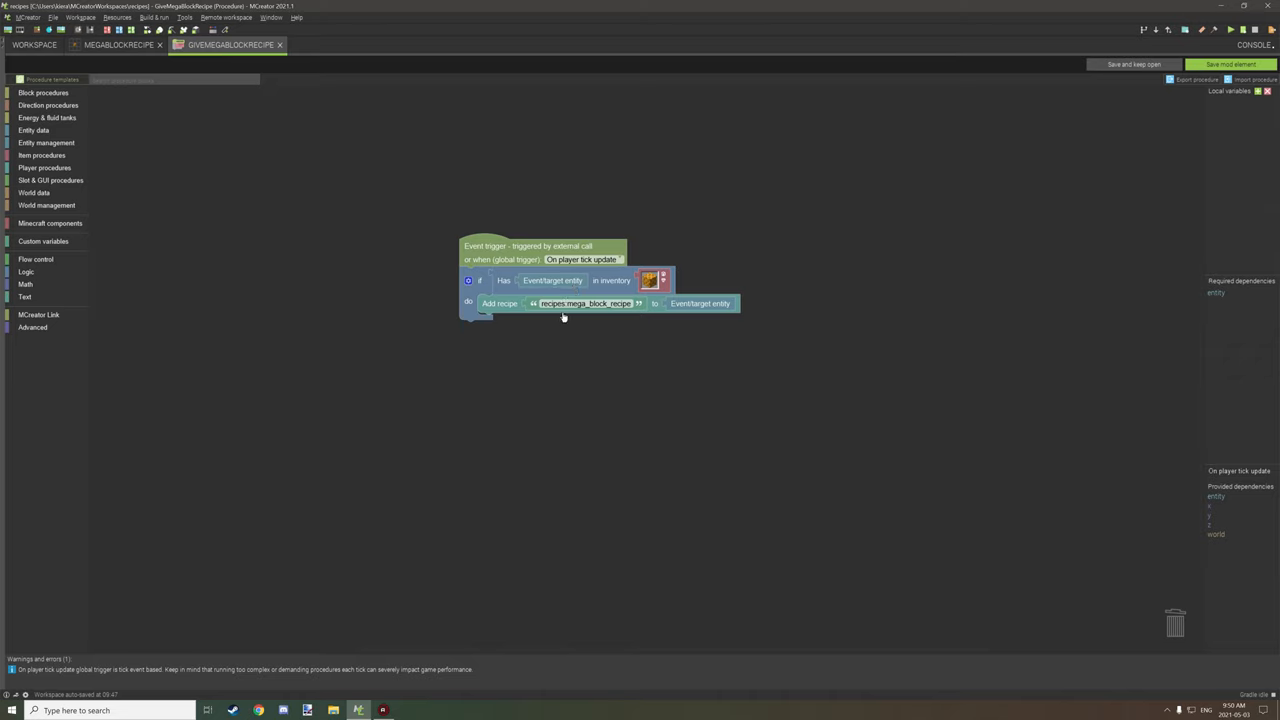
{"action": "mouse_move", "coordinate": [587, 351]}
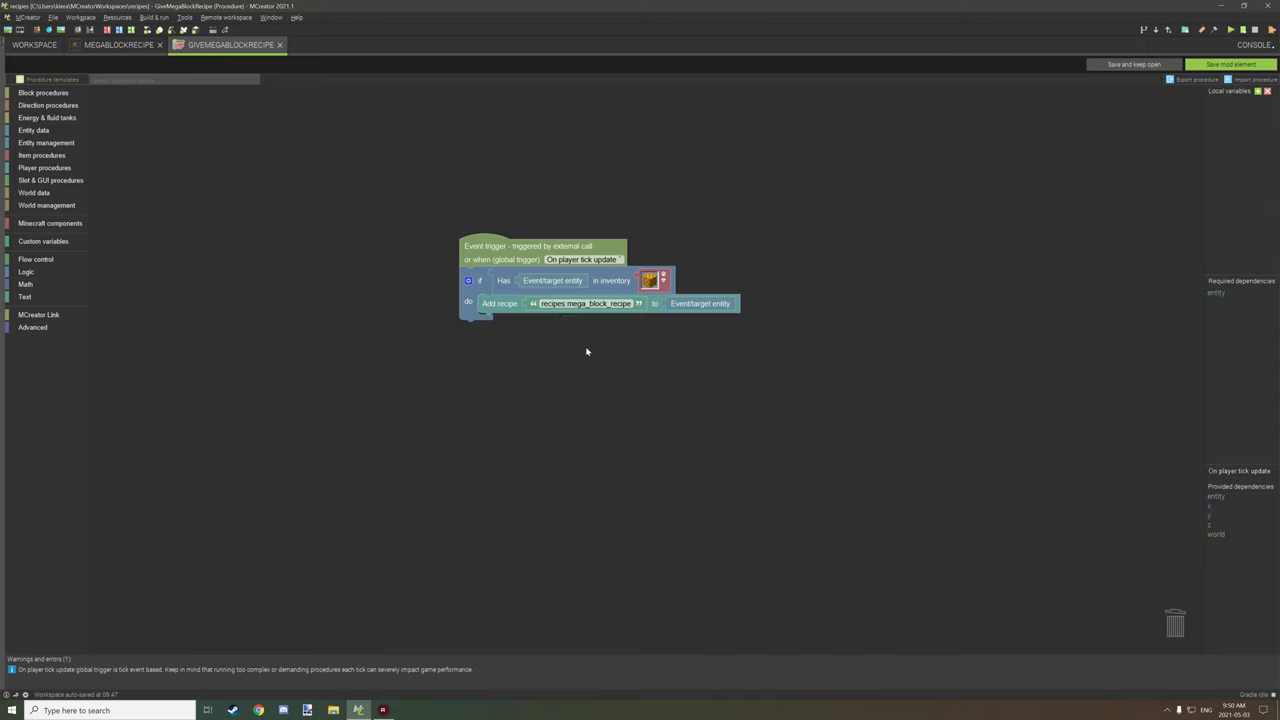
{"action": "mouse_move", "coordinate": [591, 348]}
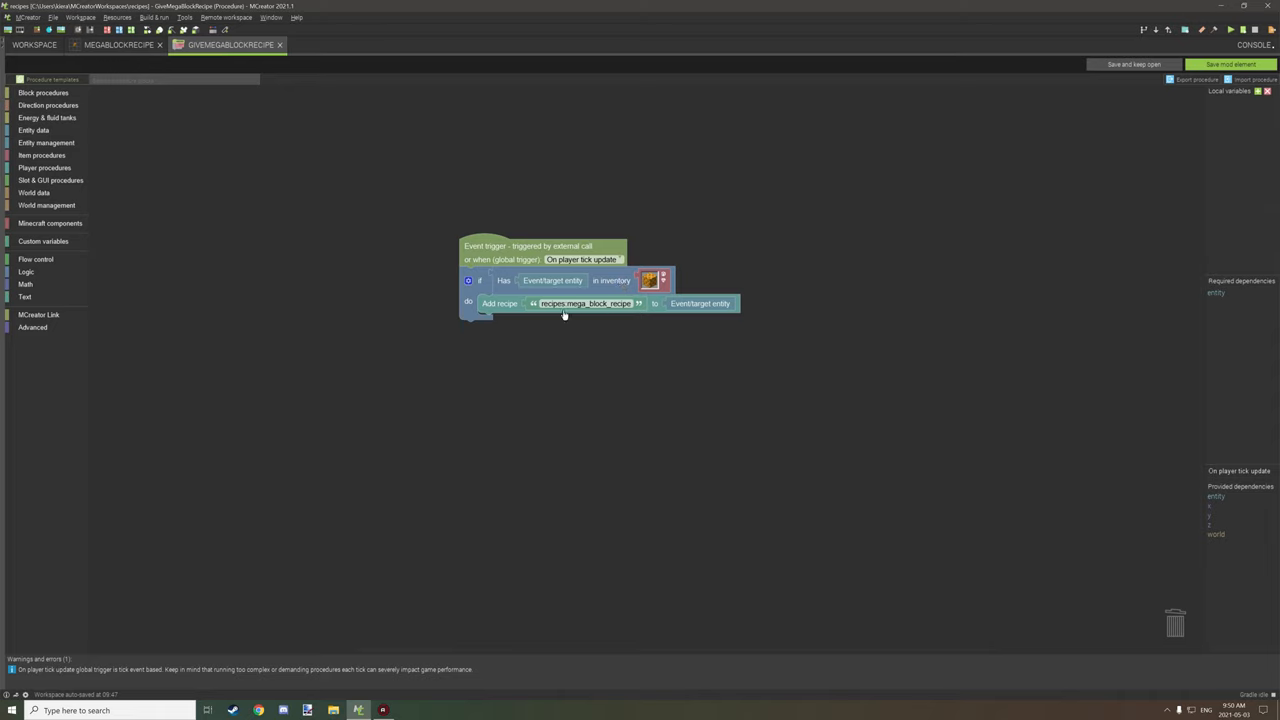
{"action": "mouse_move", "coordinate": [558, 318]}
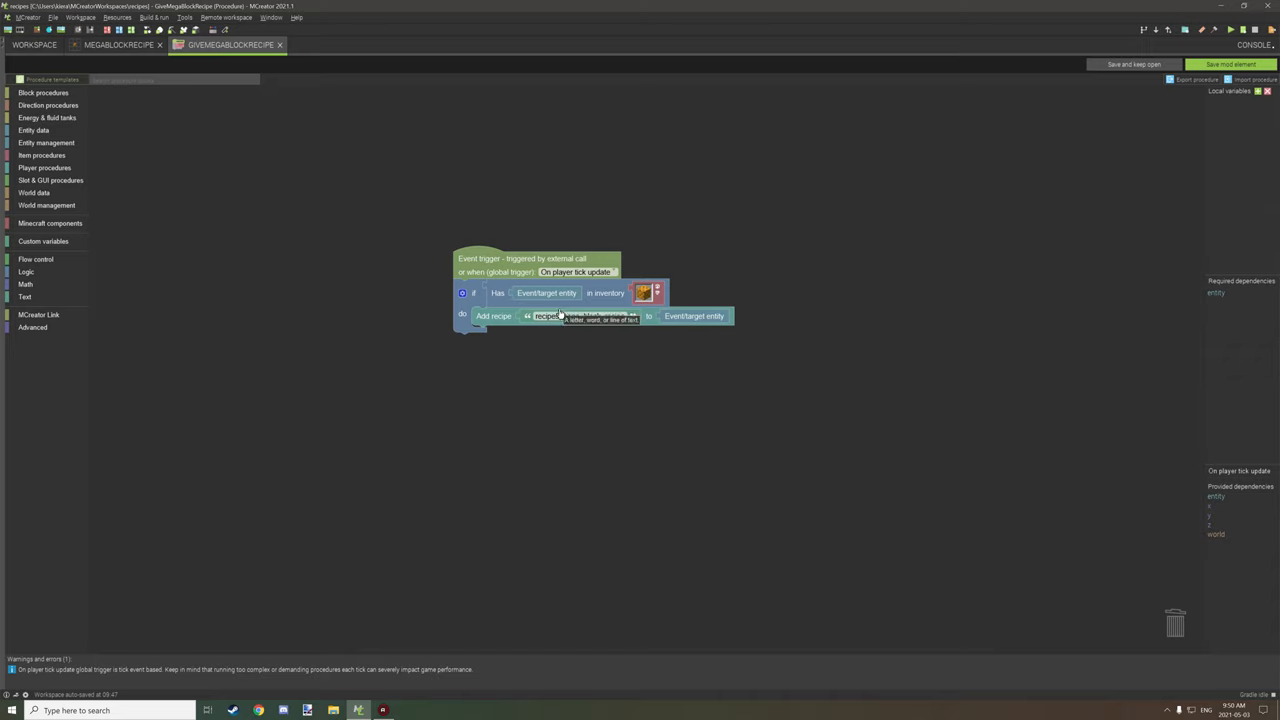
{"action": "type", "text": "recipes:mega_block_recipe"}
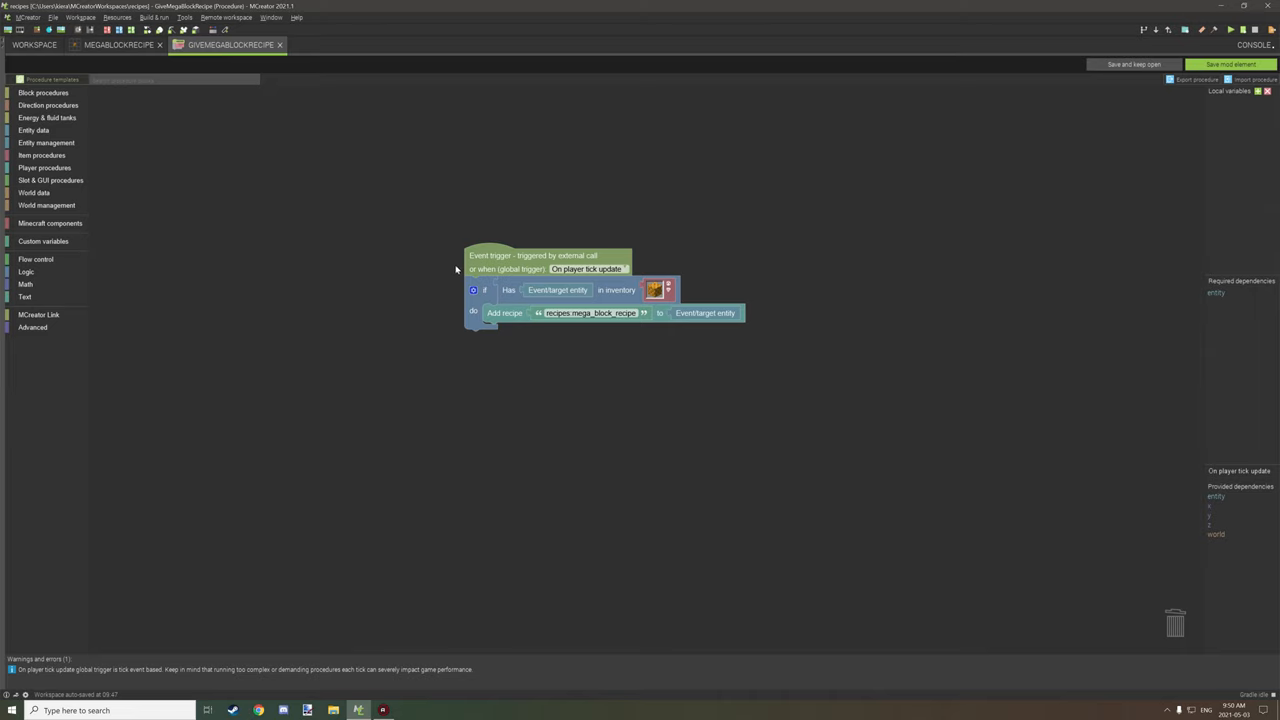
{"action": "mouse_move", "coordinate": [573, 290]}
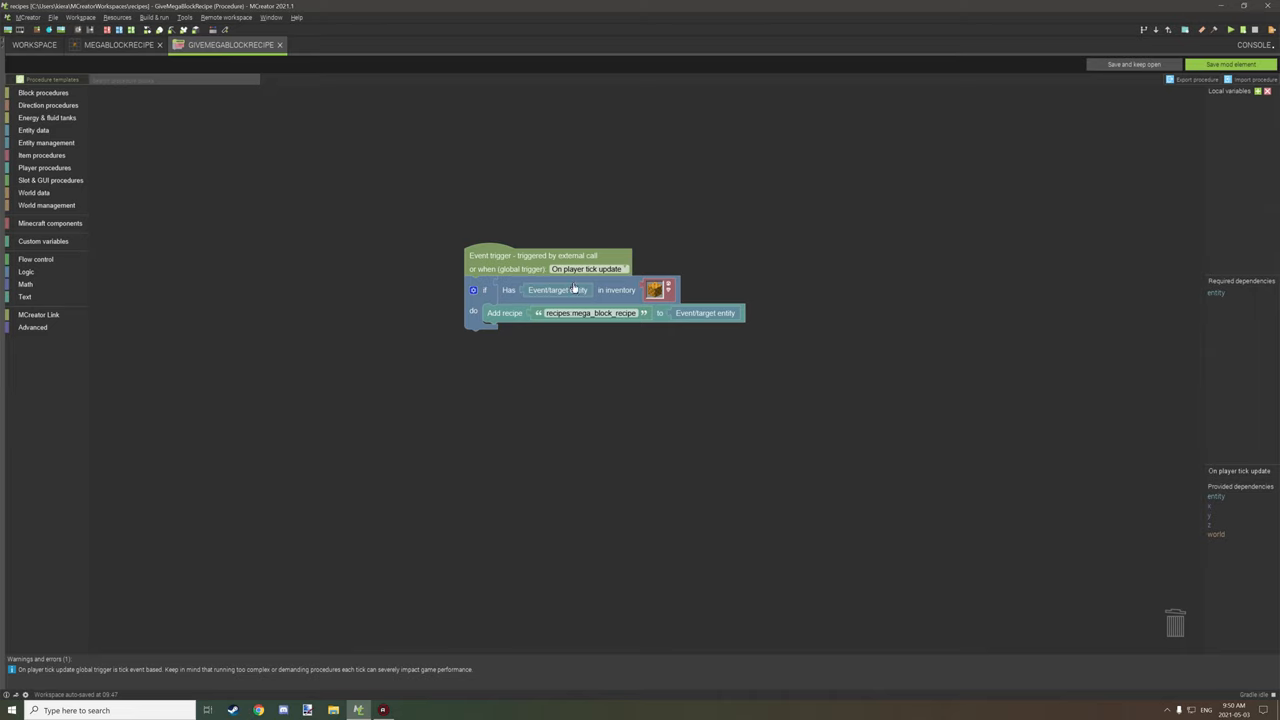
{"action": "mouse_move", "coordinate": [541, 301]}
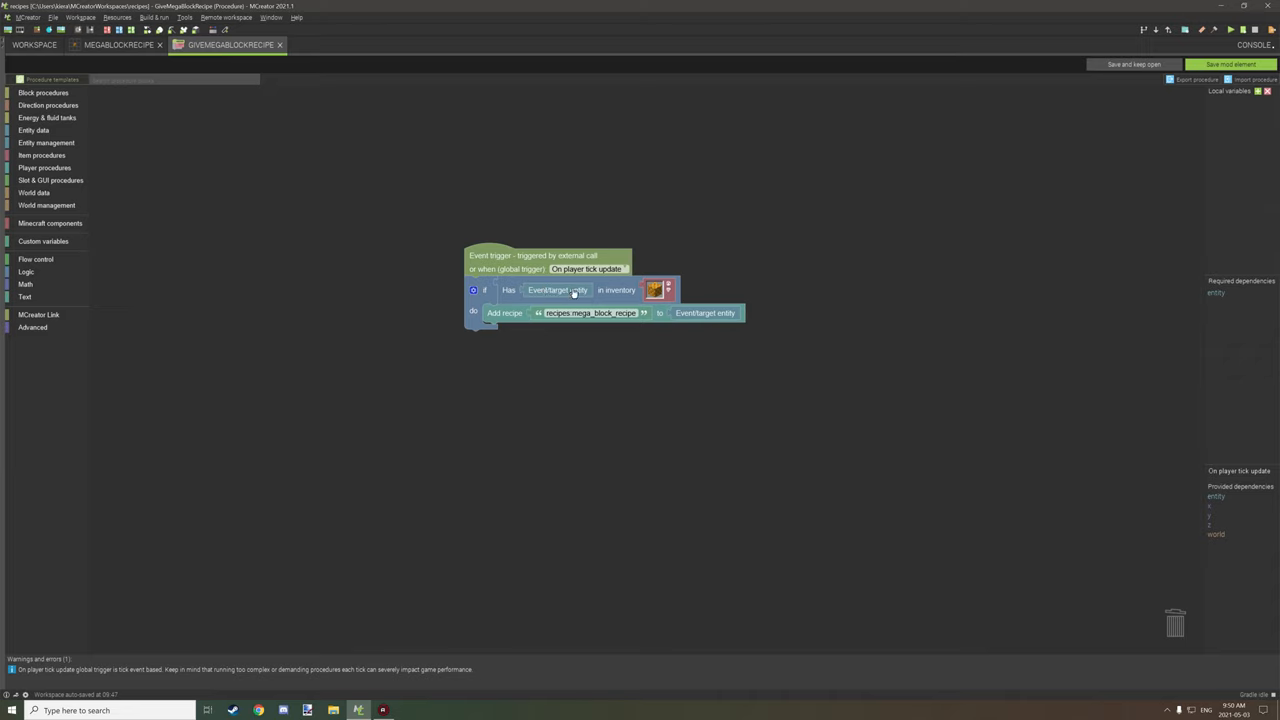
{"action": "mouse_move", "coordinate": [540, 295]}
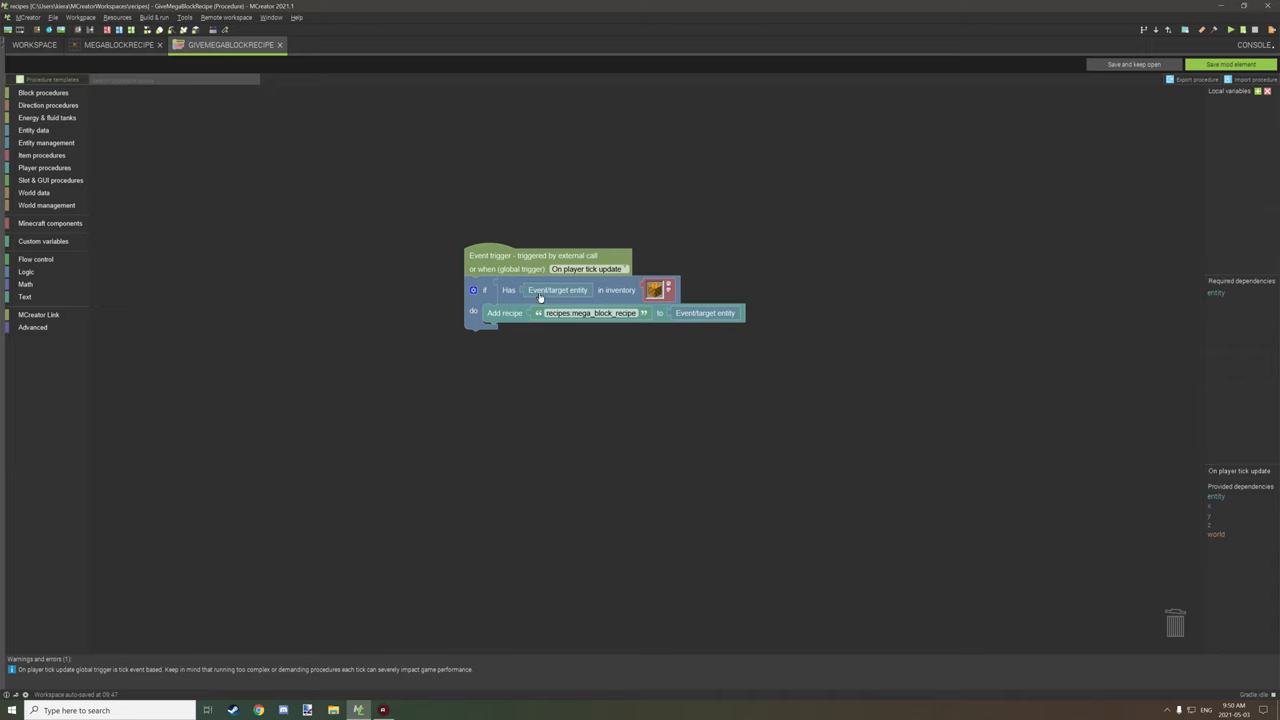
{"action": "mouse_move", "coordinate": [708, 330]}
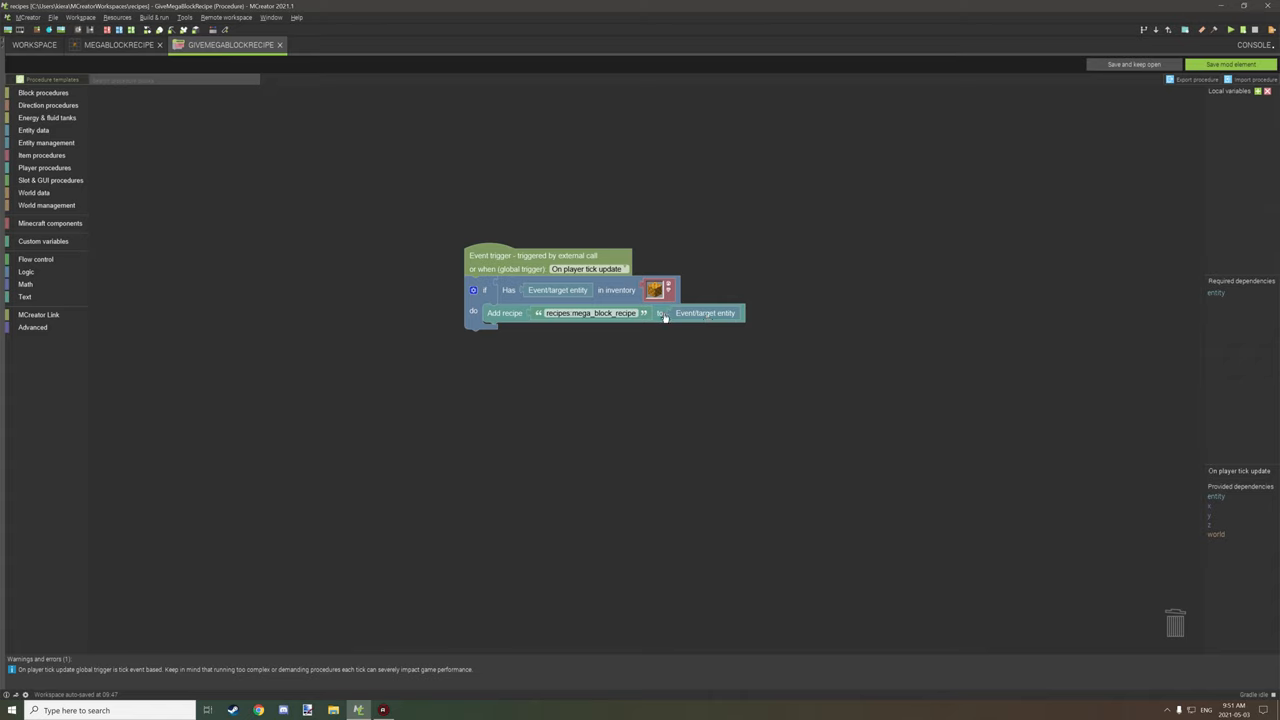
{"action": "mouse_move", "coordinate": [1237, 490]}
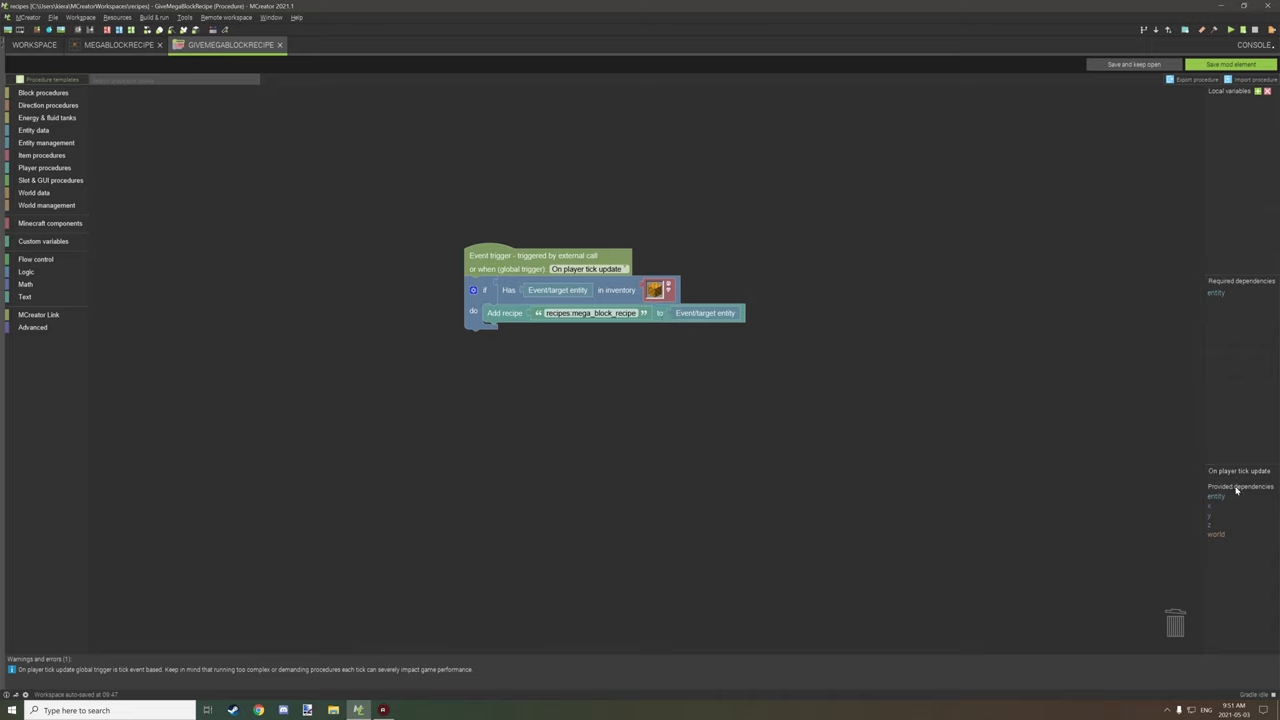
{"action": "mouse_move", "coordinate": [1221, 502]}
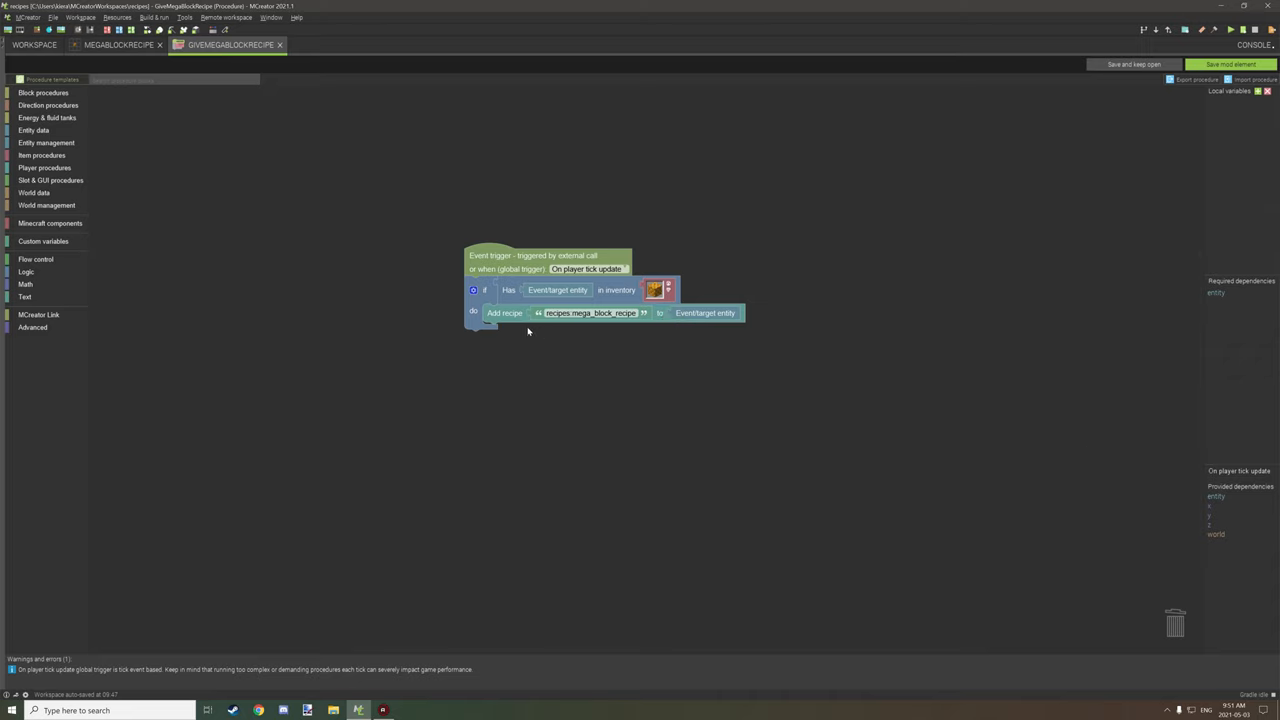
{"action": "mouse_move", "coordinate": [515, 327]}
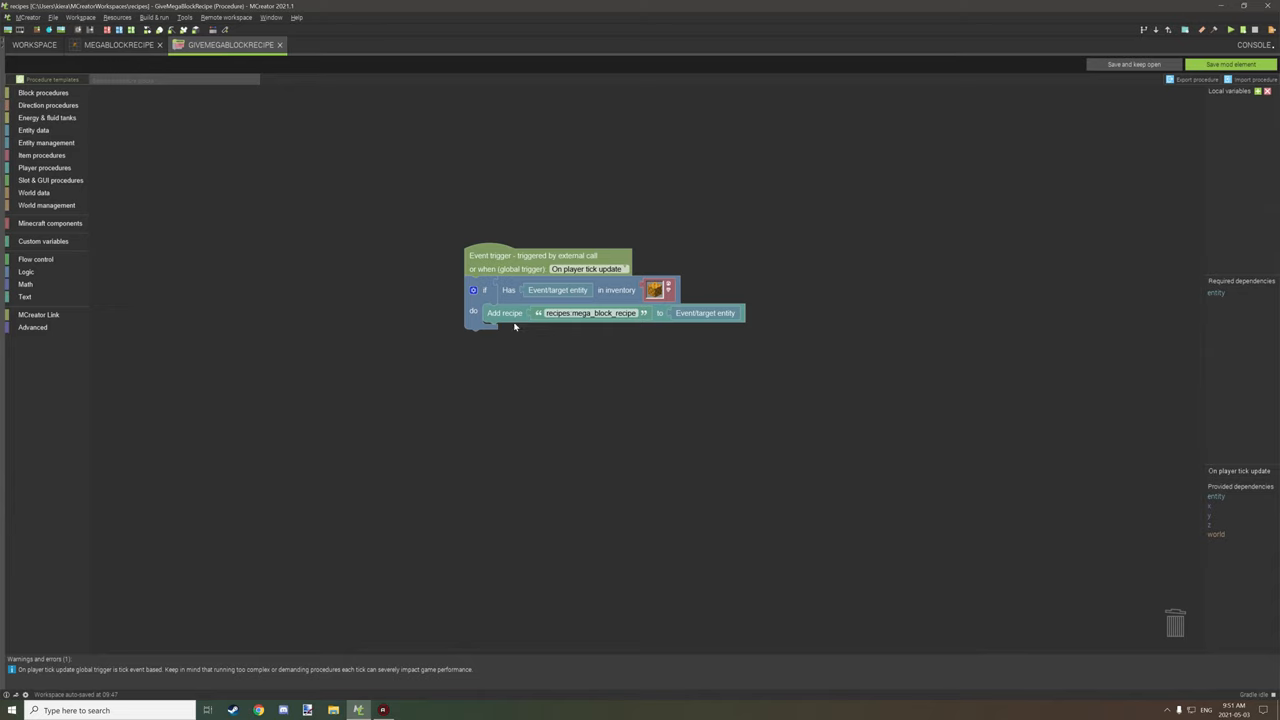